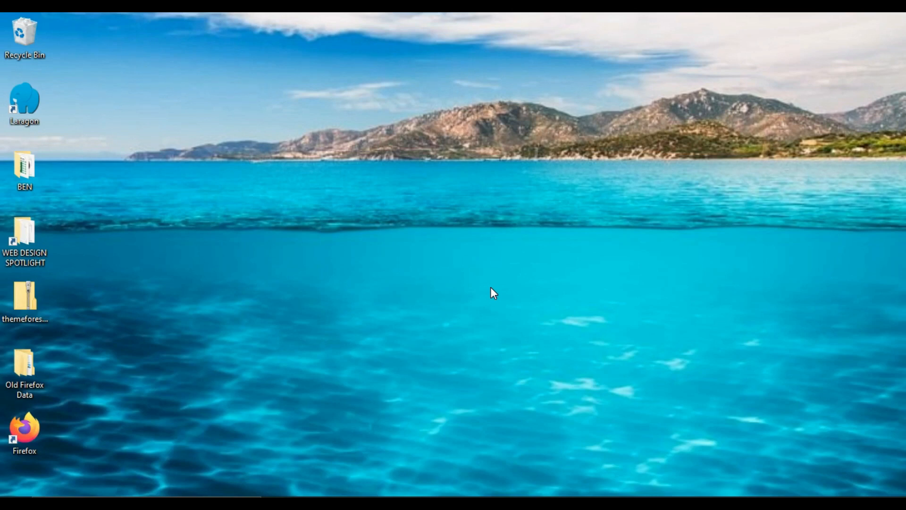
mouse_move(41, 118)
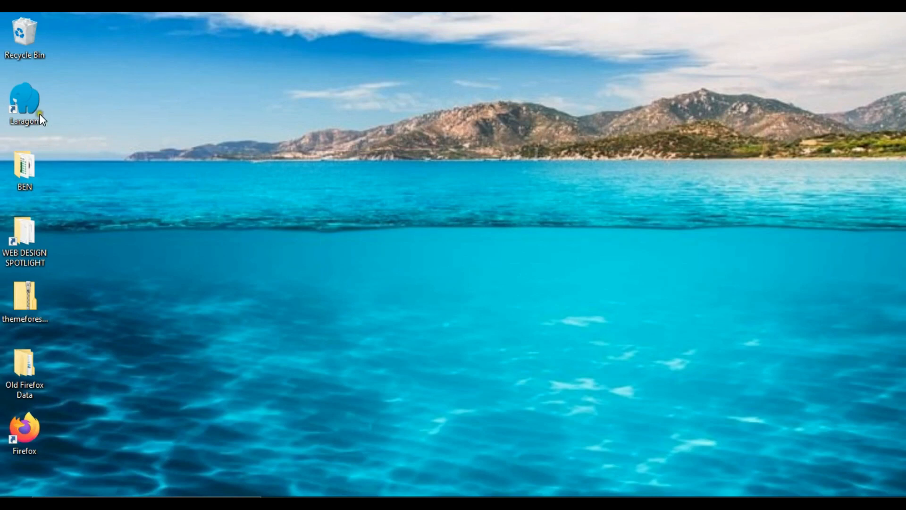
mouse_move(35, 107)
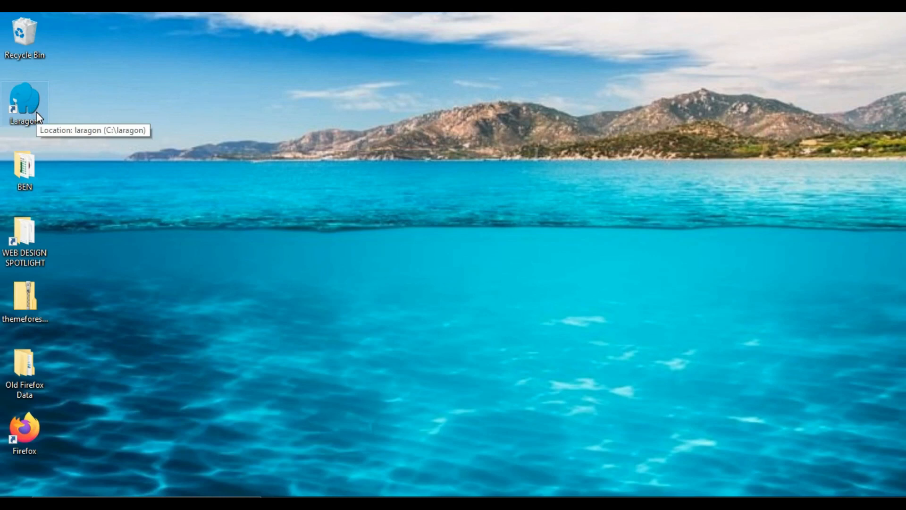
Launch Laragon from its desktop shortcut so the control window opens.
double_click(25, 101)
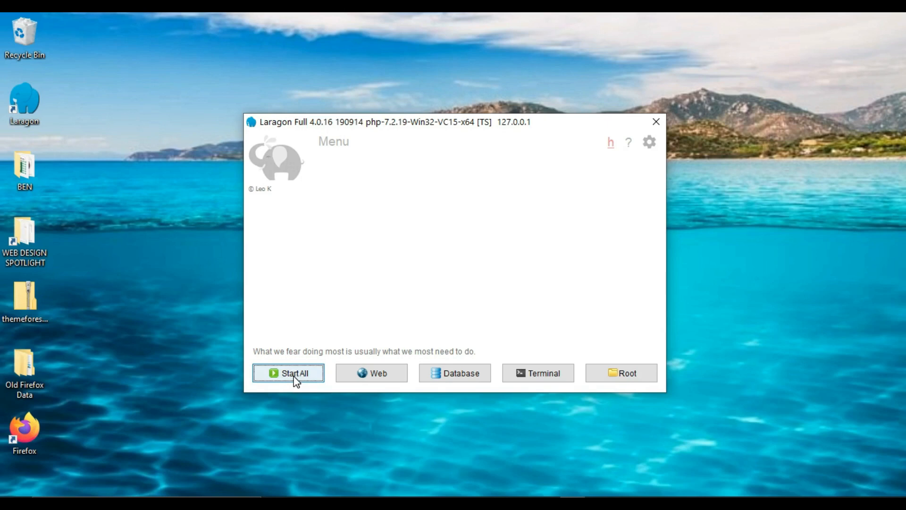
Start all services so Apache (port 80) and MySQL (port 3306) are running.
left_click(288, 373)
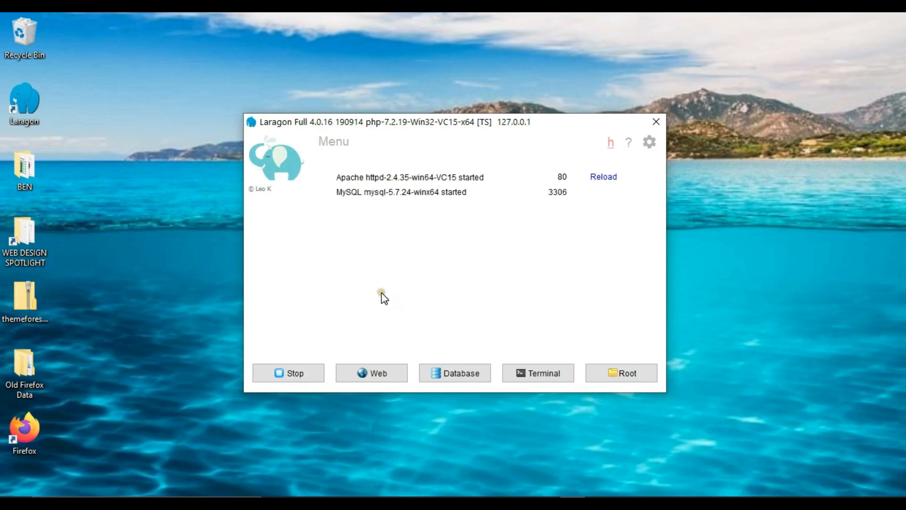
mouse_move(339, 188)
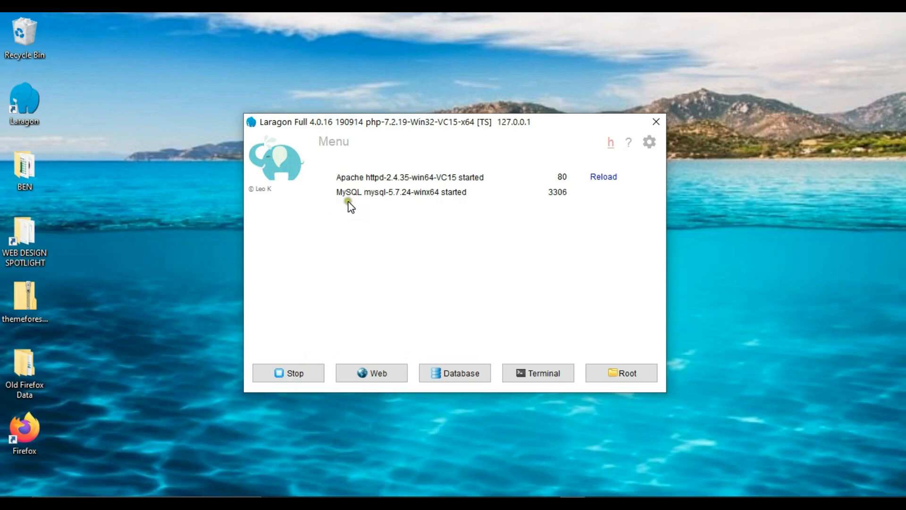
mouse_move(406, 207)
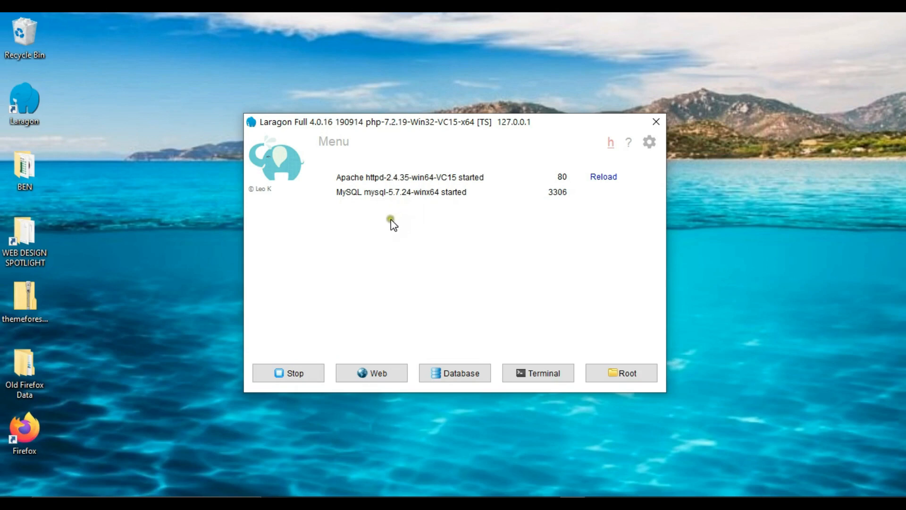
mouse_move(359, 259)
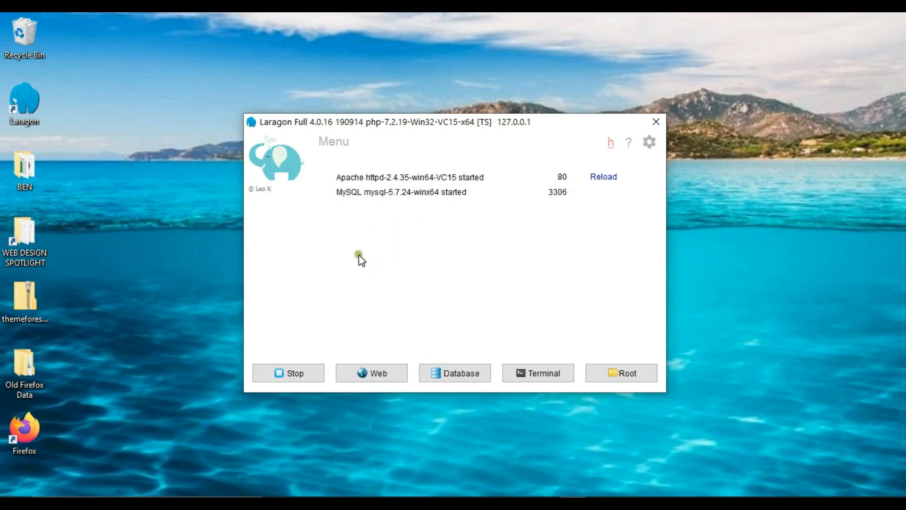
mouse_move(404, 225)
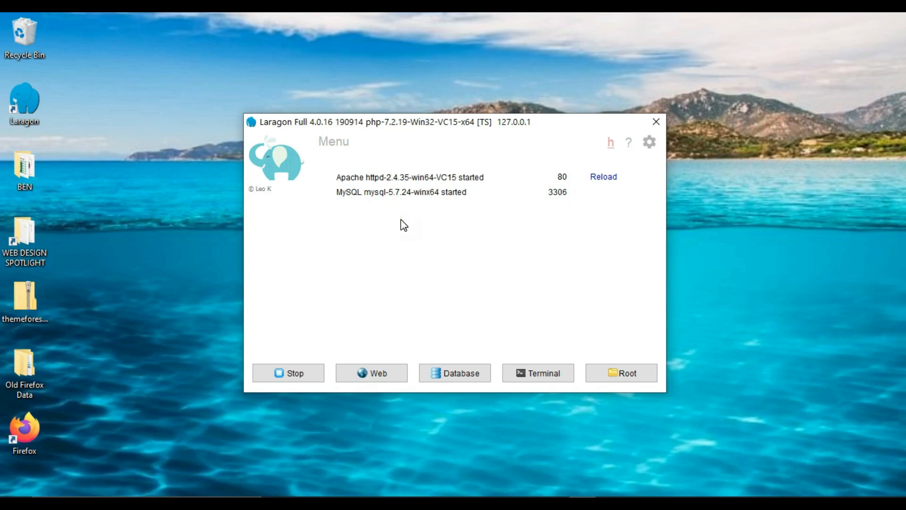
Create a WordPress quick app named Mystore via Laragon's Quick app menu.
right_click(403, 224)
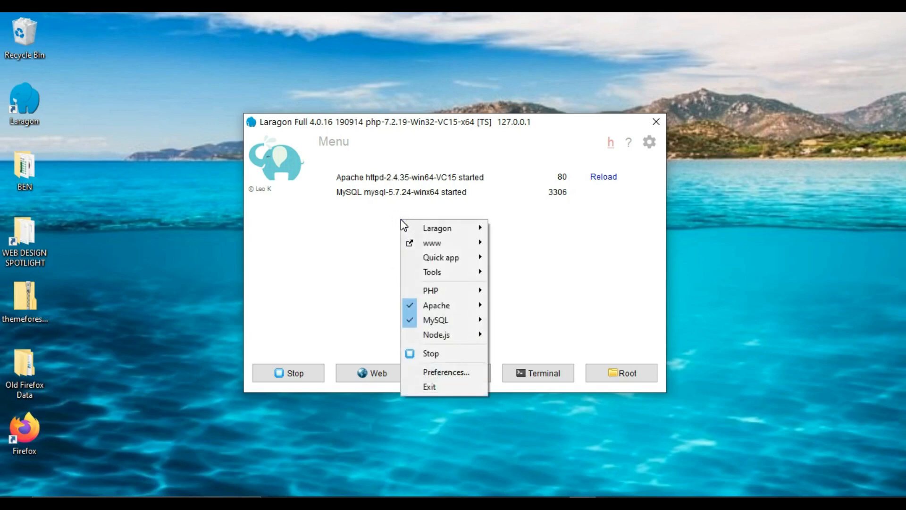
mouse_move(441, 256)
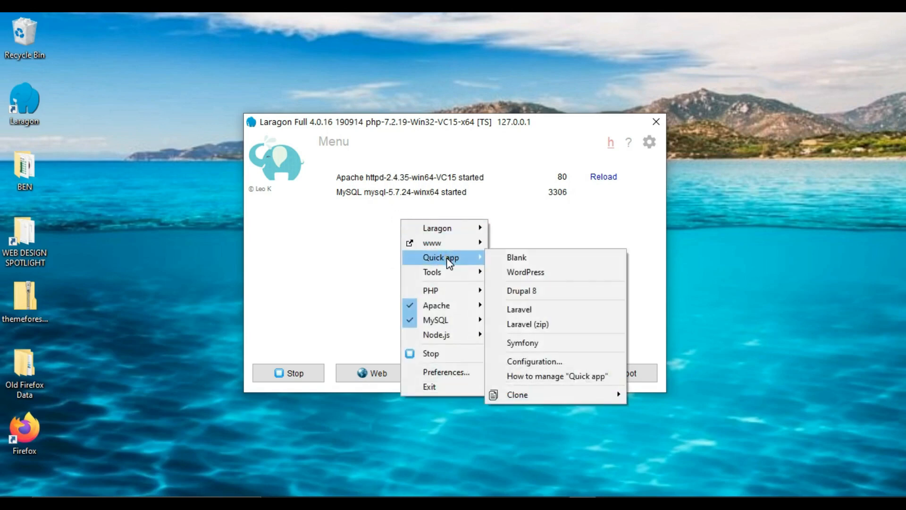
mouse_move(525, 271)
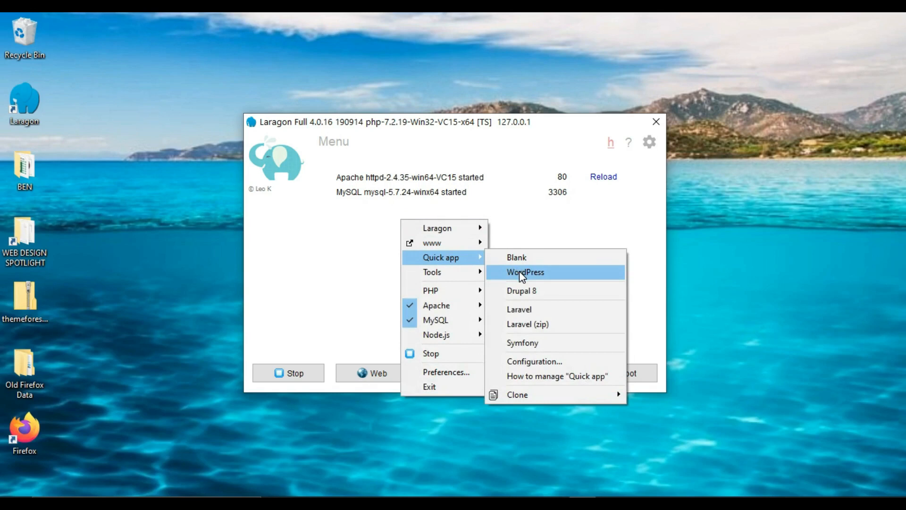
left_click(524, 272)
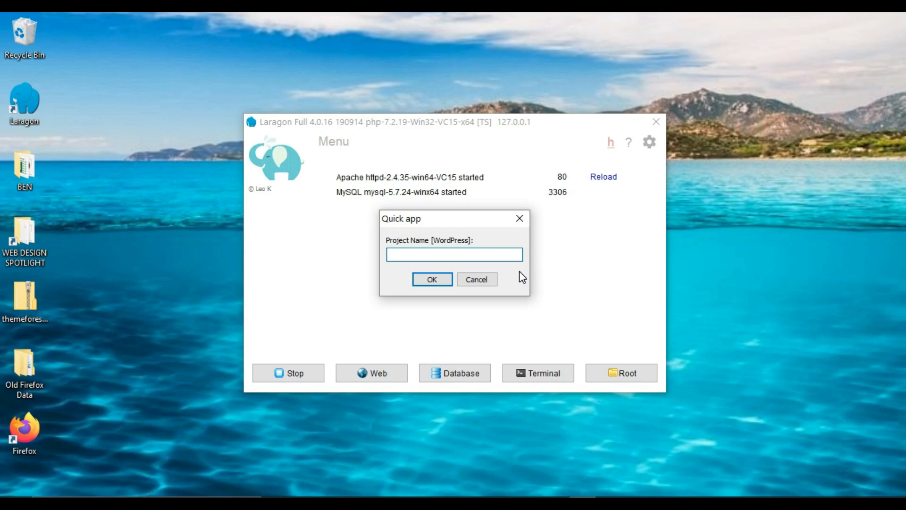
left_click(454, 254)
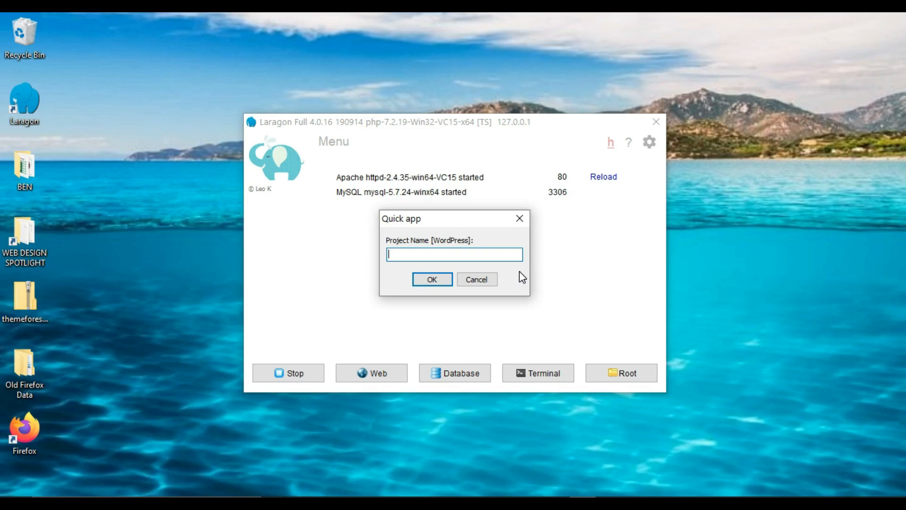
type("Mystore")
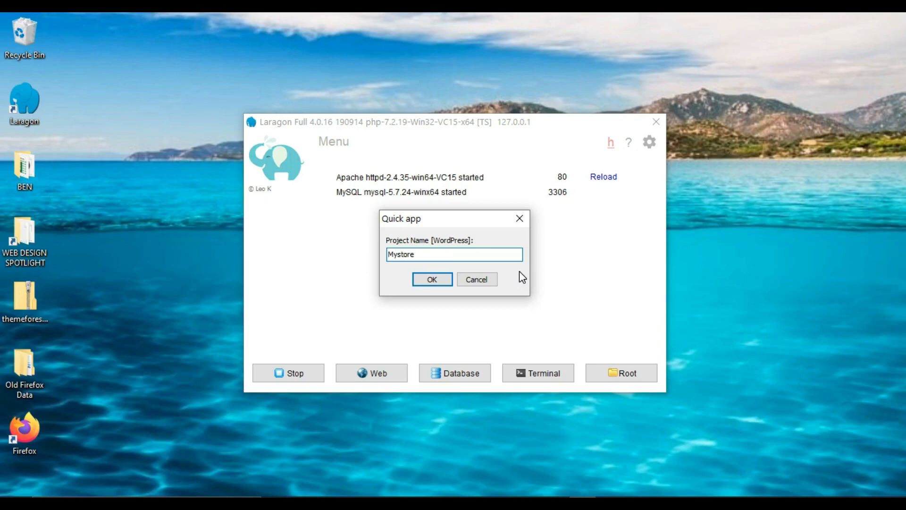
left_click(454, 254)
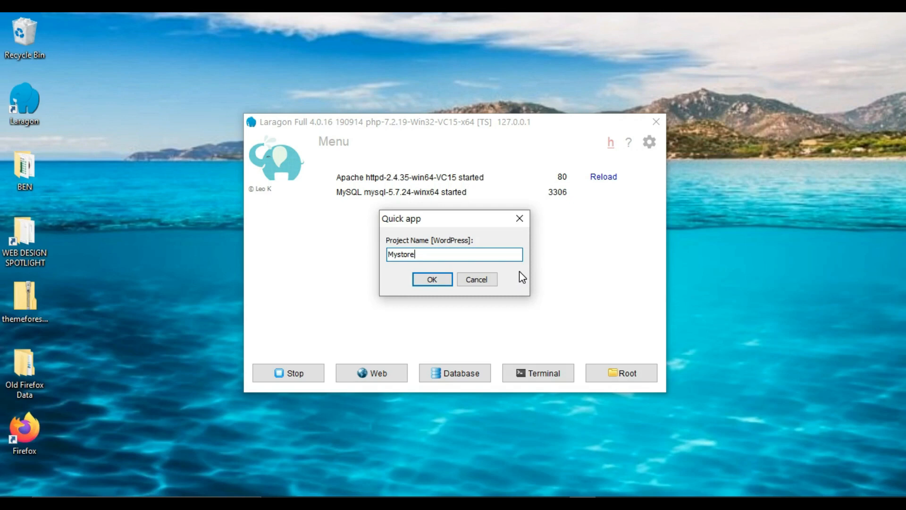
left_click(432, 280)
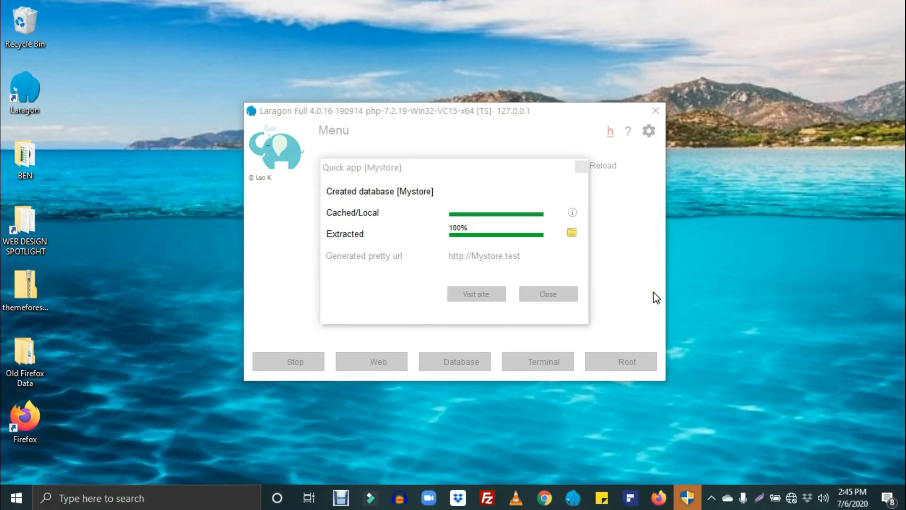
mouse_move(335, 248)
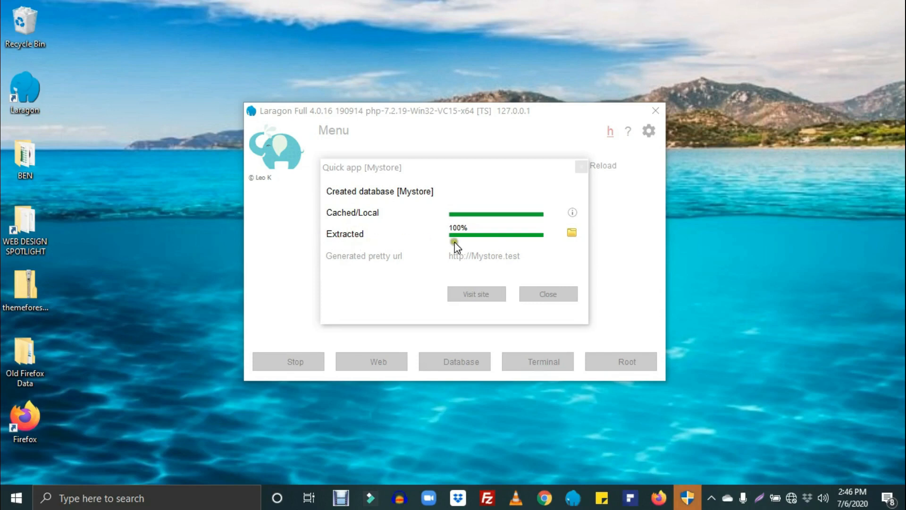
mouse_move(596, 281)
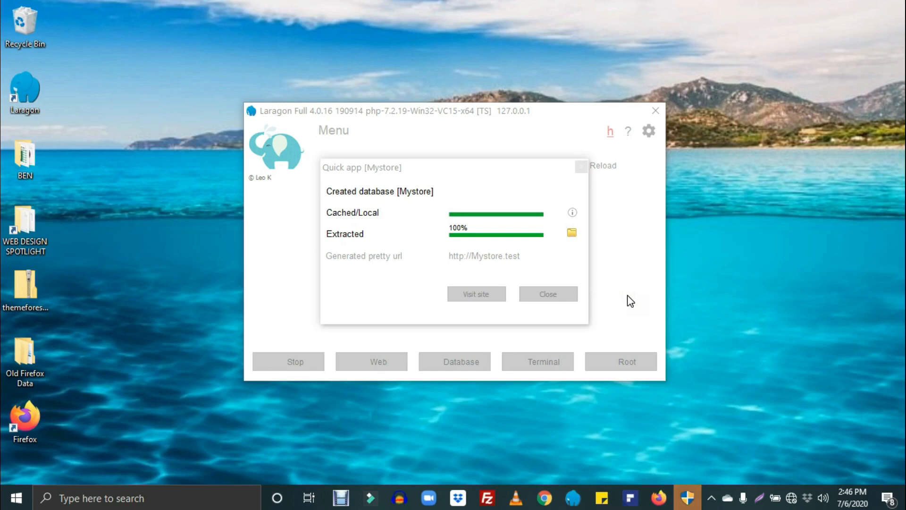
mouse_move(687, 497)
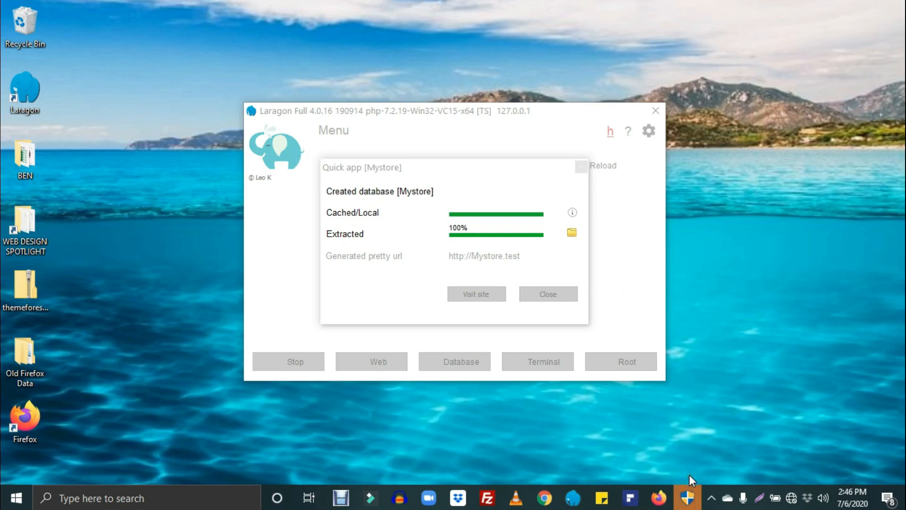
mouse_move(688, 497)
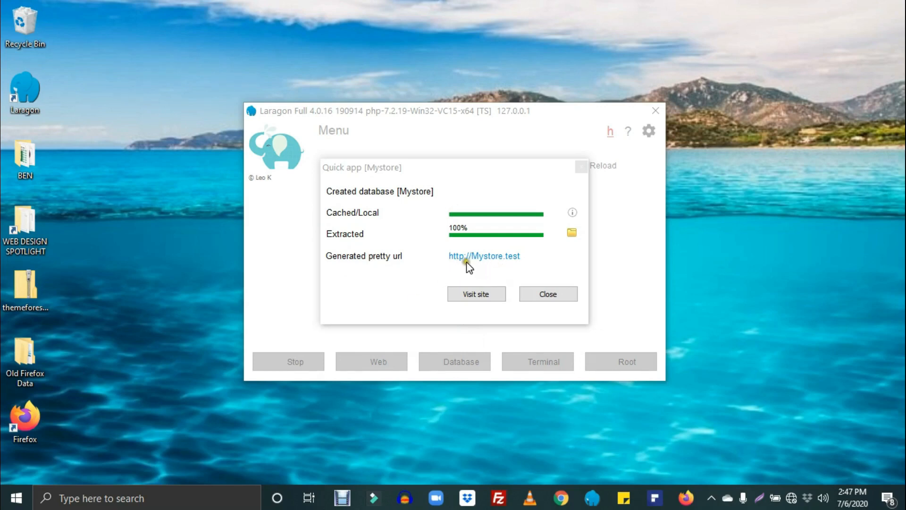
mouse_move(602, 269)
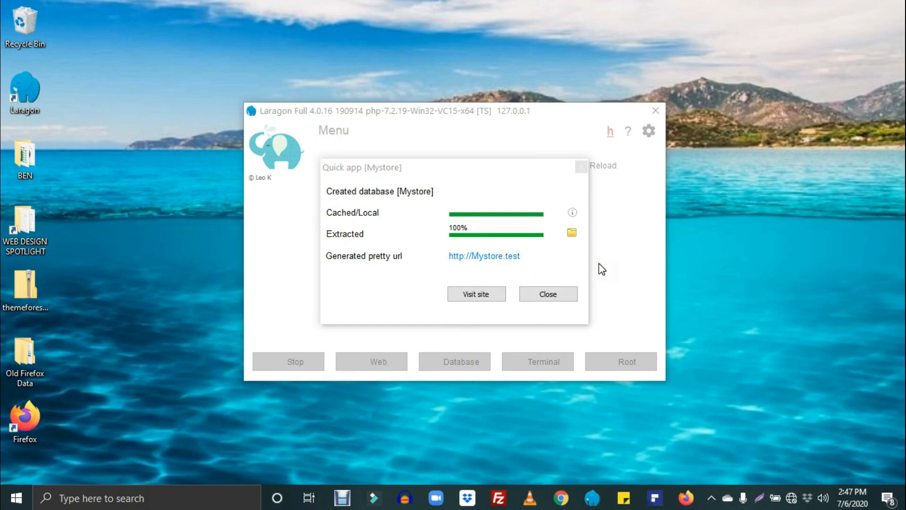
mouse_move(579, 272)
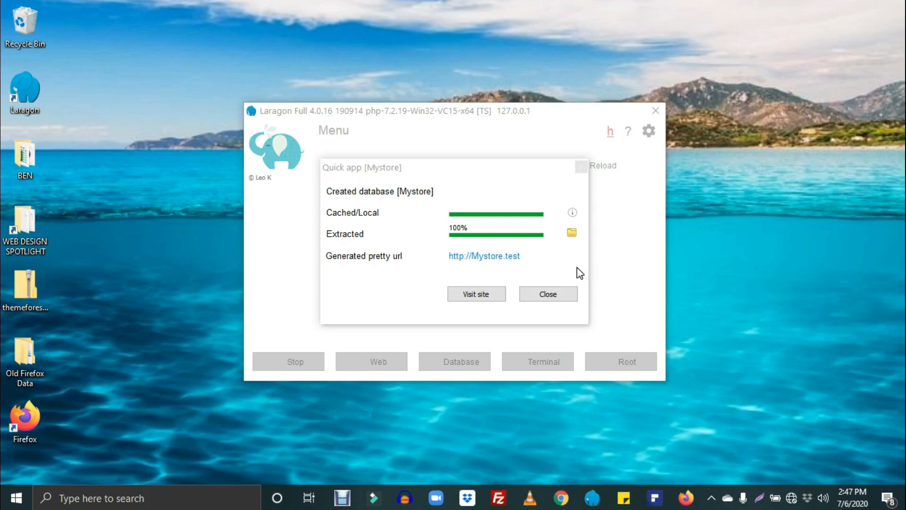
mouse_move(498, 277)
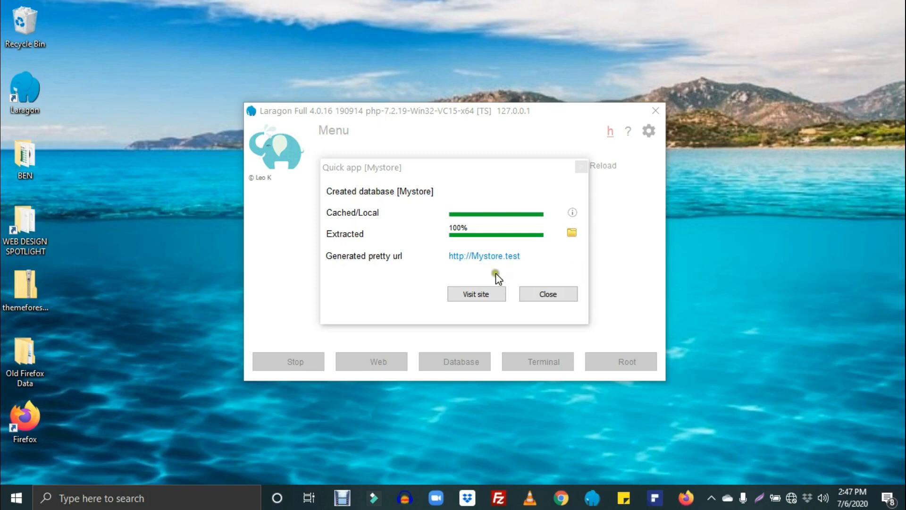
mouse_move(477, 270)
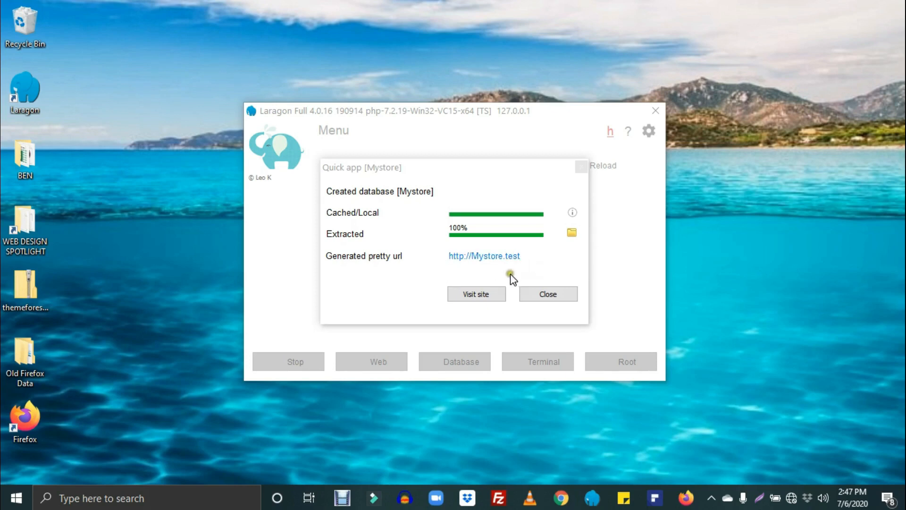
mouse_move(466, 318)
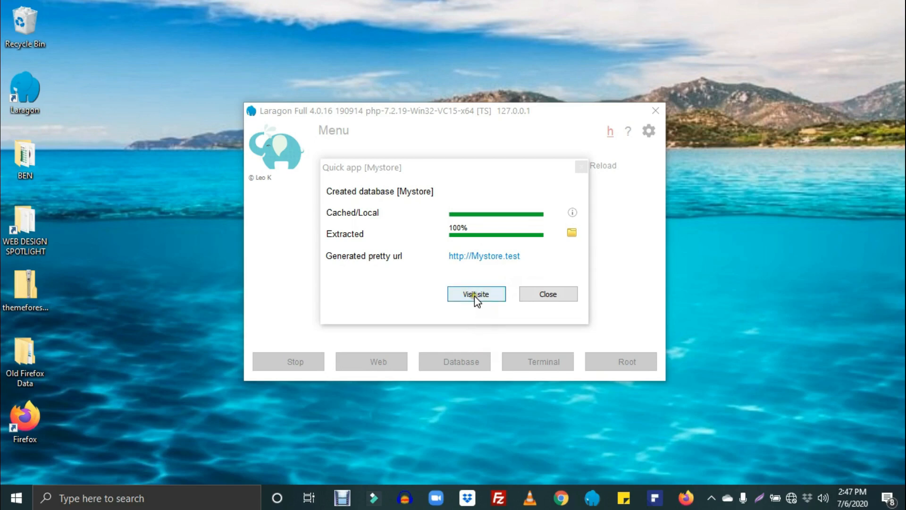
On the Mystore install page, enter site title My Online Store and username ben with password and email.
left_click(475, 294)
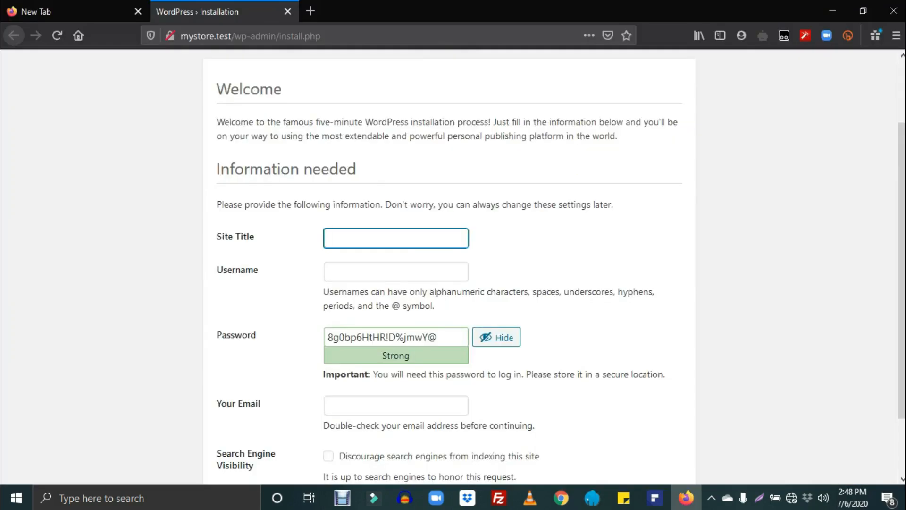
left_click(396, 238)
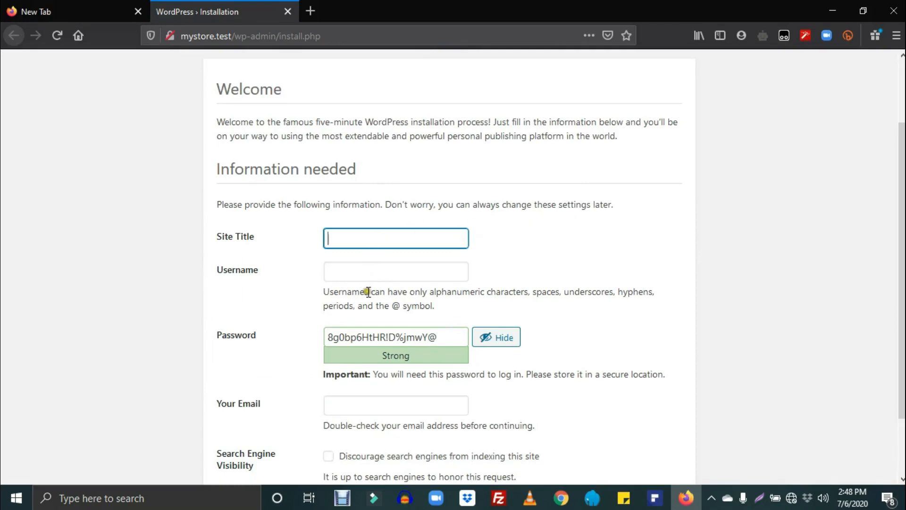
mouse_move(357, 244)
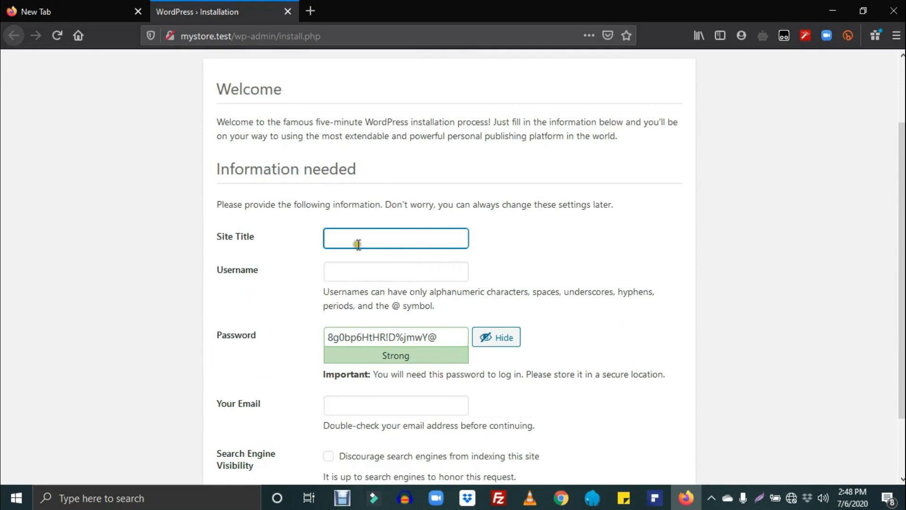
left_click(396, 238)
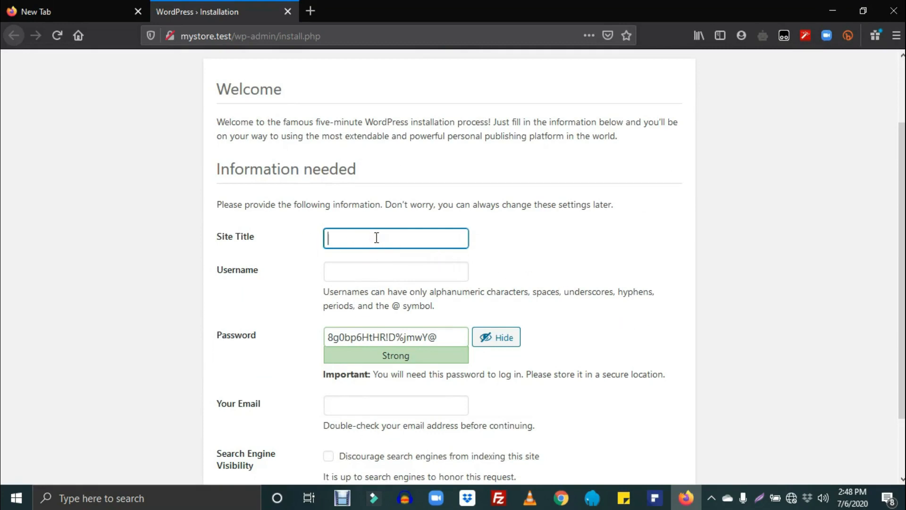
type("My Online Store")
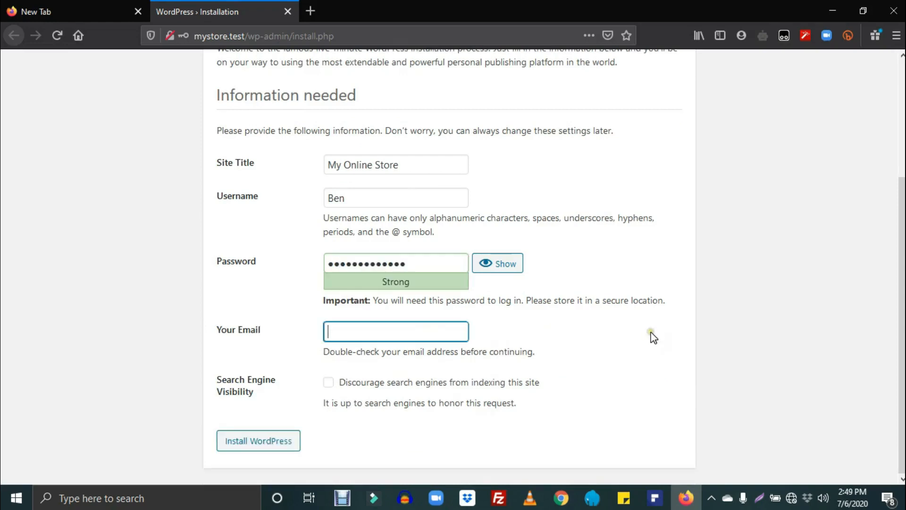
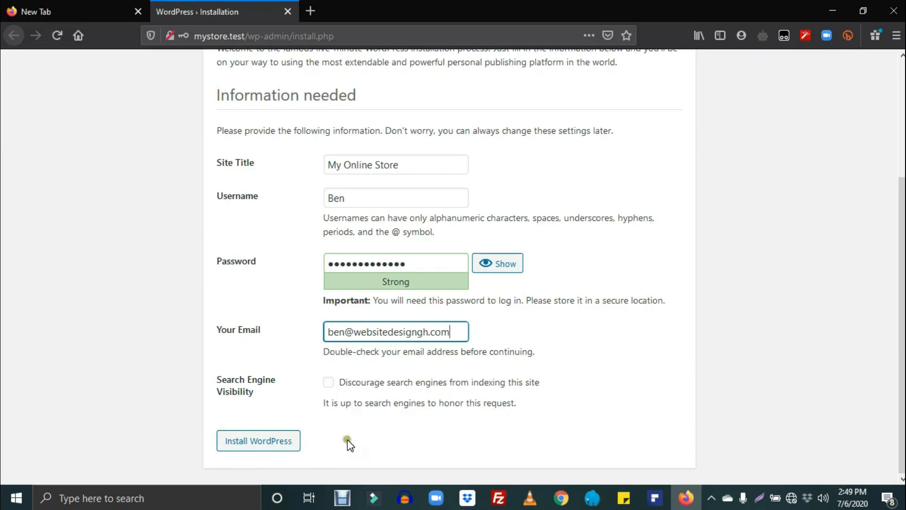
mouse_move(349, 445)
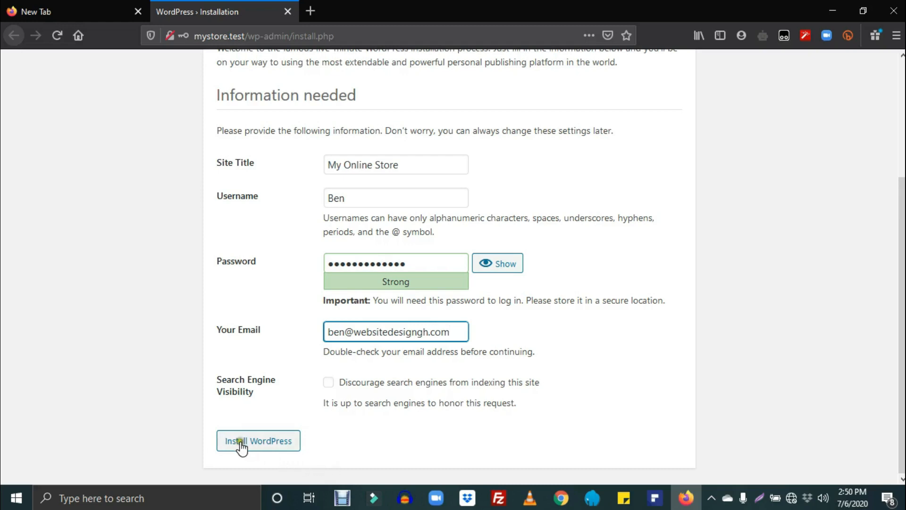
Run the WordPress installation, then log in as Ben to reach the admin Dashboard.
left_click(258, 441)
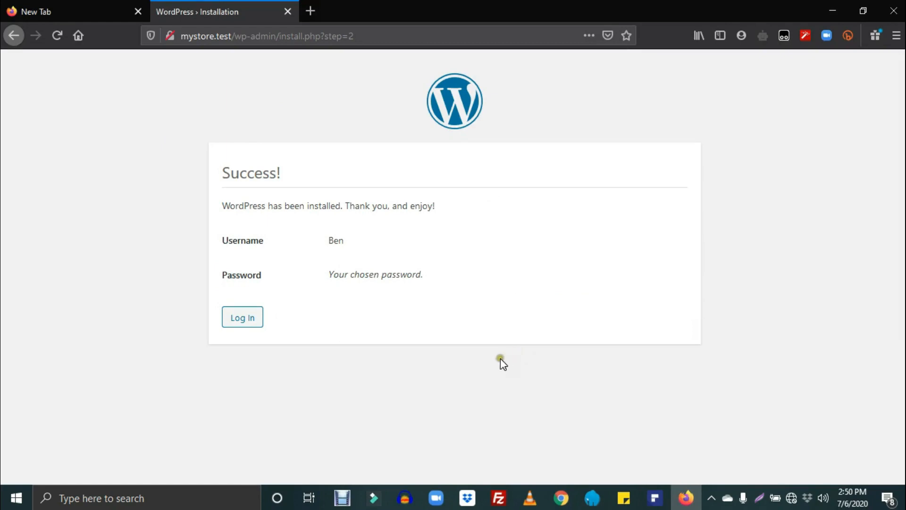
mouse_move(438, 365)
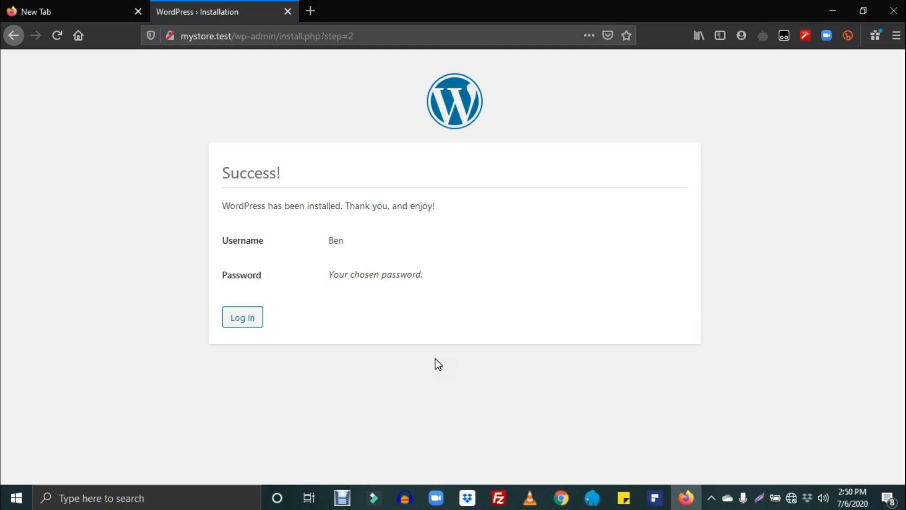
left_click(243, 318)
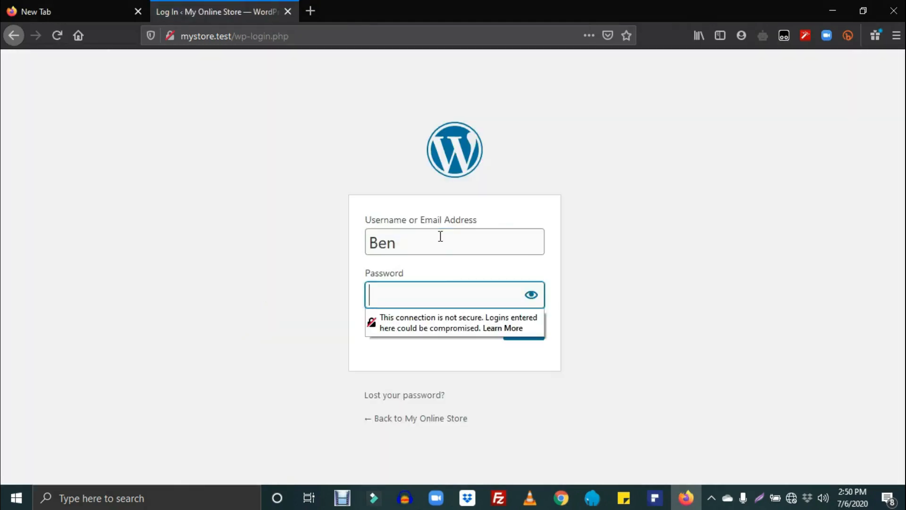
type("password")
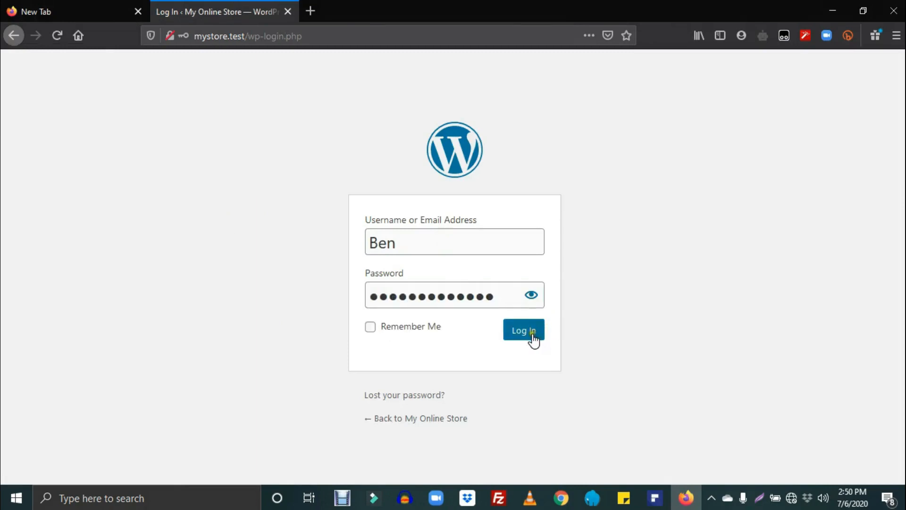
left_click(523, 331)
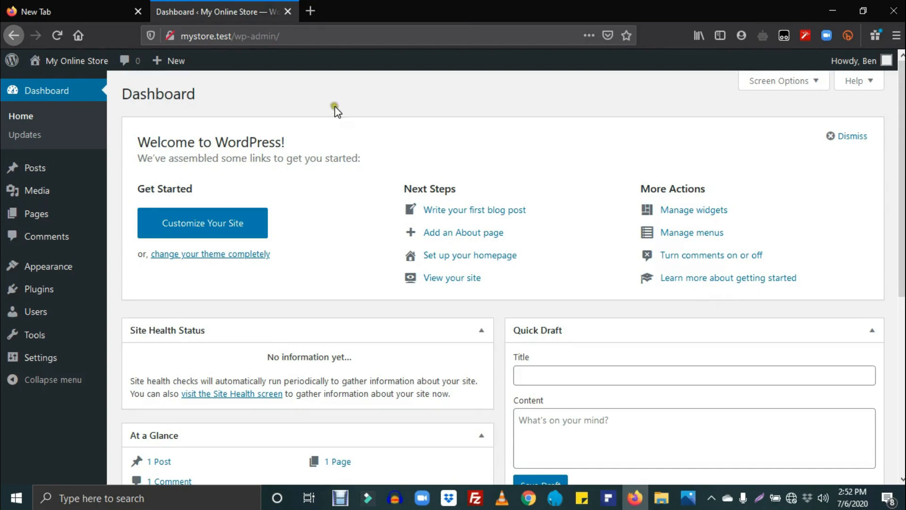
mouse_move(182, 43)
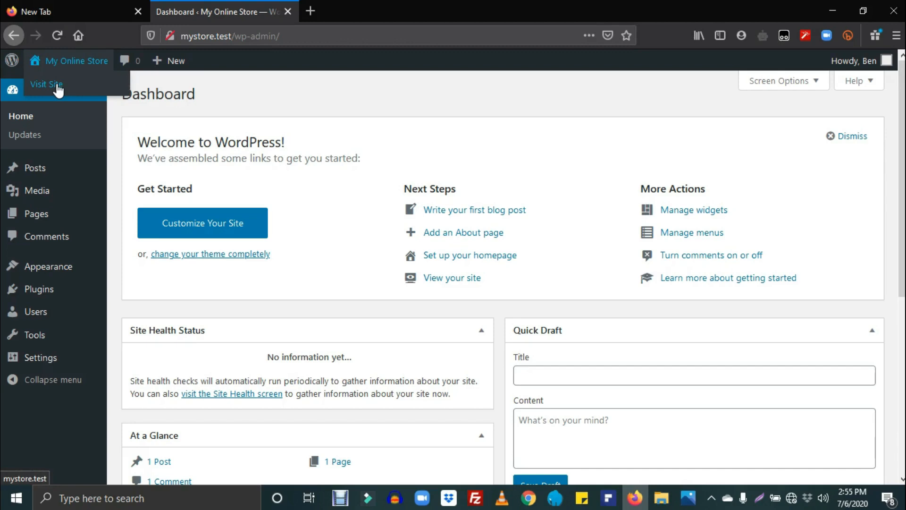
mouse_move(420, 308)
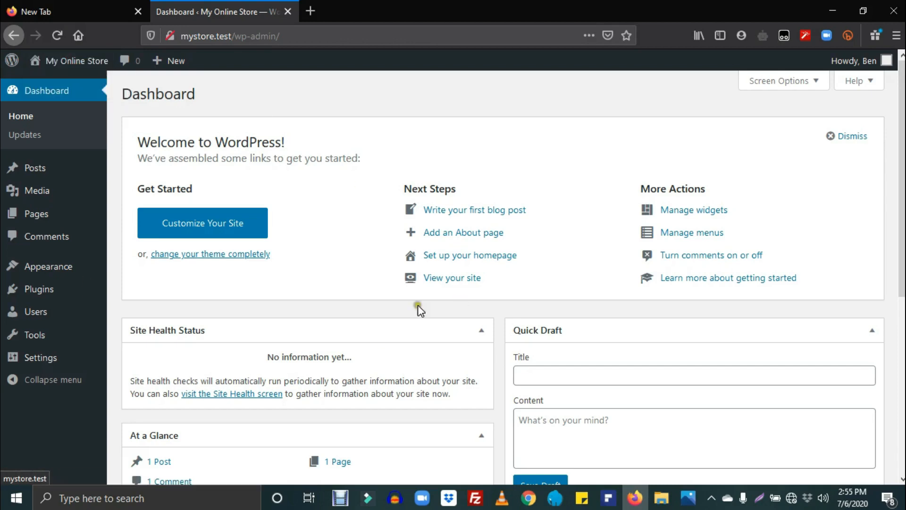
mouse_move(260, 245)
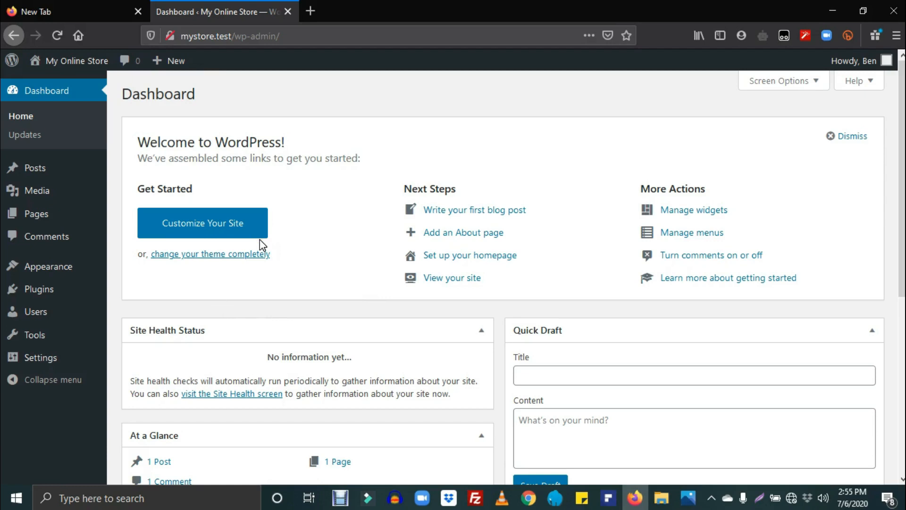
mouse_move(76, 61)
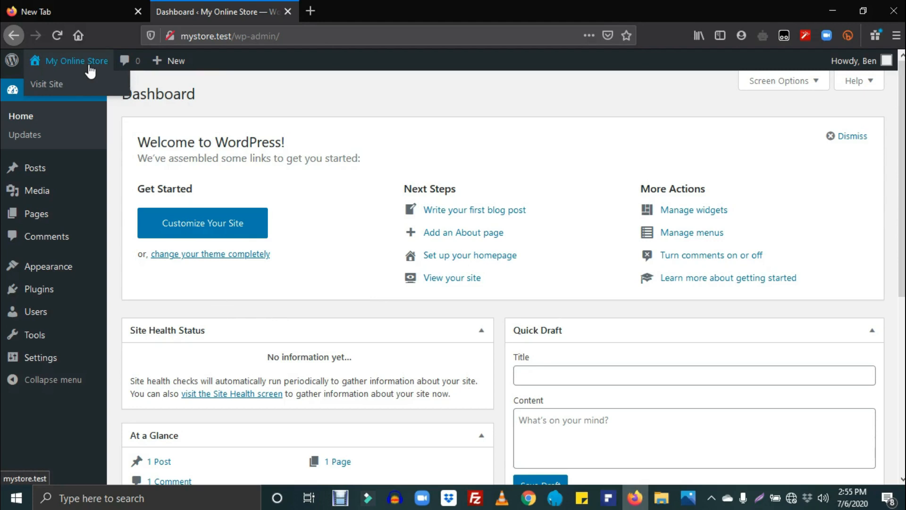
mouse_move(46, 84)
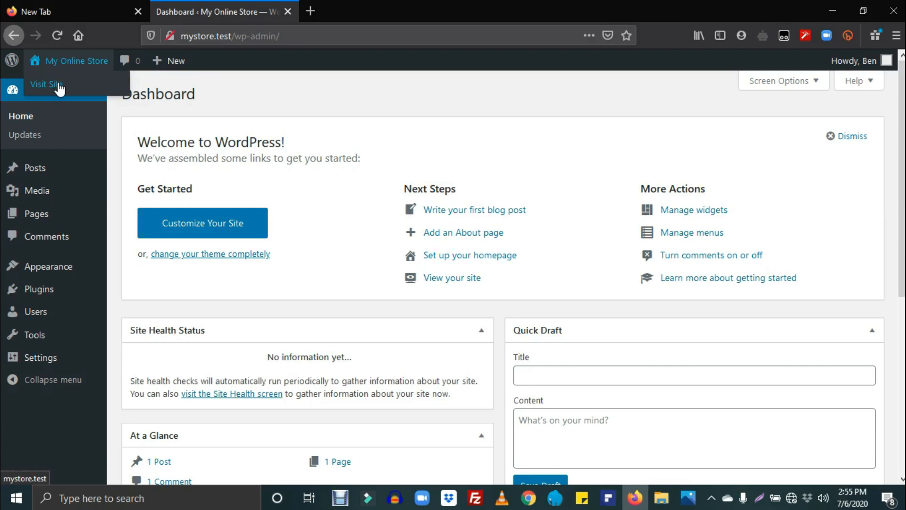
View the store's public front page in a new tab, then minimize Firefox to show the desktop.
right_click(43, 84)
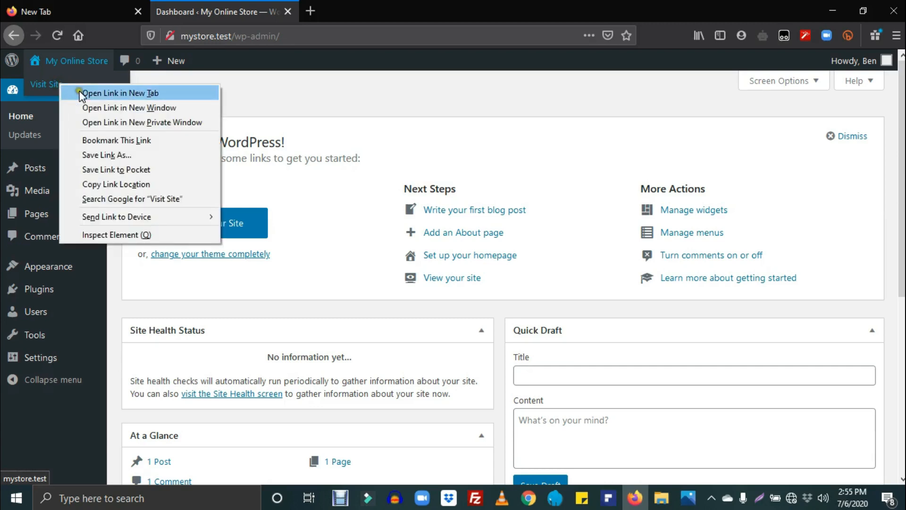
left_click(121, 93)
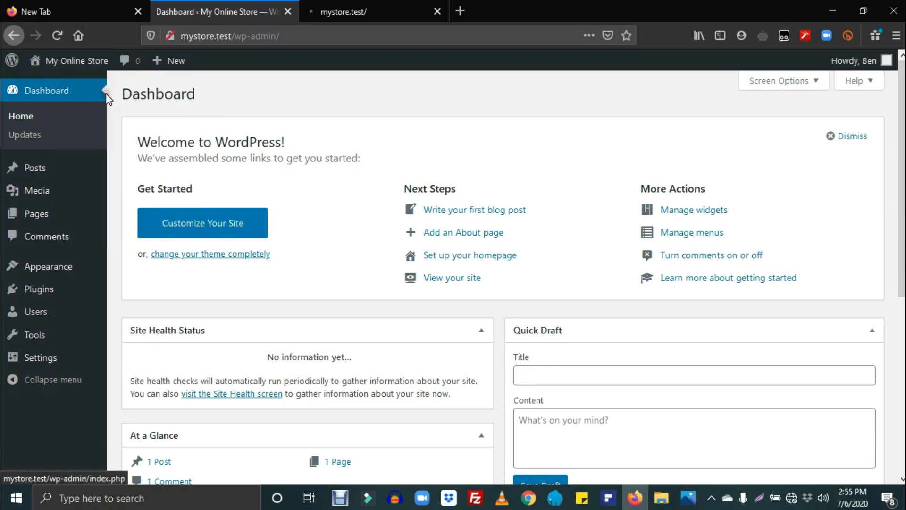
left_click(374, 11)
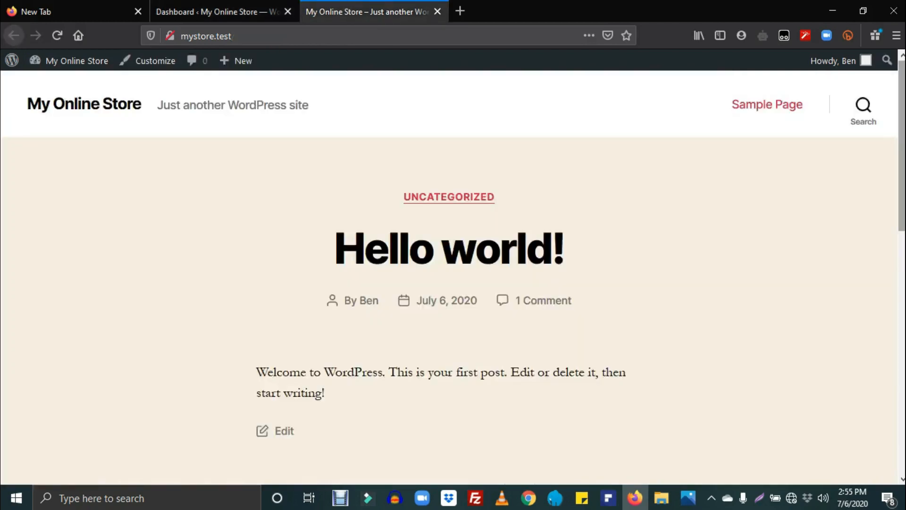
scroll("down", 3)
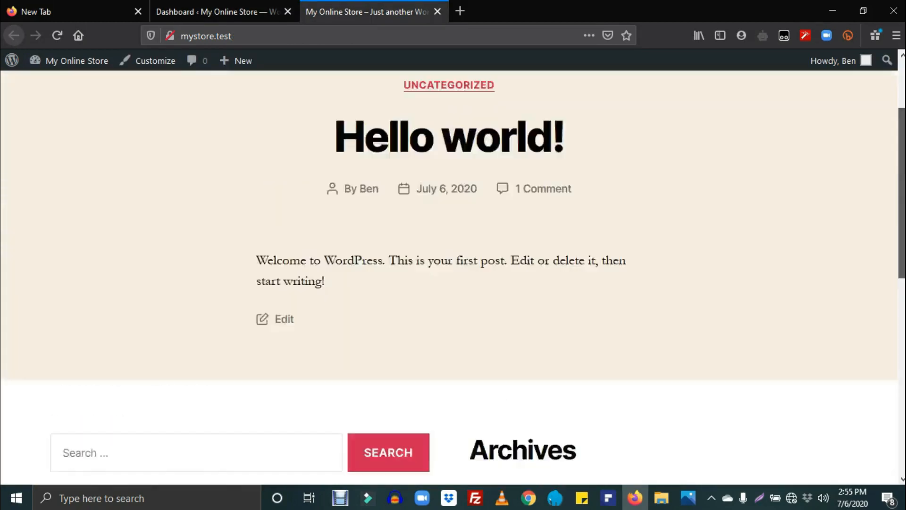
scroll("down", 3)
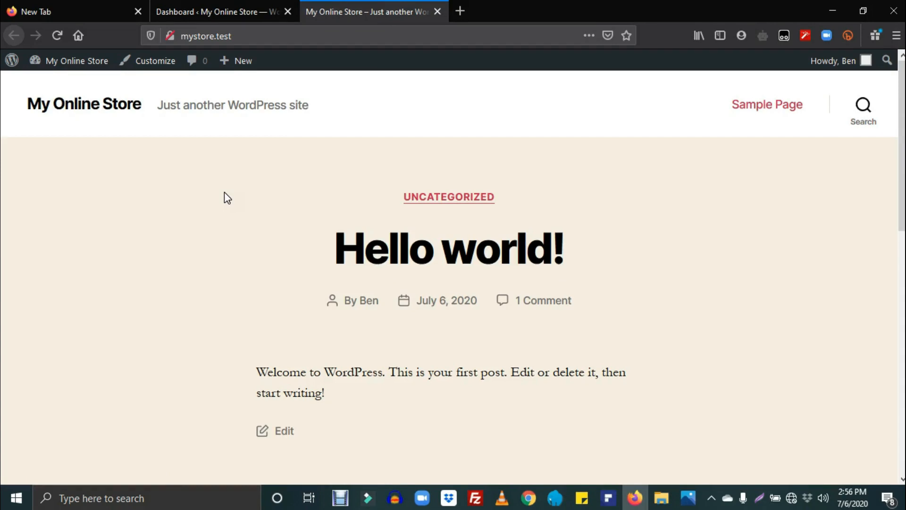
left_click(220, 12)
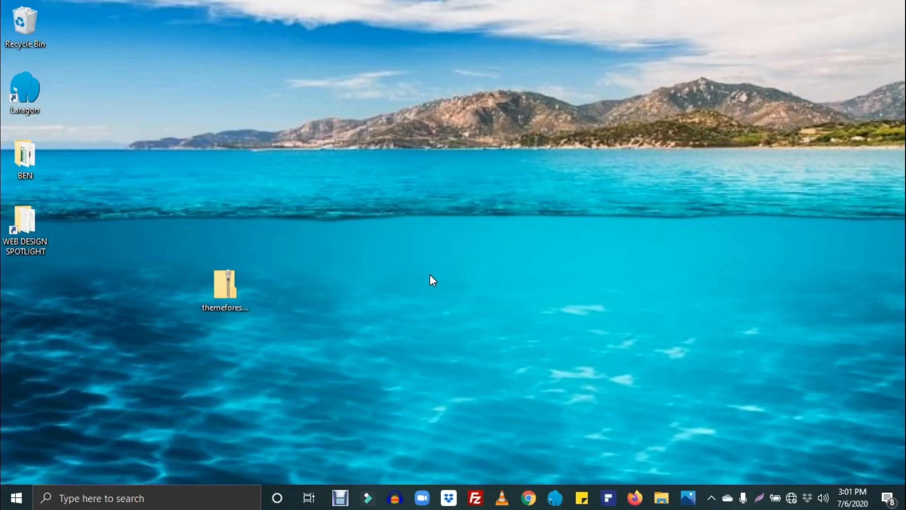
Extract the themeforest Tokoo zip into a same-named desktop folder and close its window.
left_click(225, 286)
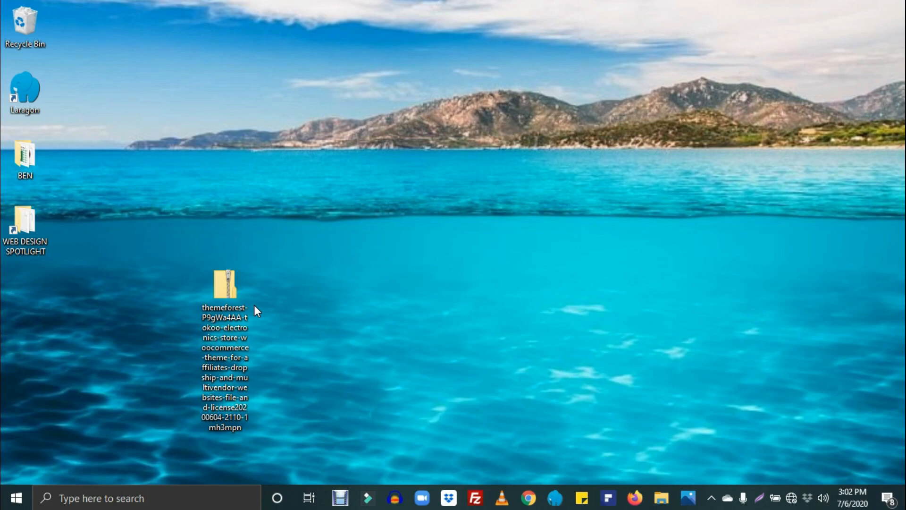
mouse_move(256, 310)
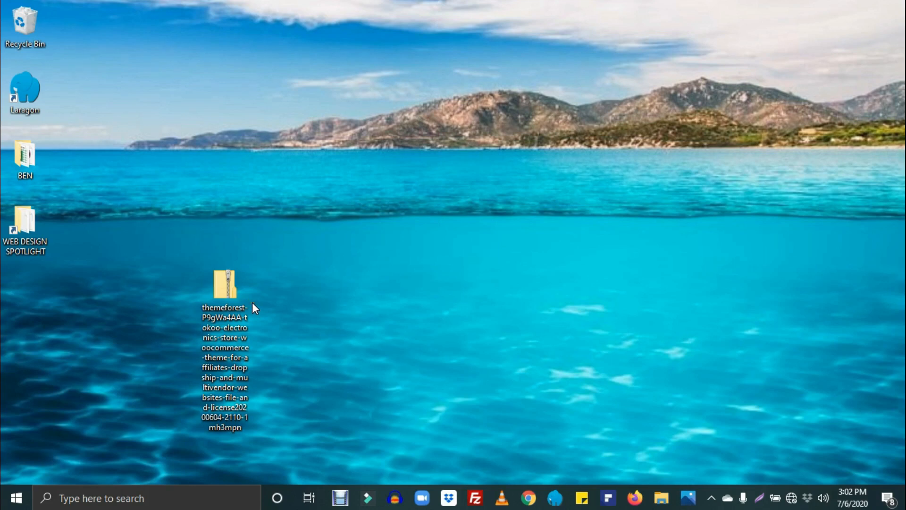
left_click(225, 286)
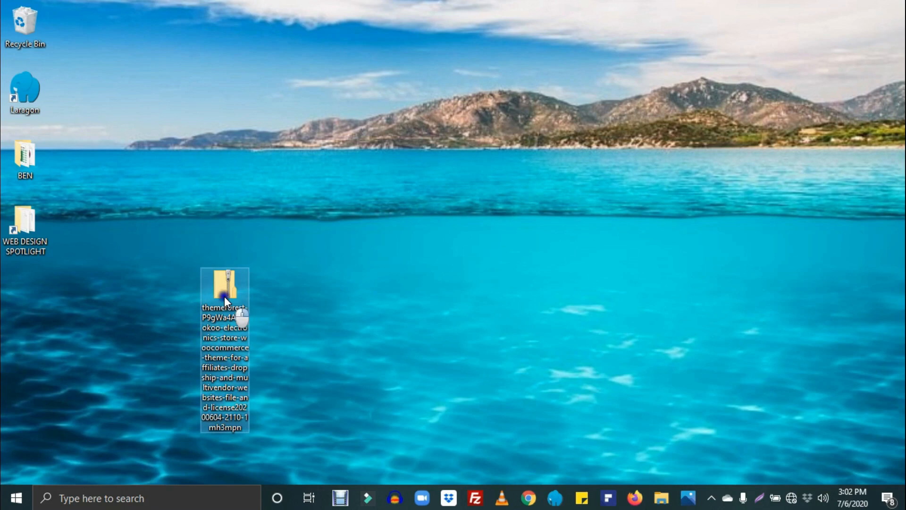
right_click(224, 289)
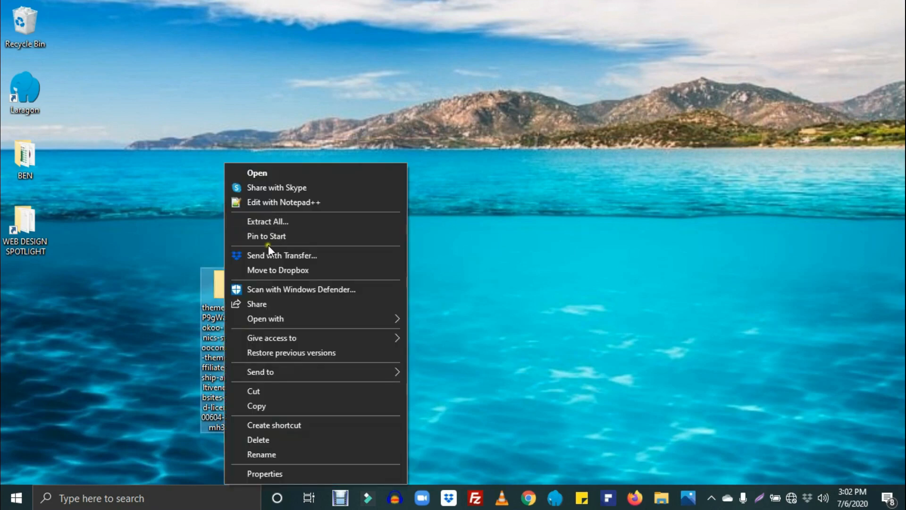
left_click(268, 221)
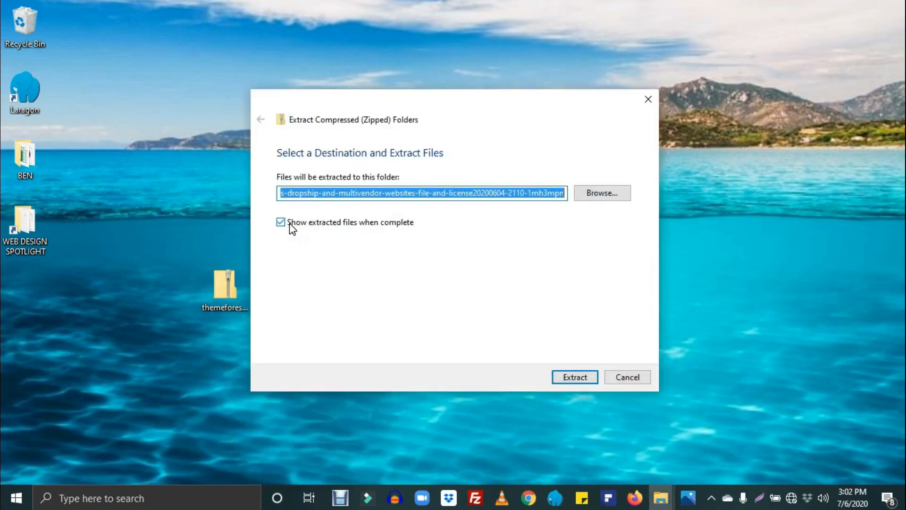
left_click(574, 377)
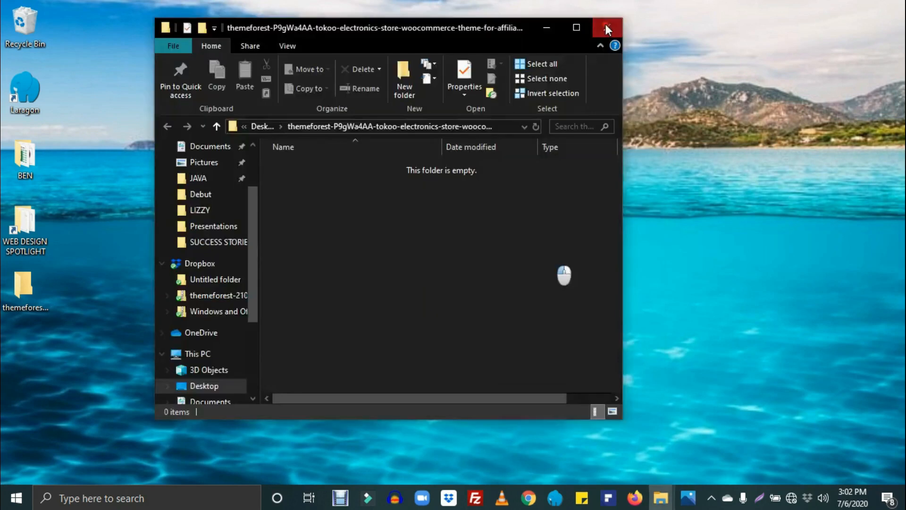
left_click(606, 27)
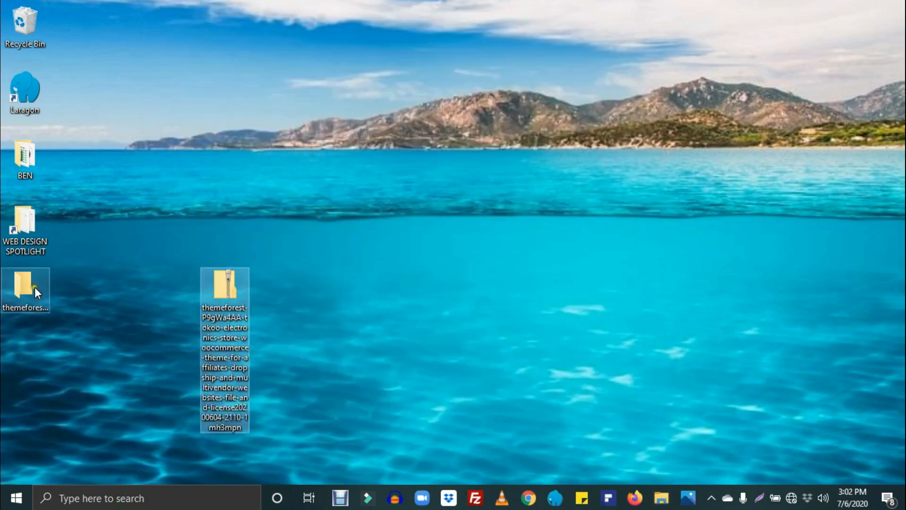
Rename the downloaded archive to 1 and extract it into a desktop folder named 1.
left_click_drag(27, 289, 128, 52)
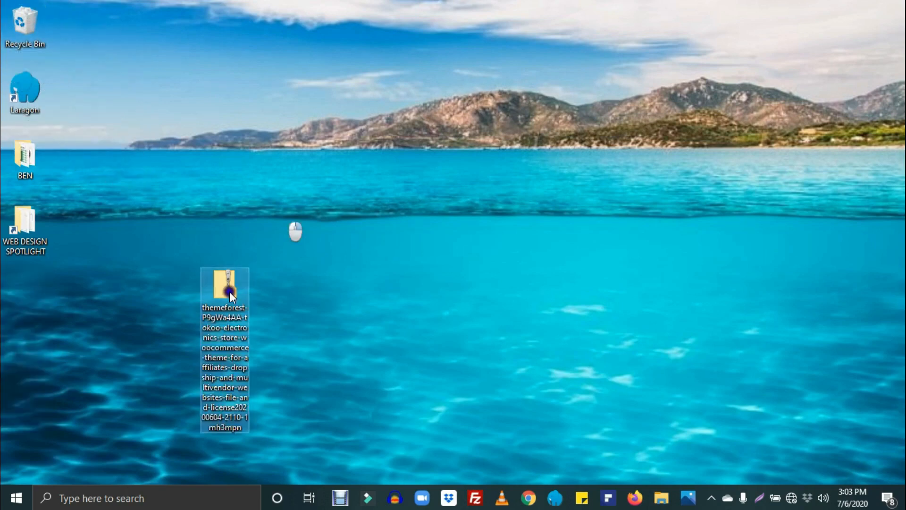
left_click(225, 284)
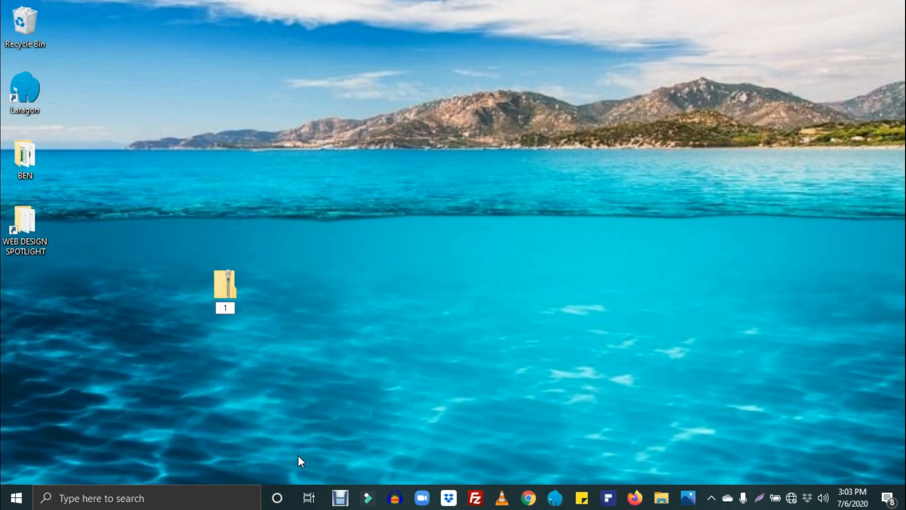
mouse_move(226, 286)
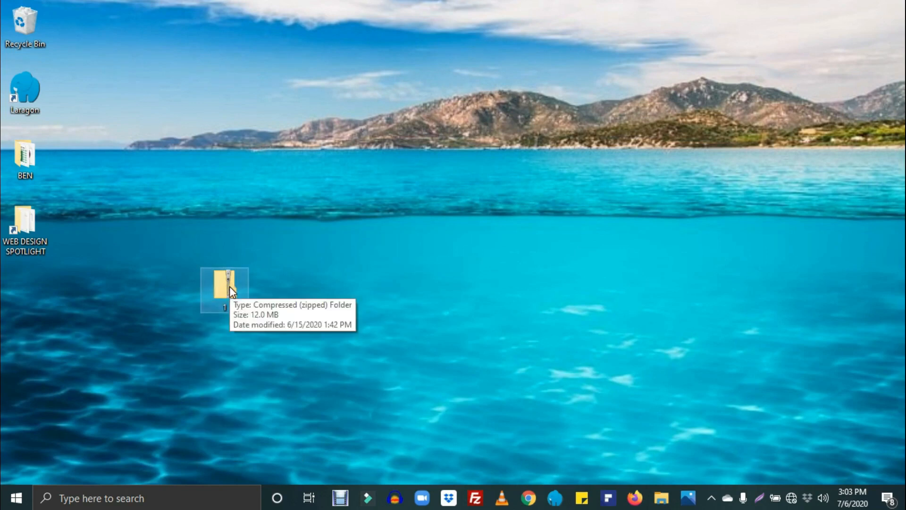
right_click(224, 290)
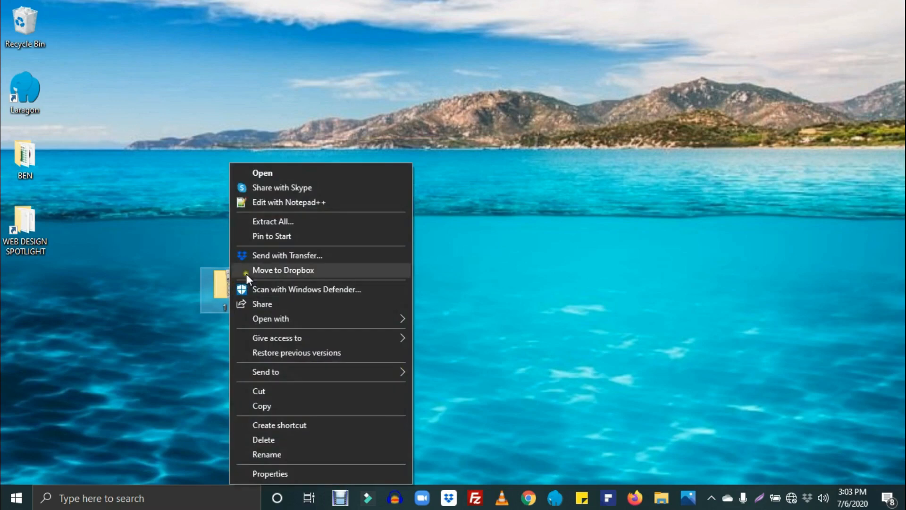
left_click(273, 221)
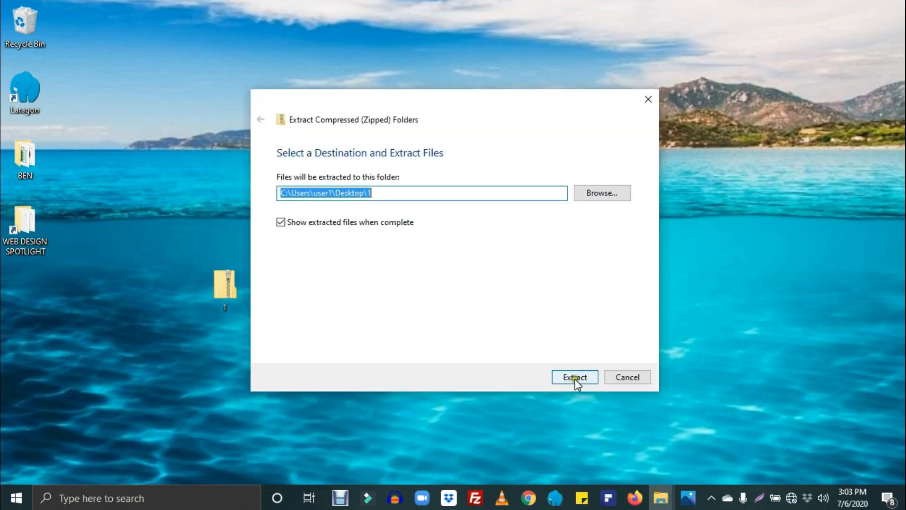
left_click(574, 377)
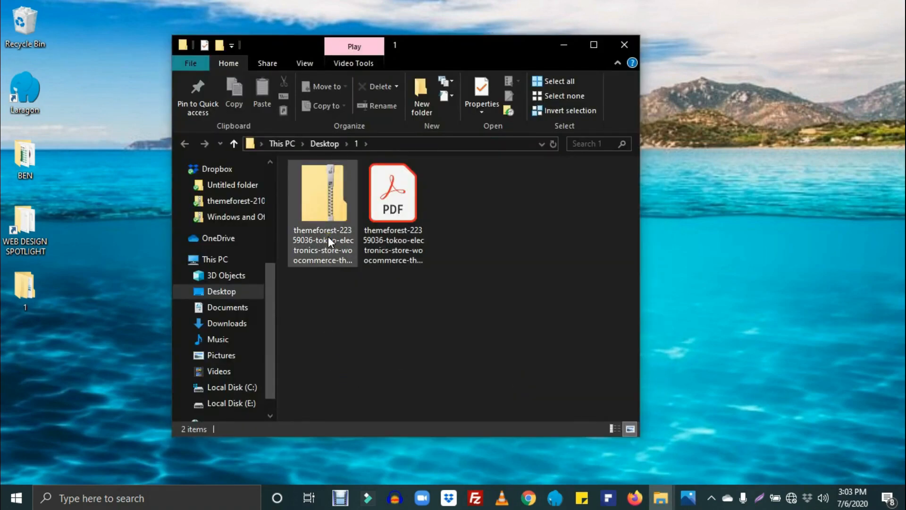
Extract the inner themeforest archive, replacing duplicate files, revealing the tokoo-v1.1.7 folder.
left_click(323, 193)
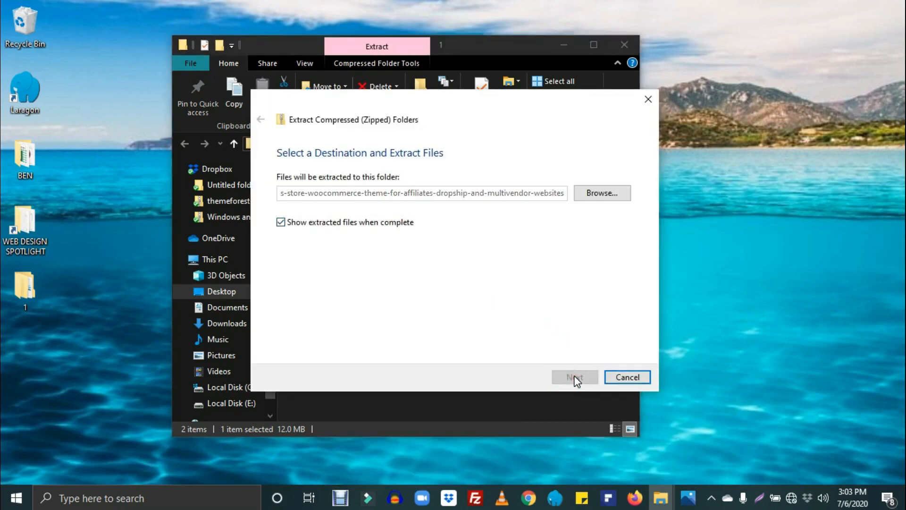
left_click(575, 377)
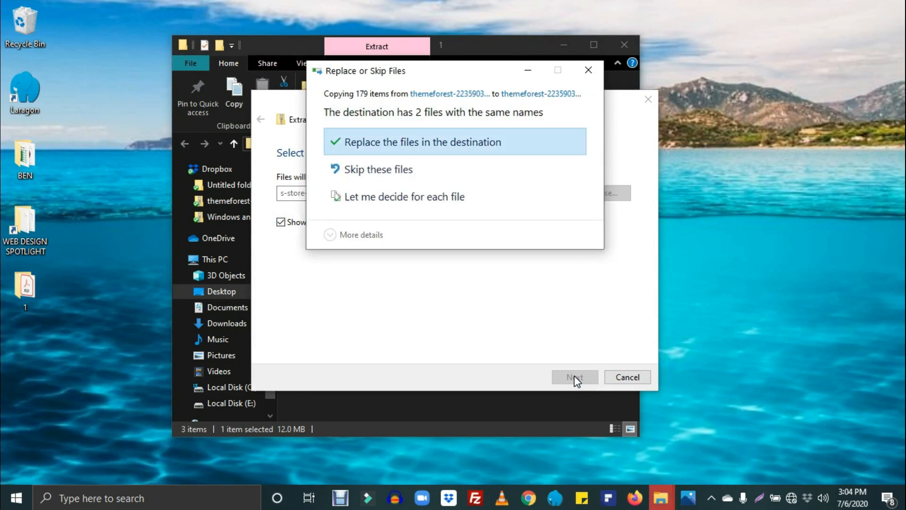
mouse_move(439, 162)
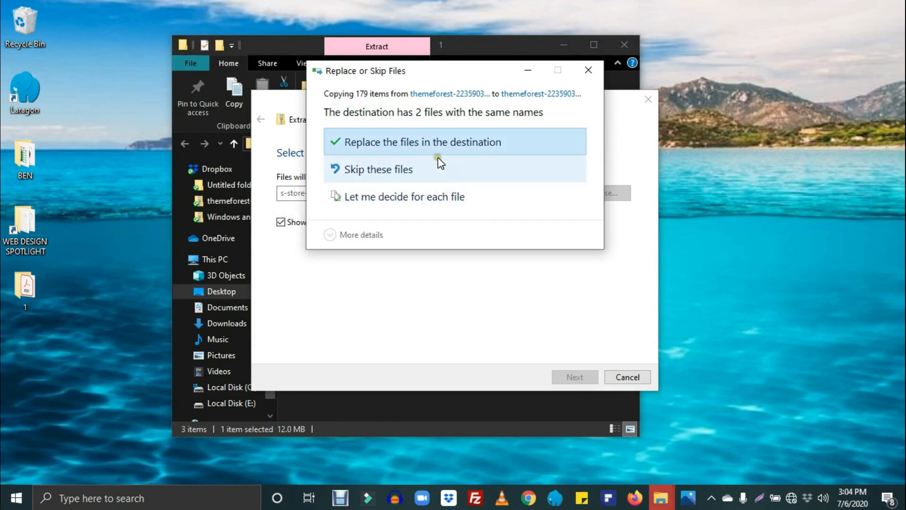
left_click(420, 141)
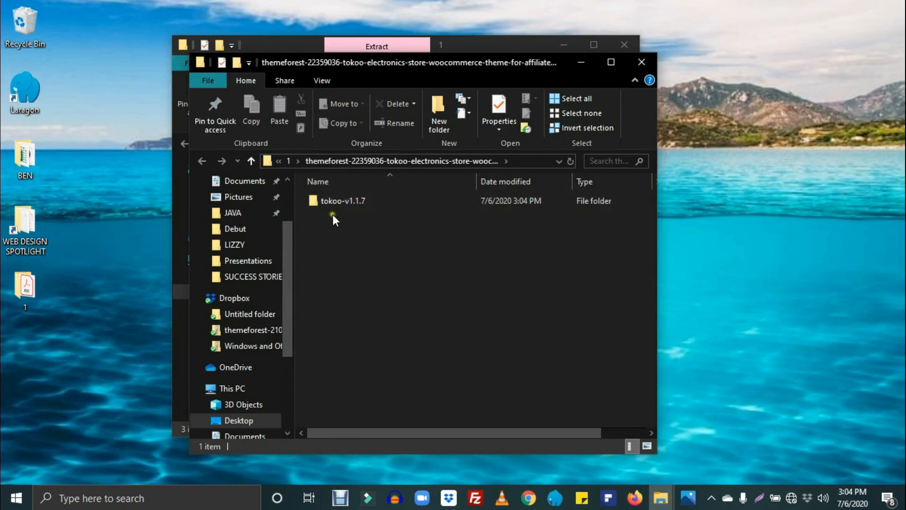
Inside tokoo-v1.1.7 > theme-files, move tokoo.zip out onto the desktop.
double_click(341, 200)
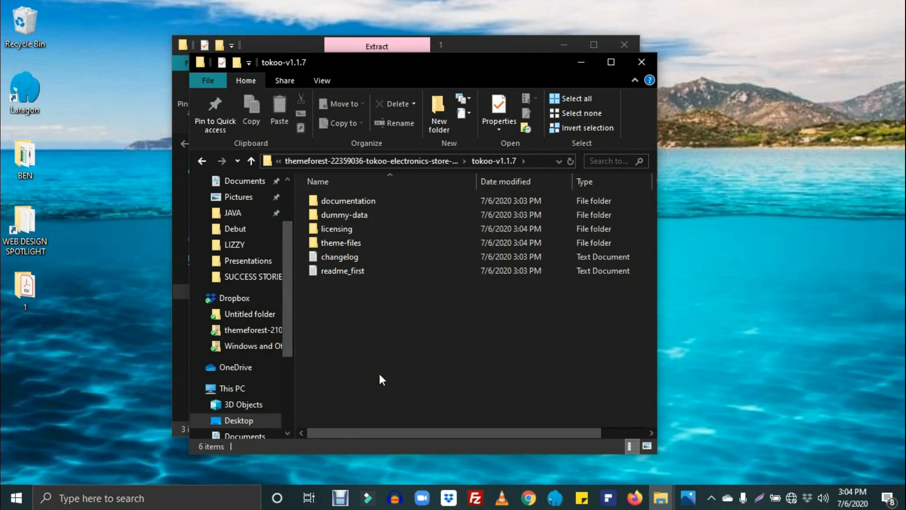
left_click(340, 257)
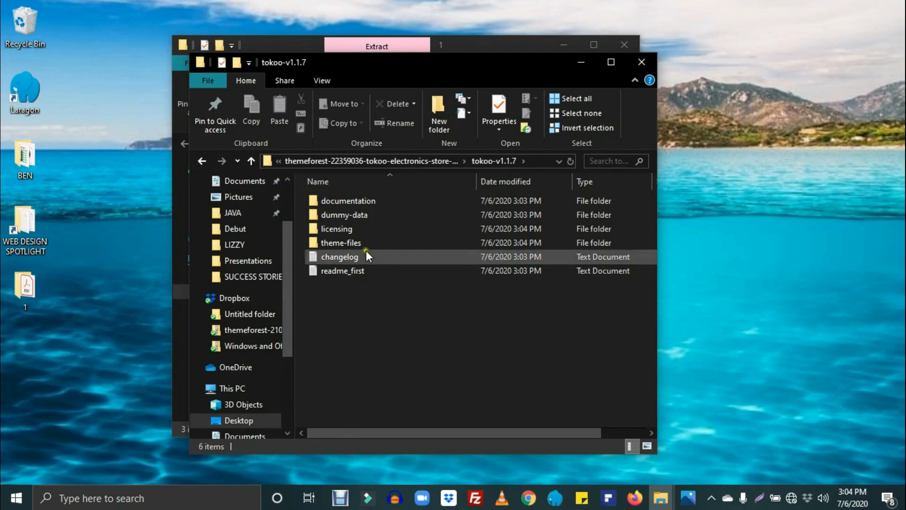
left_click(341, 243)
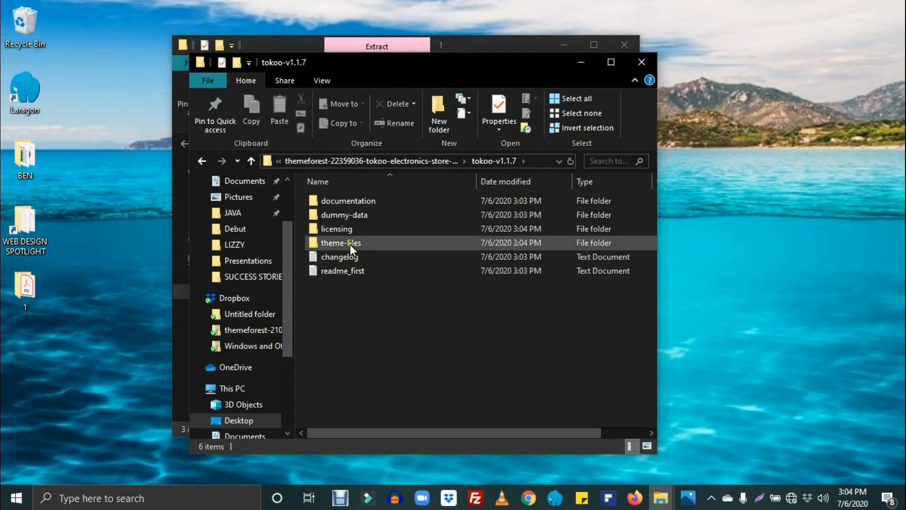
double_click(341, 243)
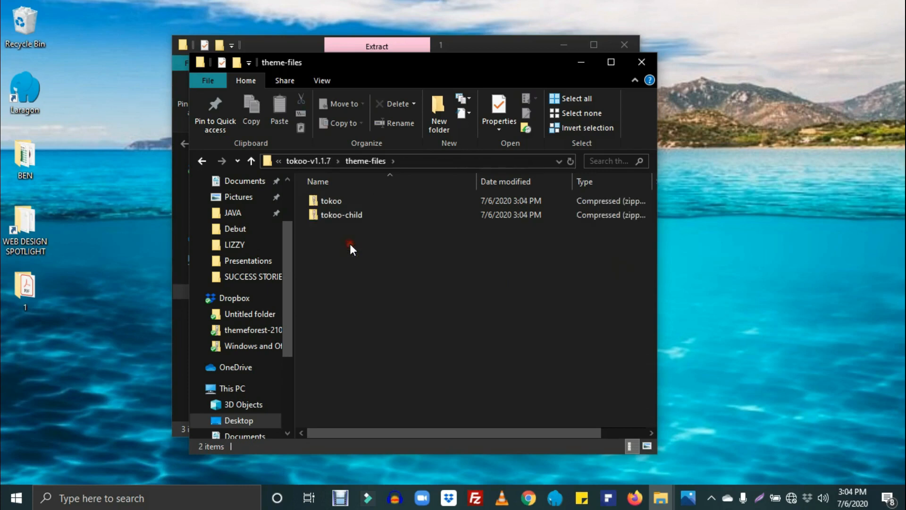
mouse_move(363, 313)
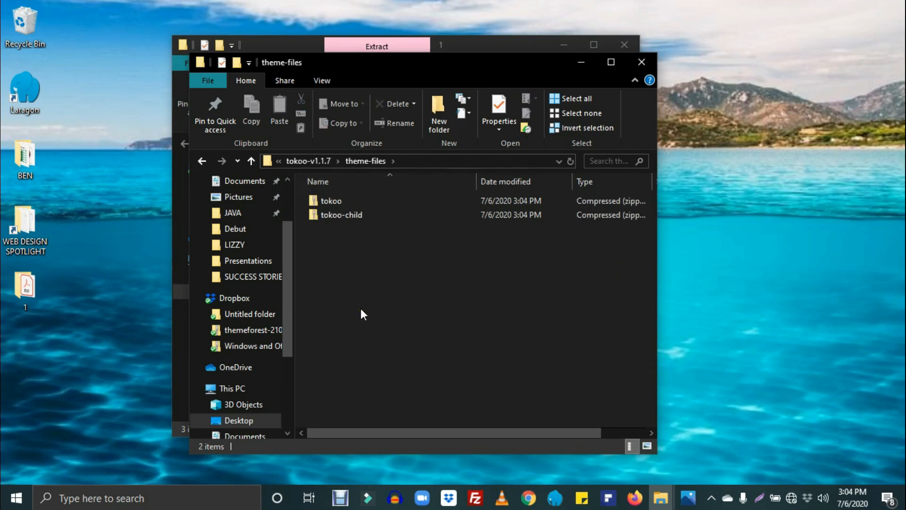
left_click(341, 214)
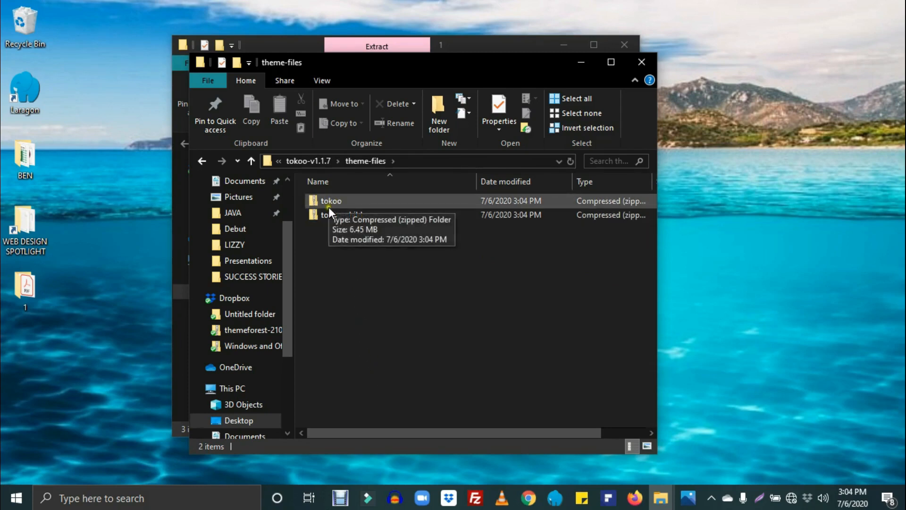
mouse_move(391, 287)
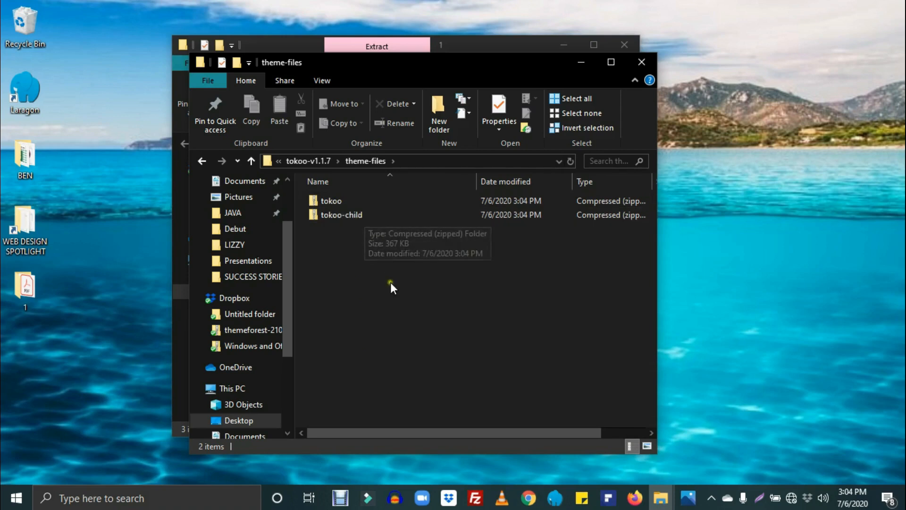
left_click(331, 200)
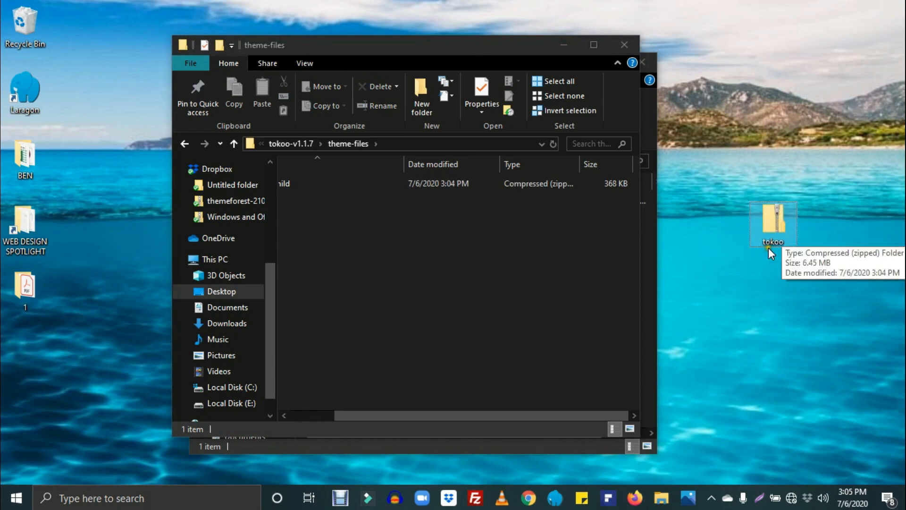
mouse_move(777, 265)
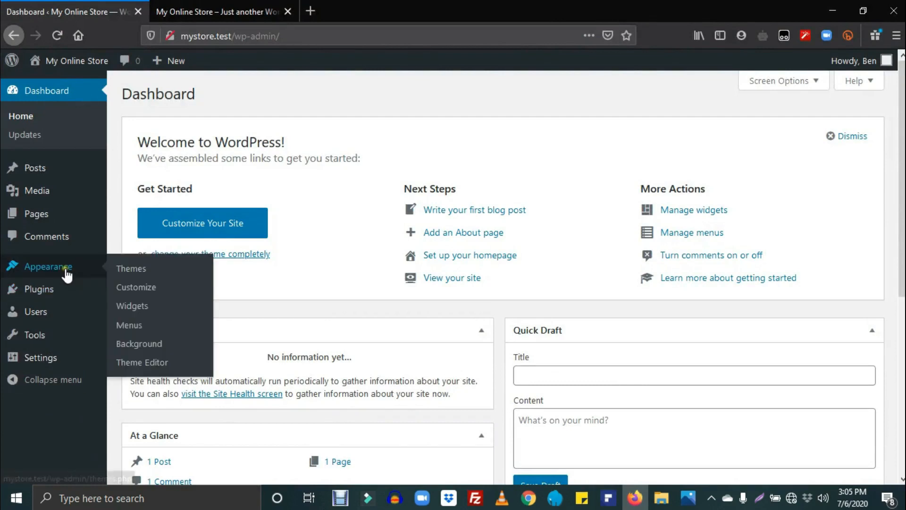
Go to Appearance > Themes and start adding a new theme to reach the Add Themes page.
left_click(130, 268)
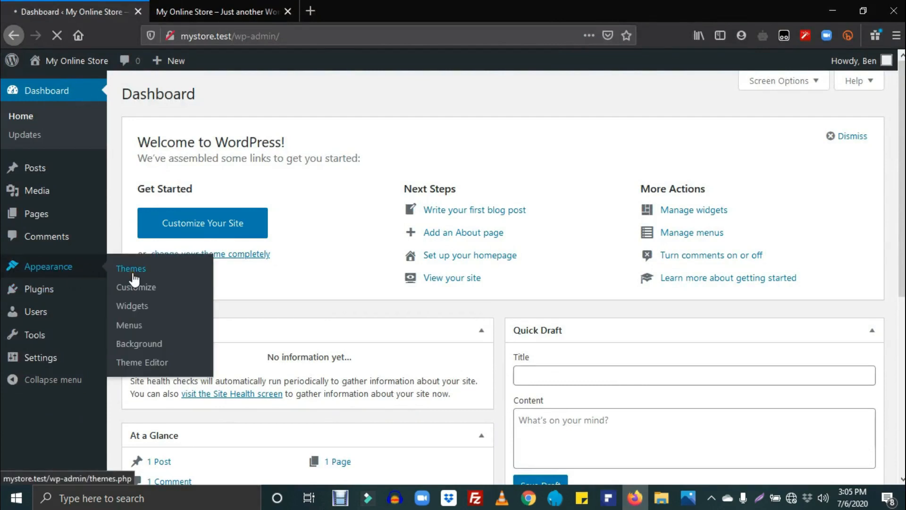
left_click(131, 268)
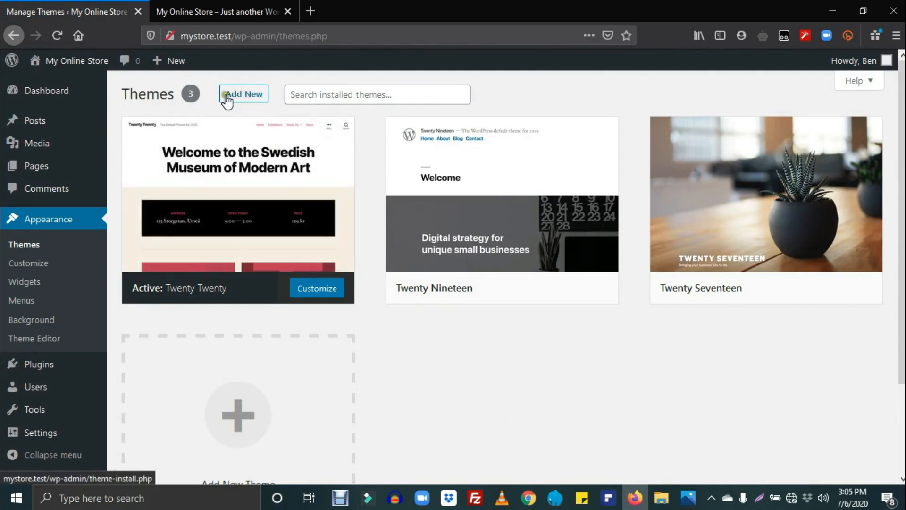
mouse_move(238, 415)
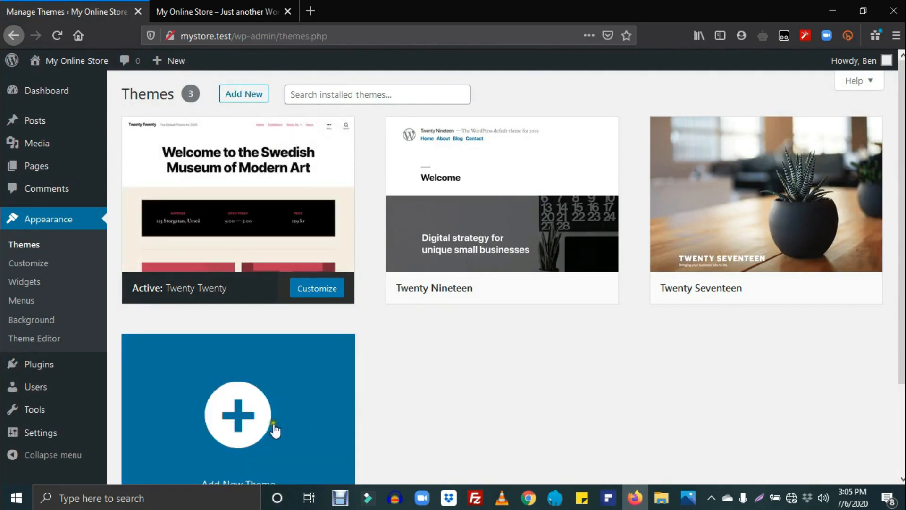
scroll("down", 3)
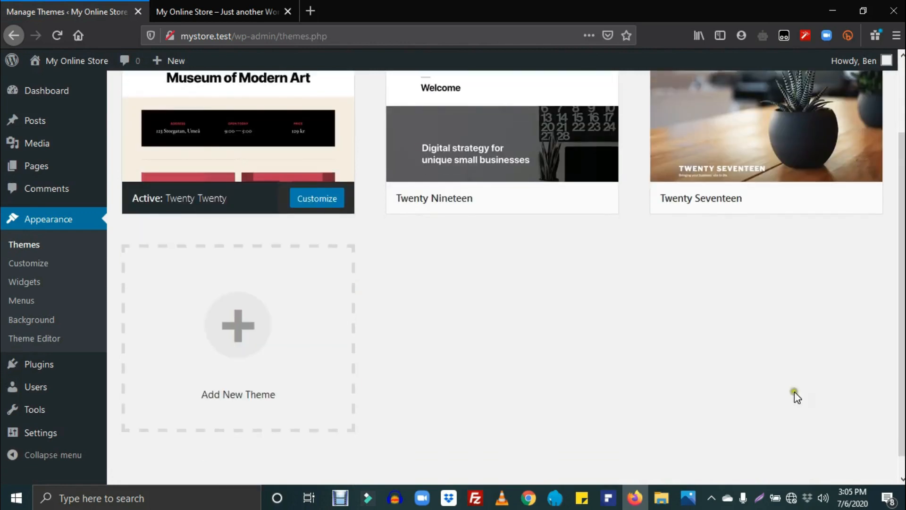
left_click(238, 324)
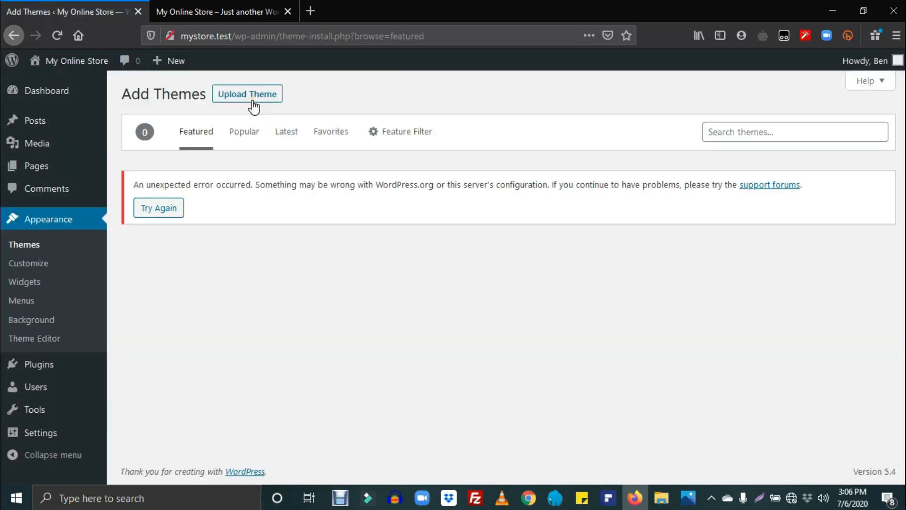
Choose tokoo.zip from the desktop as the theme package to upload.
left_click(246, 94)
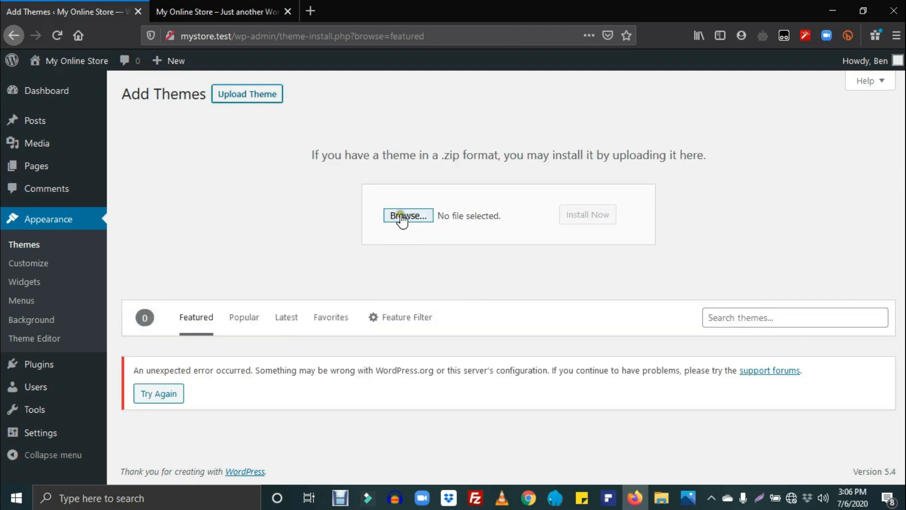
left_click(408, 216)
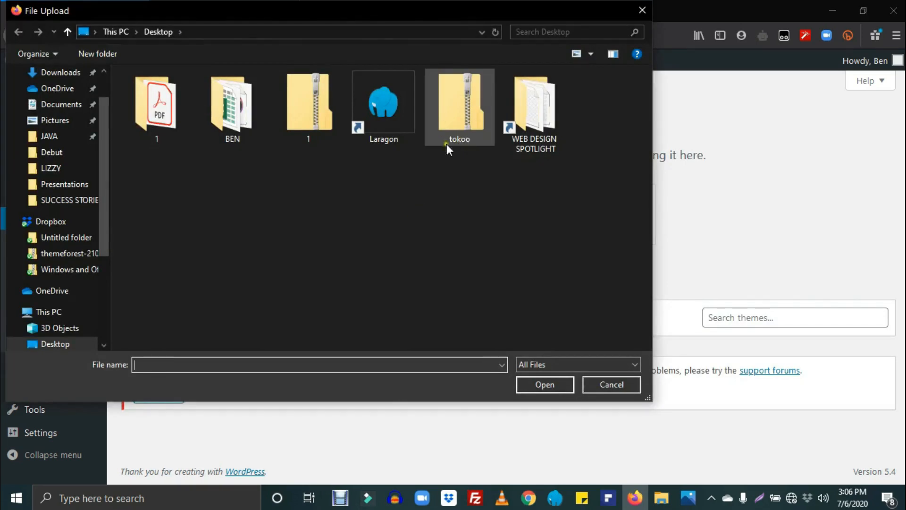
left_click(458, 101)
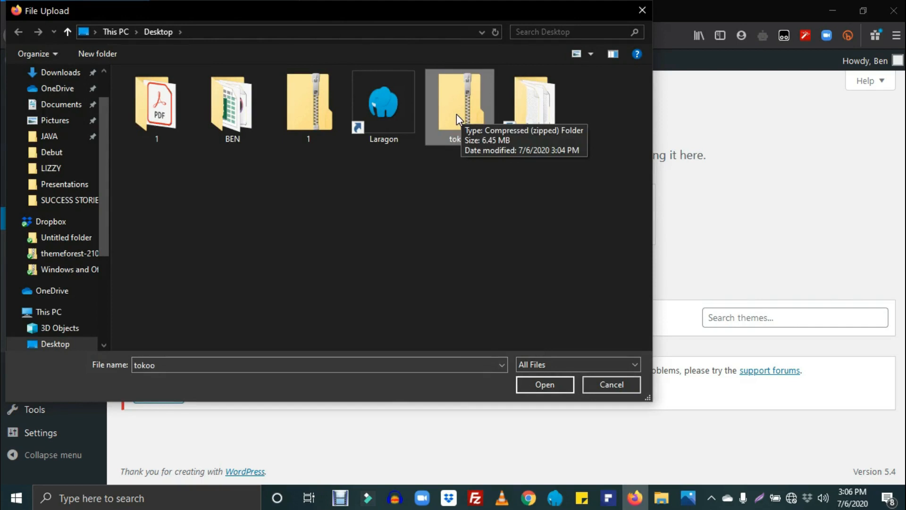
left_click(544, 385)
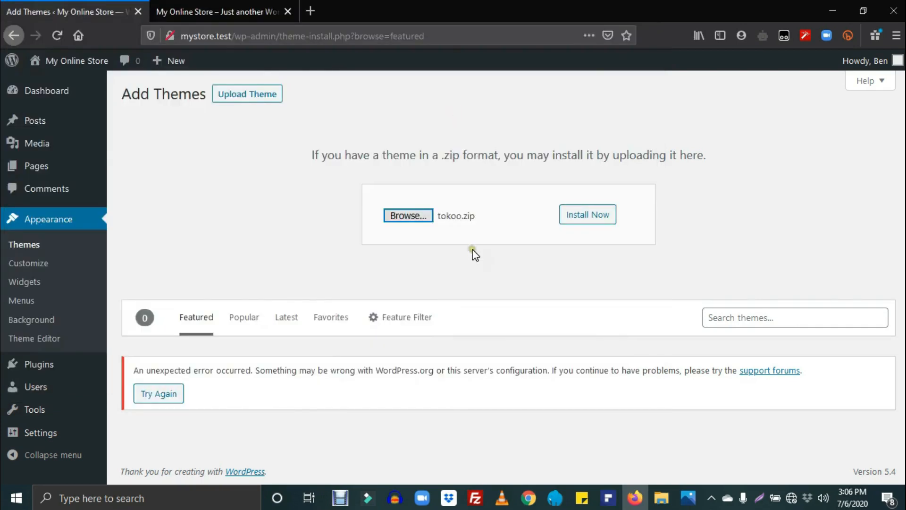
mouse_move(588, 218)
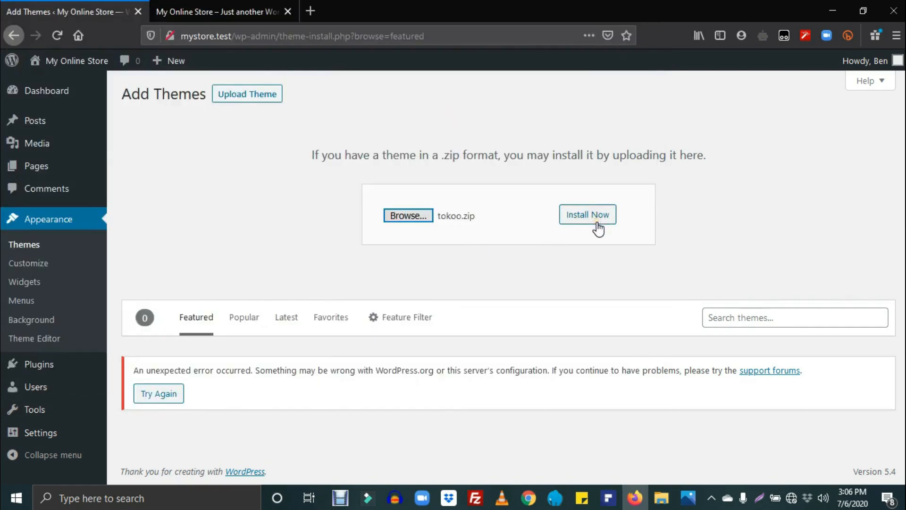
Install the uploaded tokoo.zip theme and wait for 'Theme installed successfully'.
left_click(587, 214)
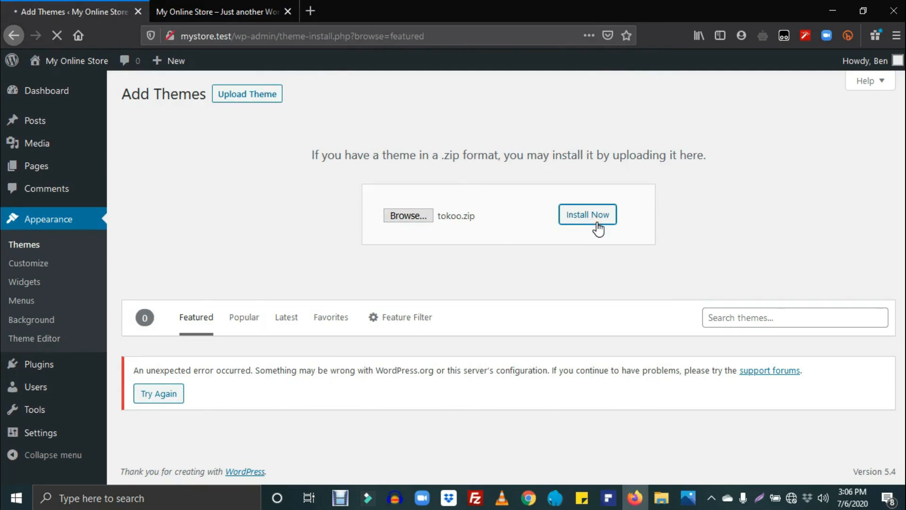
left_click(586, 214)
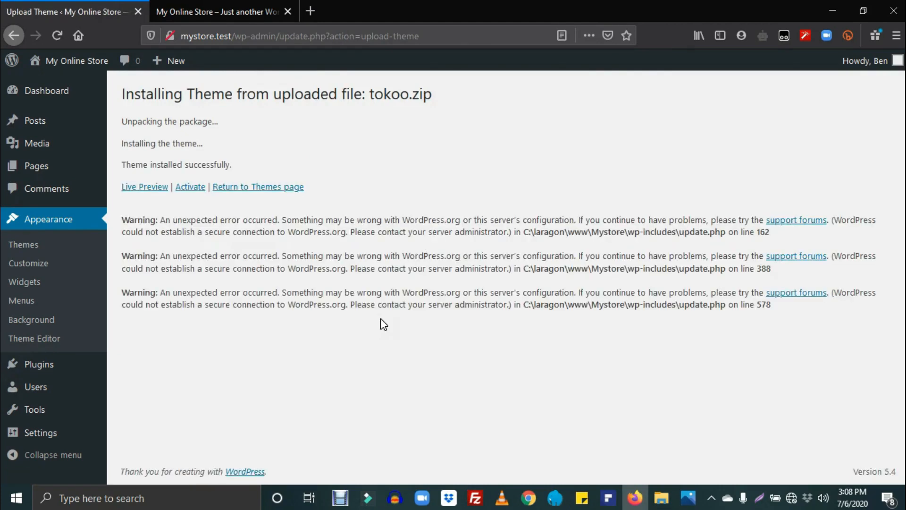
mouse_move(185, 269)
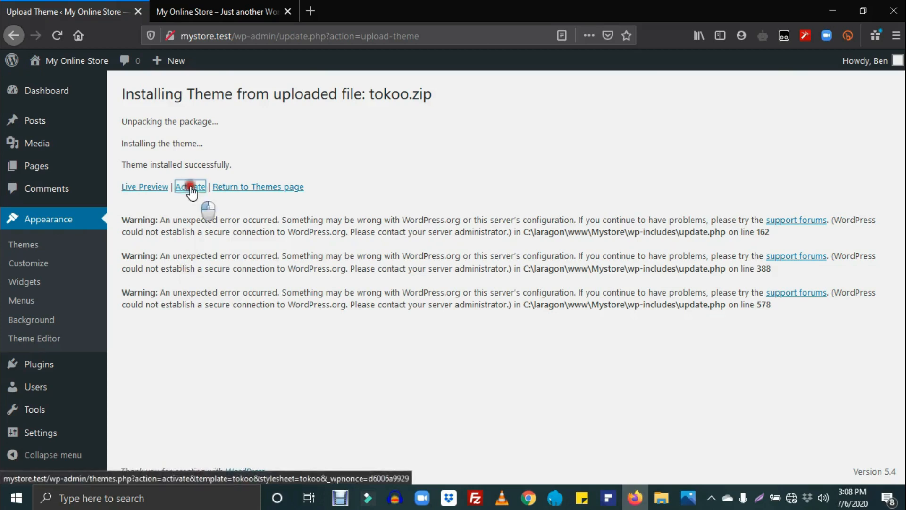
Activate Tokoo as the site theme, revealing its Redux Framework and WooCommerce plugin notice.
left_click(190, 186)
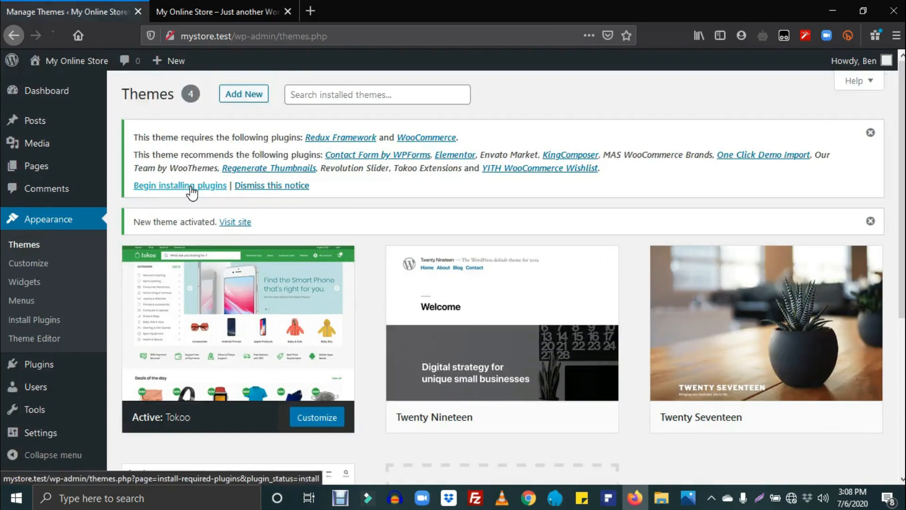
scroll("down", 3)
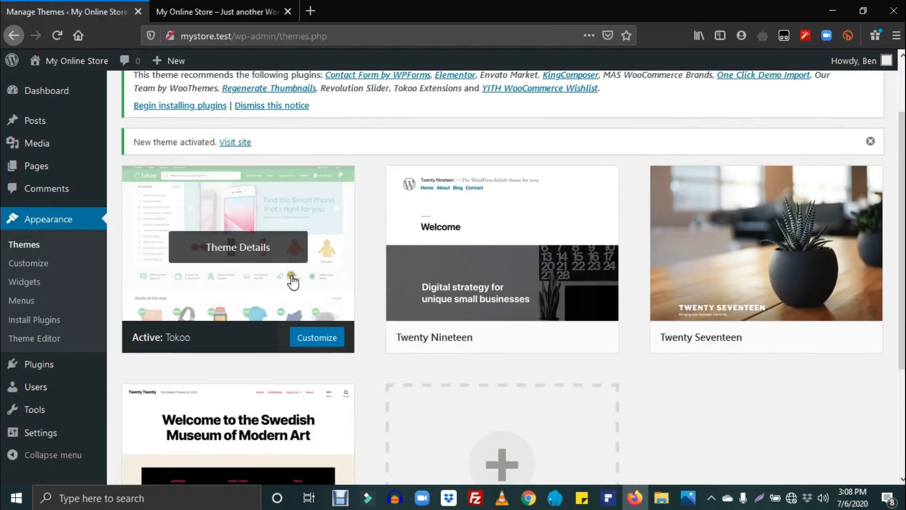
mouse_move(338, 254)
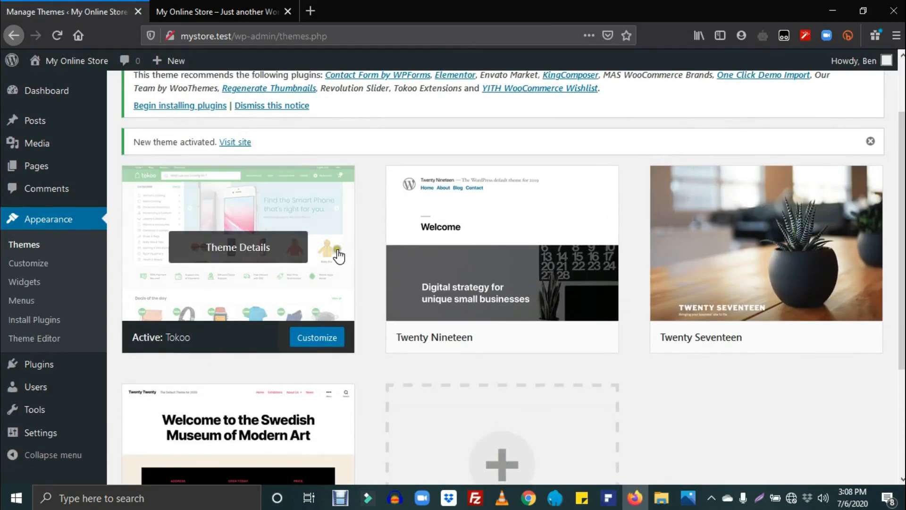
mouse_move(215, 272)
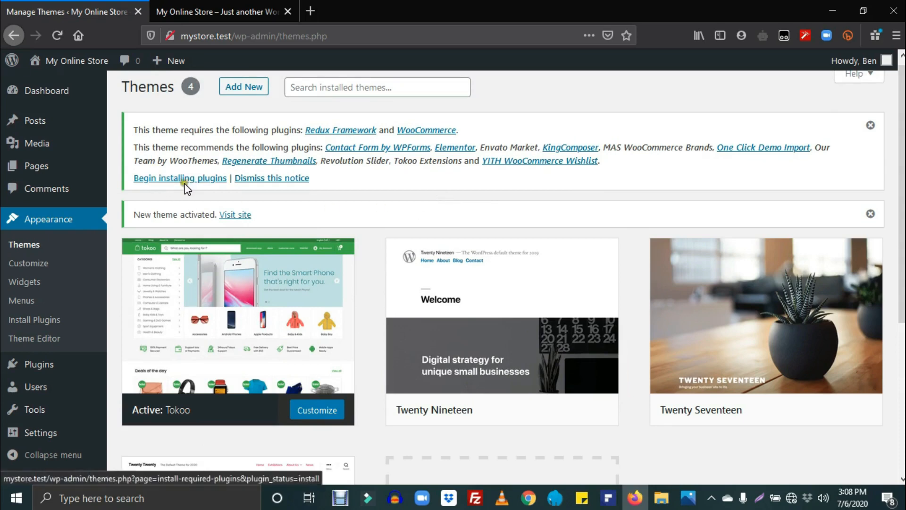
mouse_move(162, 184)
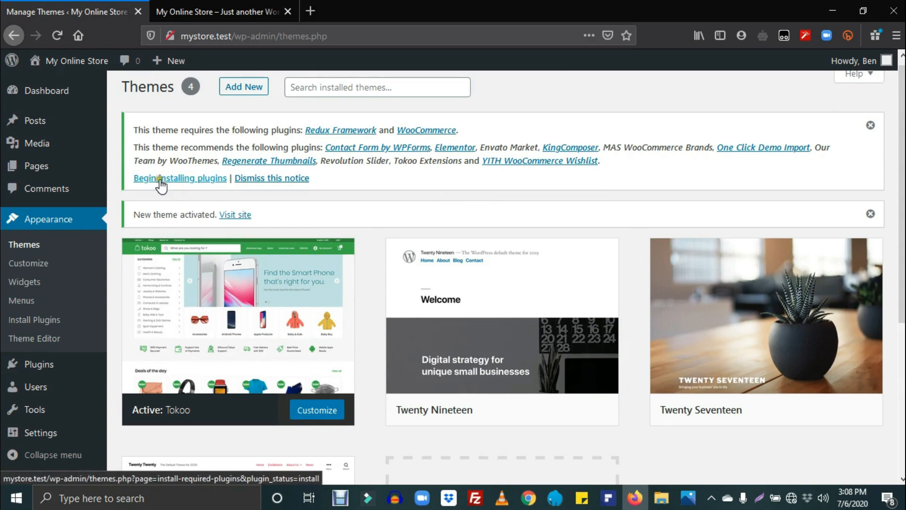
Bulk-install all 13 Tokoo required and recommended plugins via the plugins installer.
left_click(179, 178)
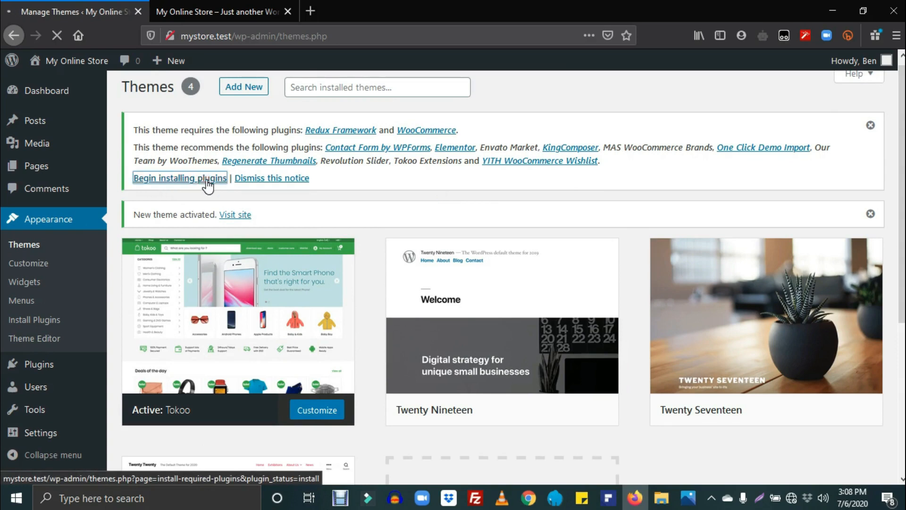
left_click(179, 178)
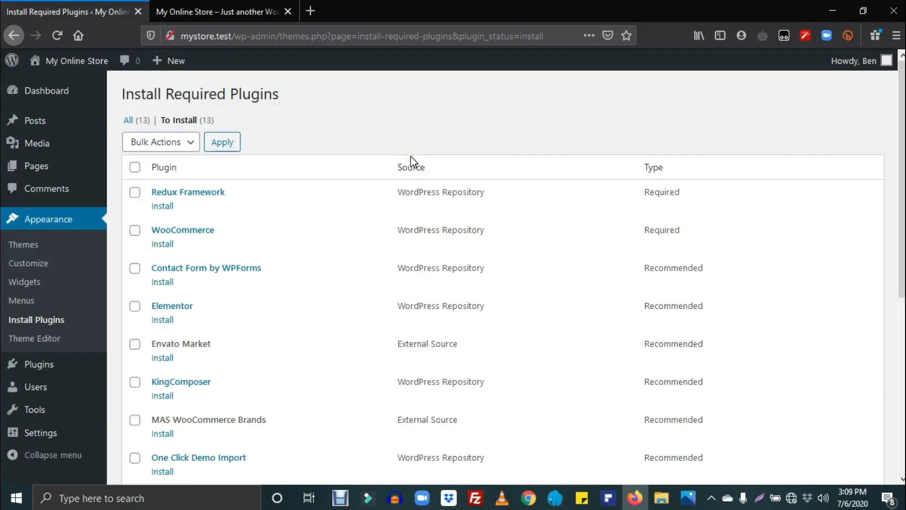
mouse_move(296, 163)
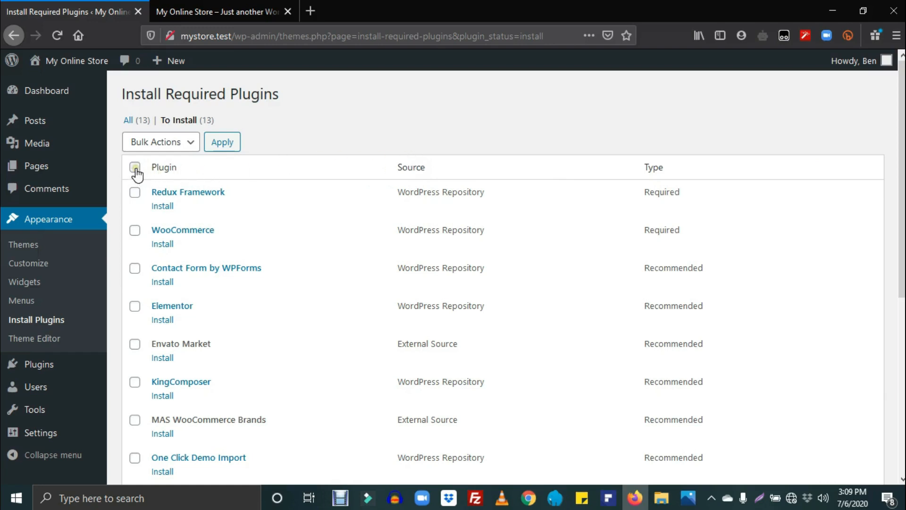
left_click(135, 167)
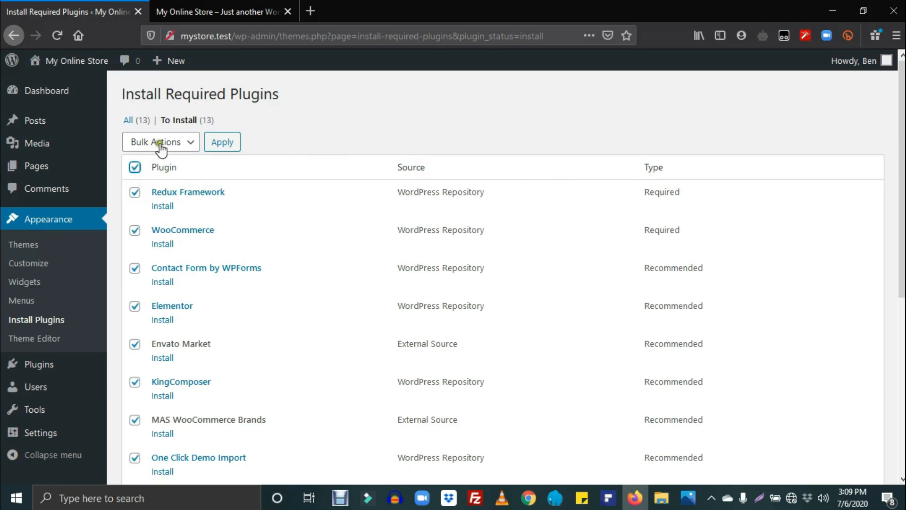
mouse_move(168, 146)
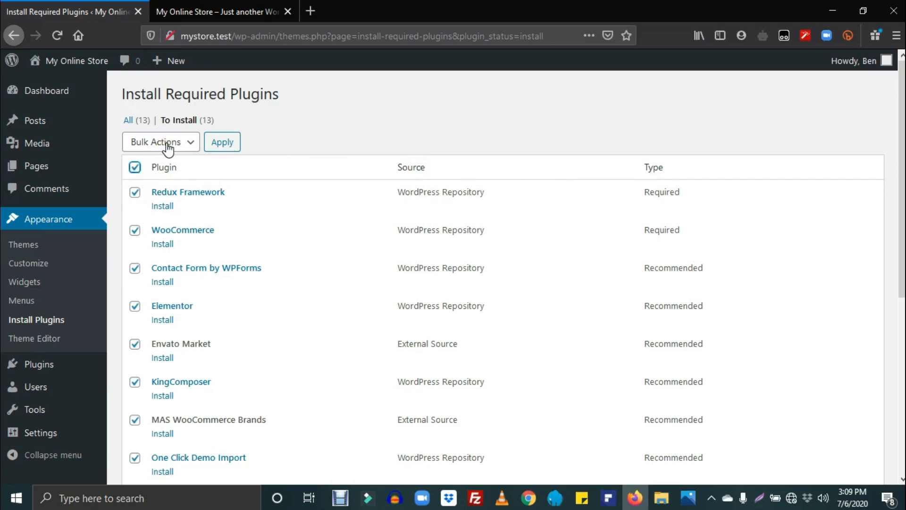
left_click(160, 141)
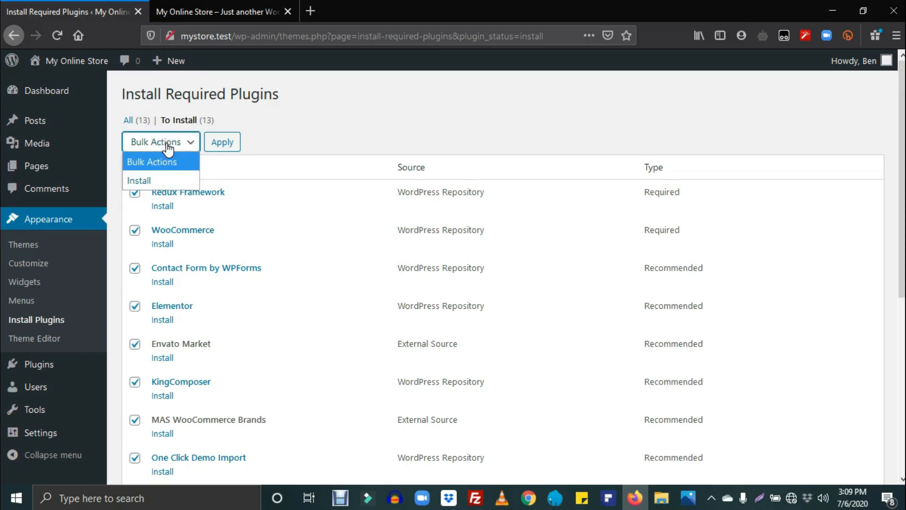
left_click(139, 180)
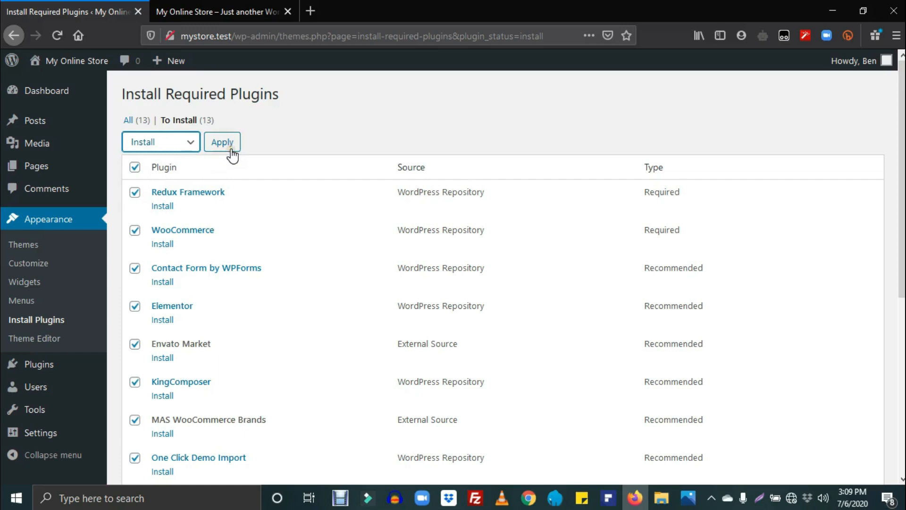
left_click(221, 142)
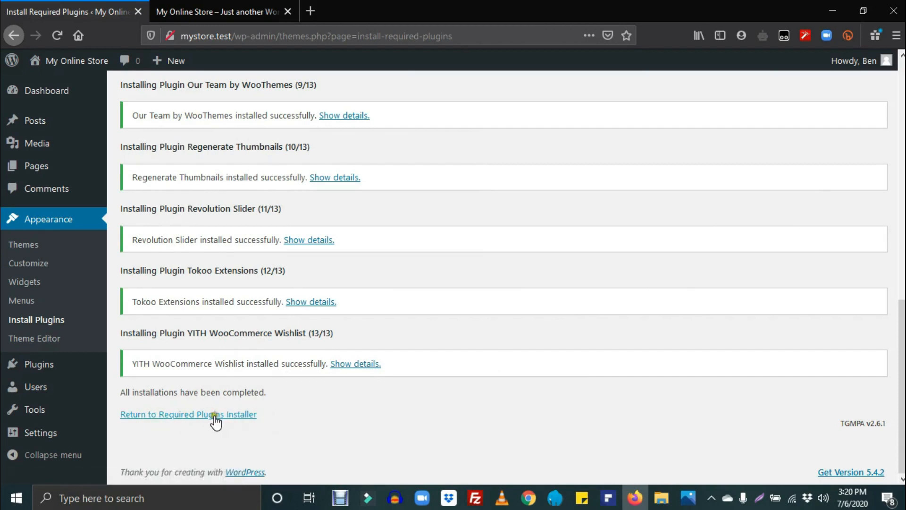
Bulk-activate all 13 installed Tokoo plugins from the required plugins list.
left_click(188, 413)
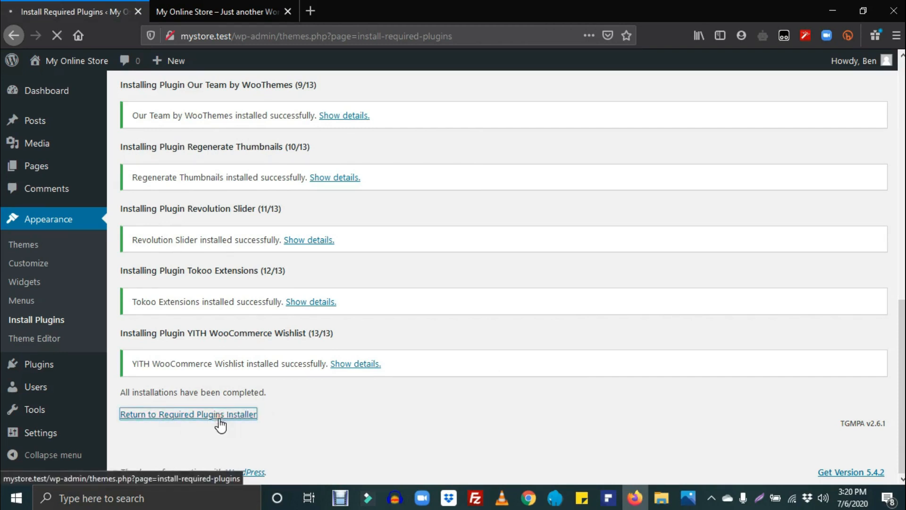
left_click(188, 414)
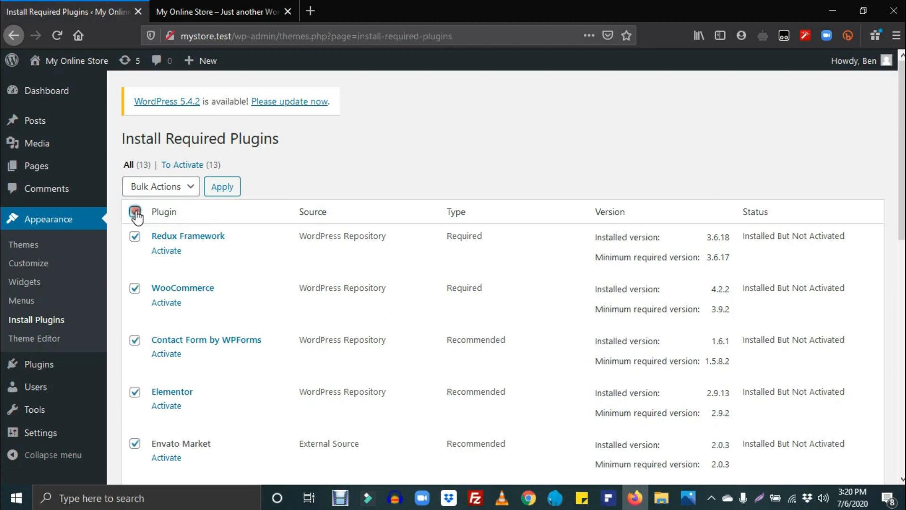
left_click(161, 186)
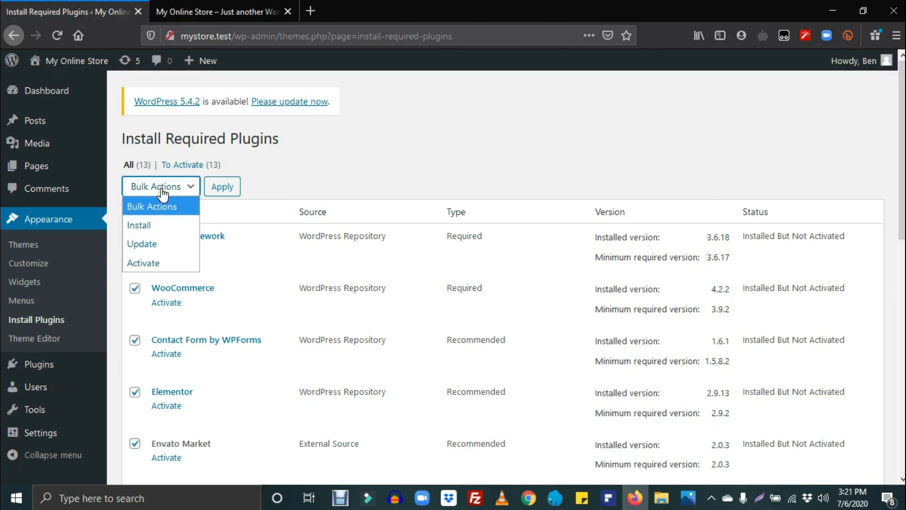
left_click(143, 263)
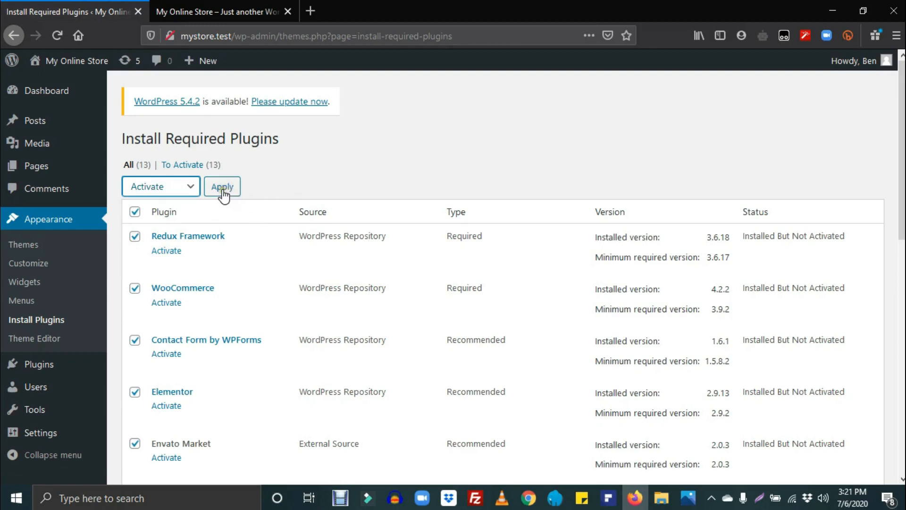
left_click(222, 186)
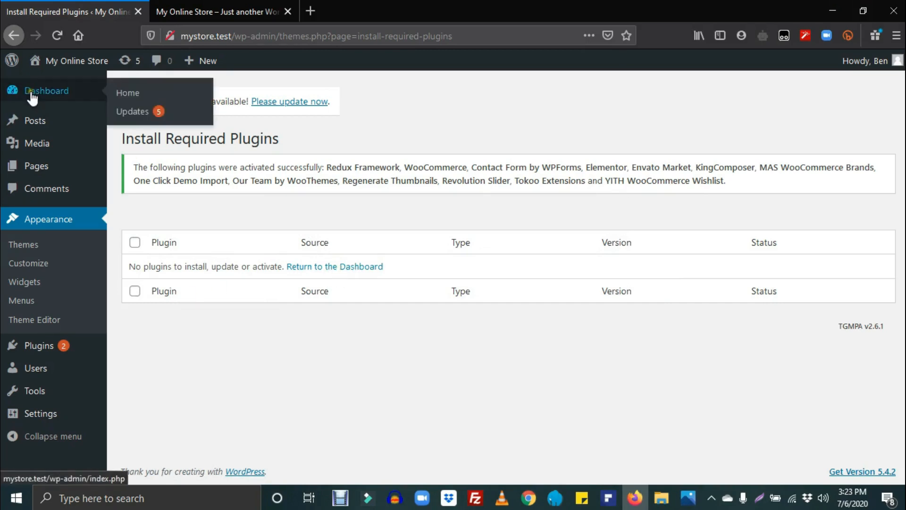
Return to the admin Dashboard showing the WooCommerce welcome notice and new menus.
left_click(334, 266)
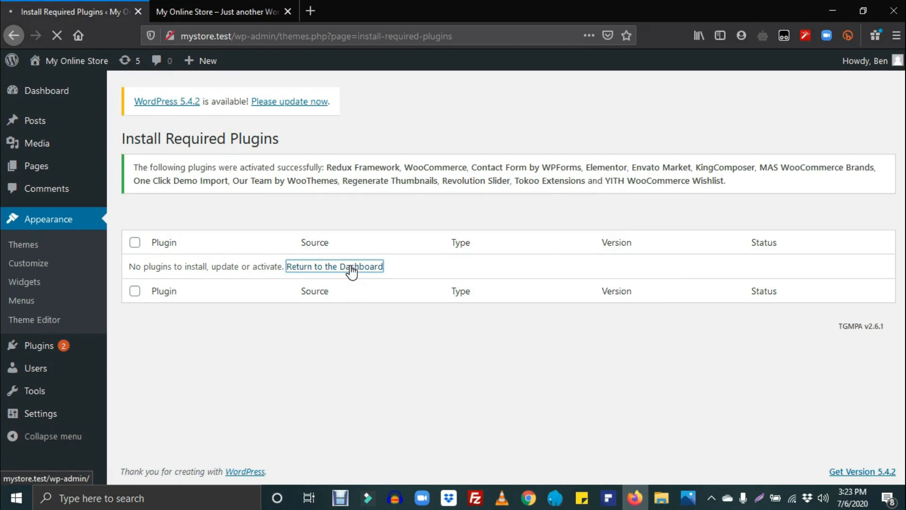
left_click(335, 266)
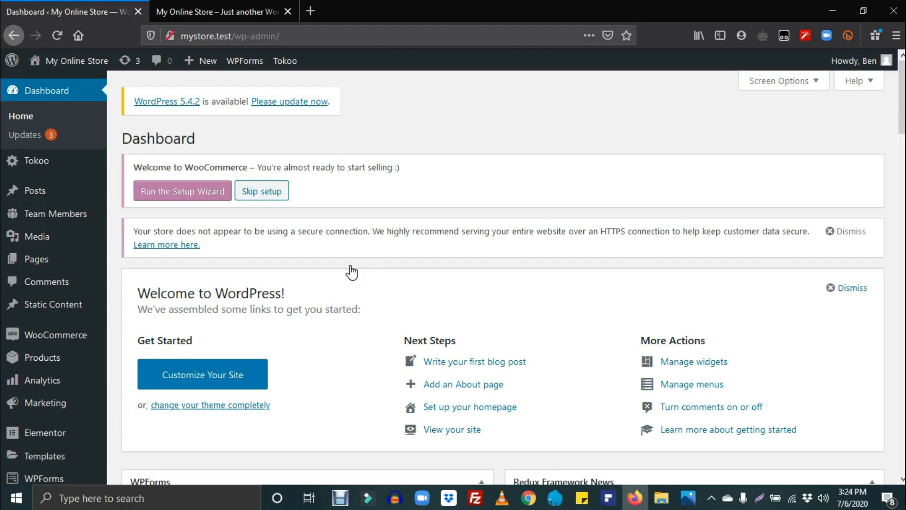
scroll("down", 3)
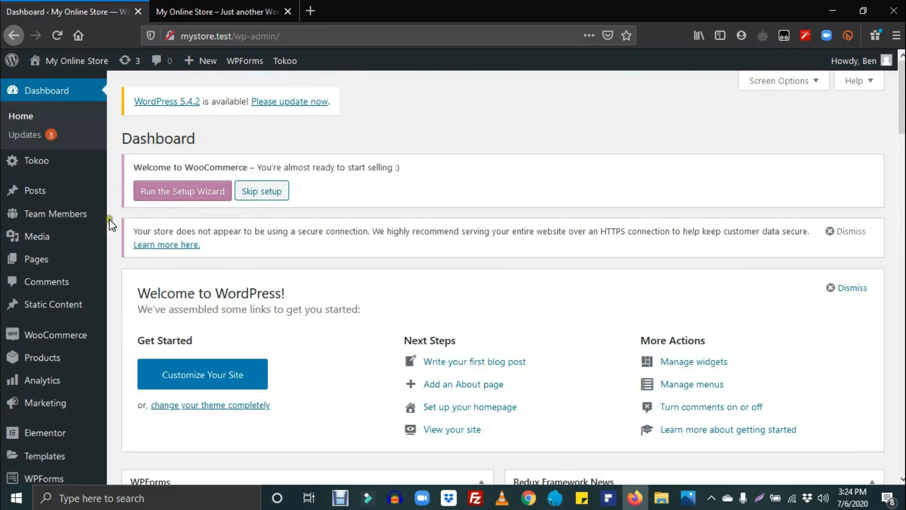
left_click(223, 11)
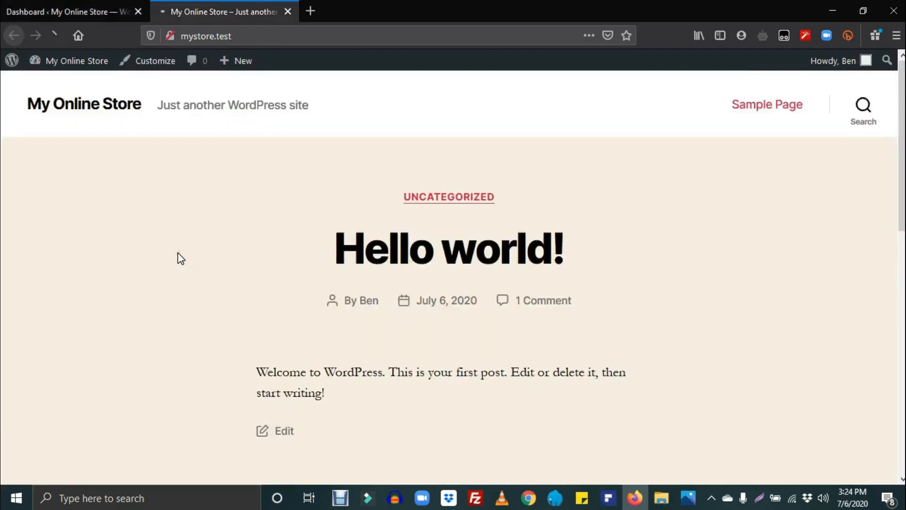
left_click(56, 35)
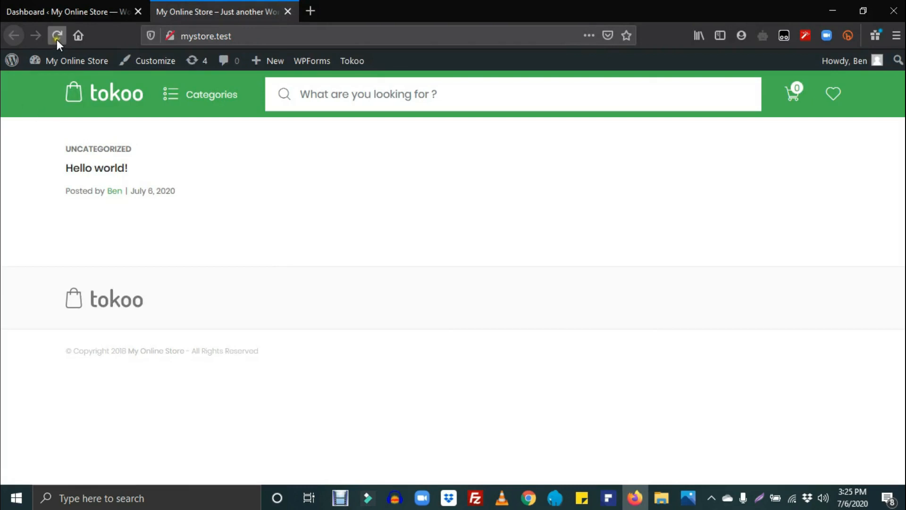
mouse_move(57, 36)
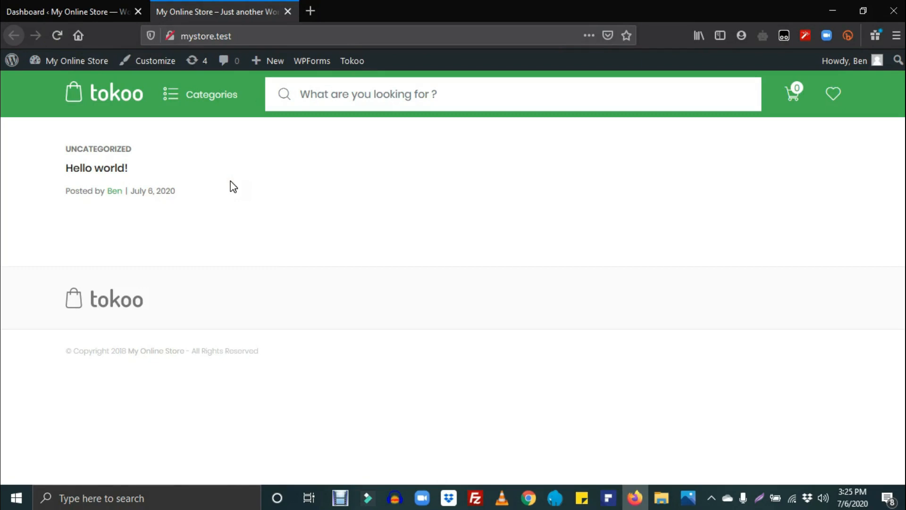
left_click(228, 176)
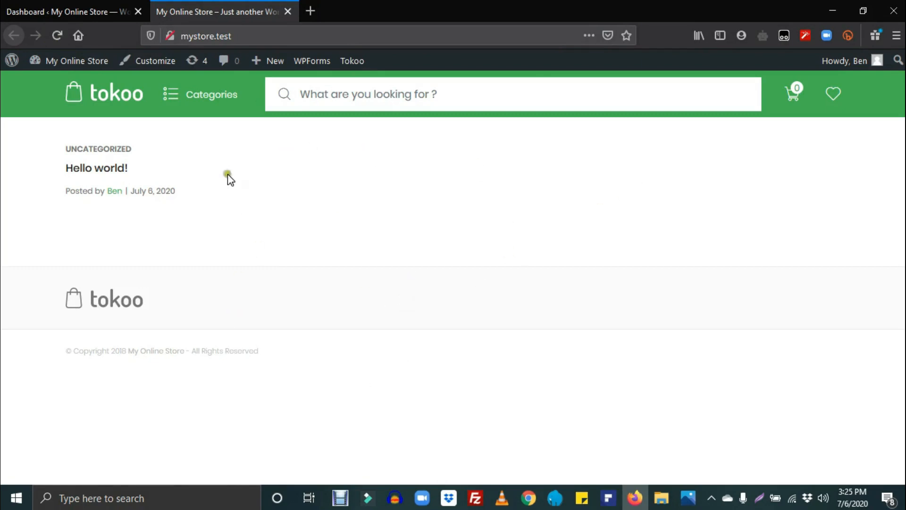
mouse_move(362, 328)
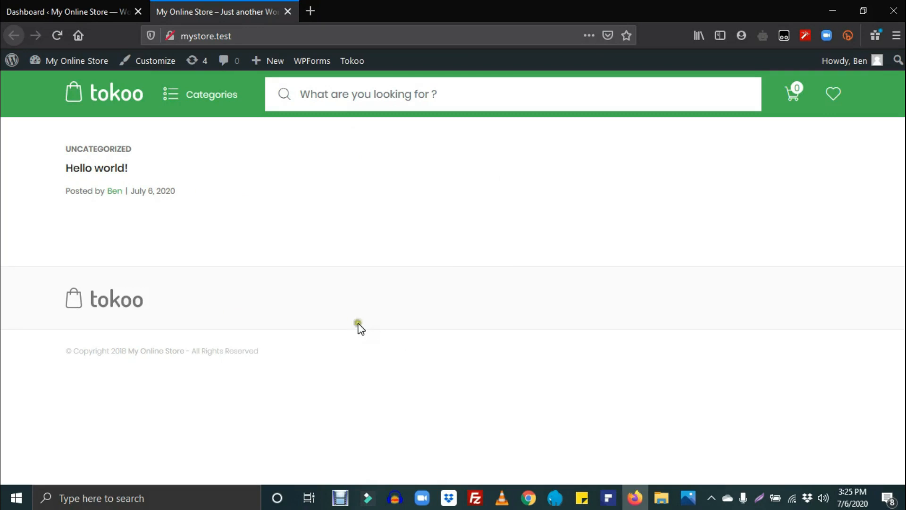
mouse_move(306, 324)
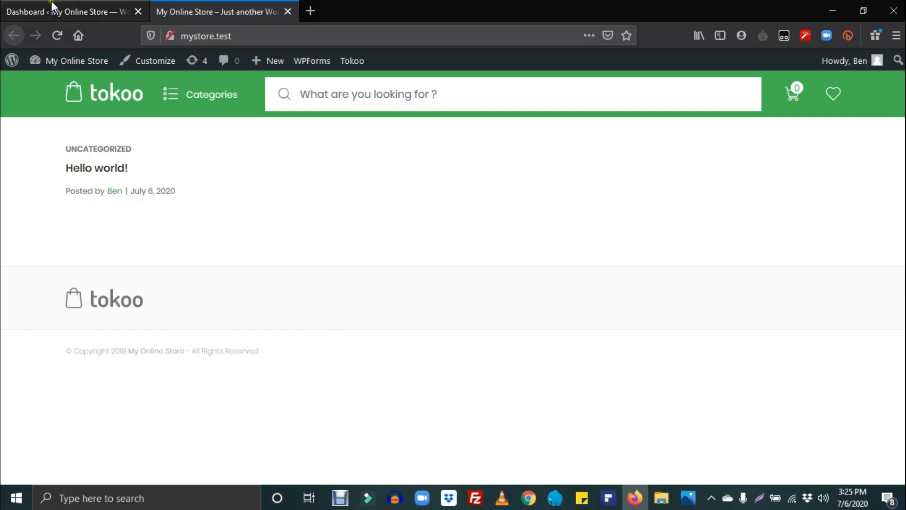
Go to Appearance > Import Demo Data and view the Elementor and King Composer demo cards.
left_click(63, 11)
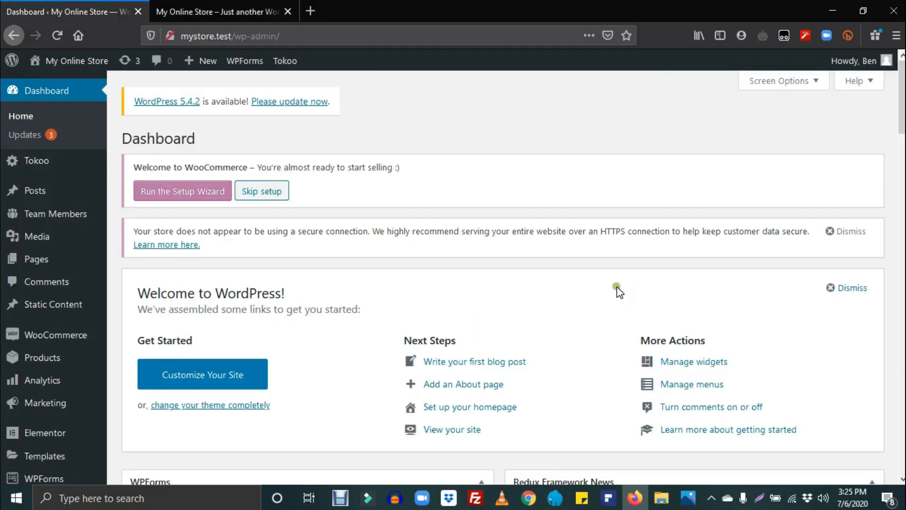
mouse_move(48, 269)
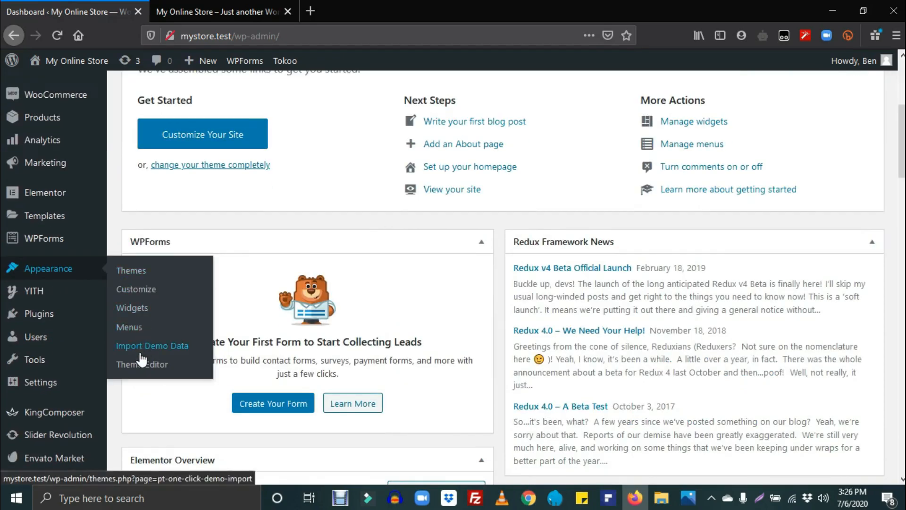
left_click(152, 346)
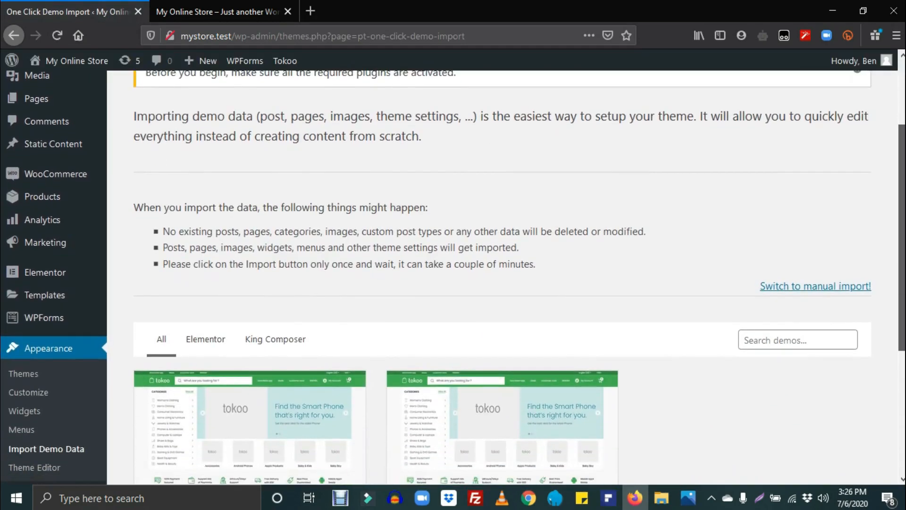
scroll("down", 3)
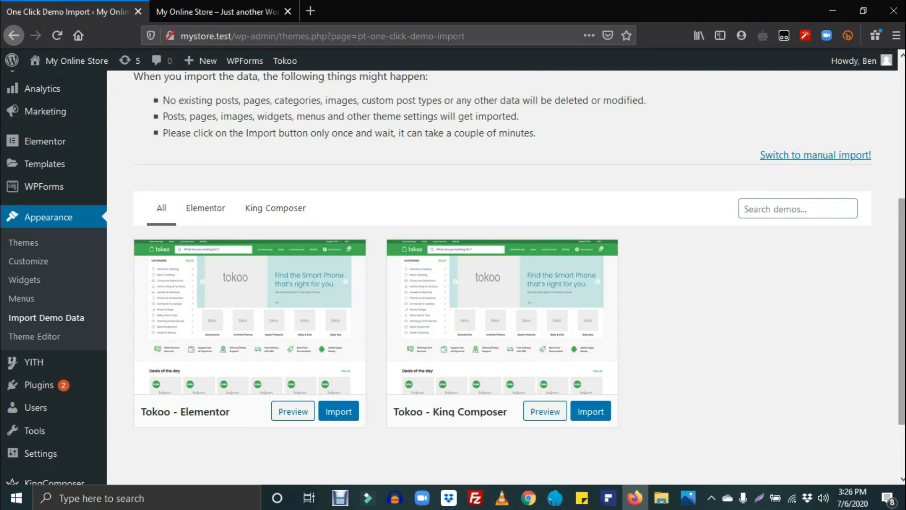
mouse_move(542, 322)
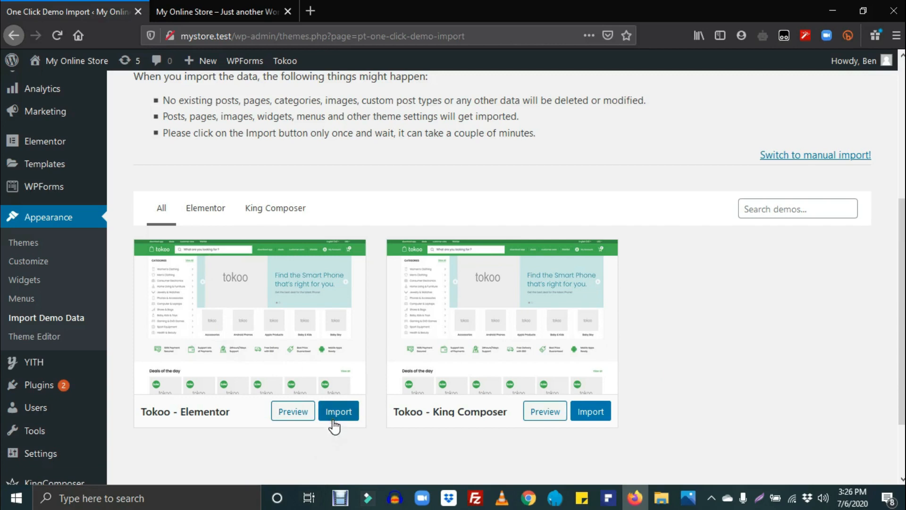
Import the Tokoo - Elementor demo content, then return to the storefront tab.
left_click(338, 412)
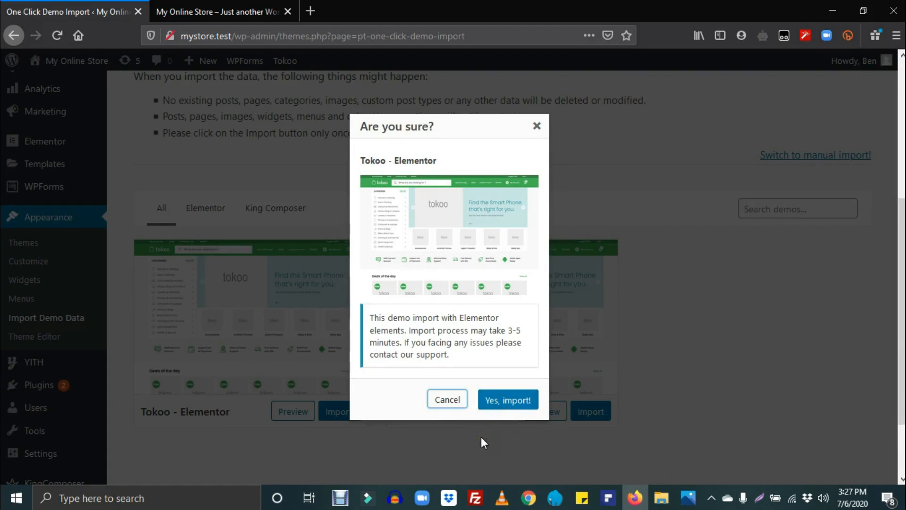
mouse_move(478, 430)
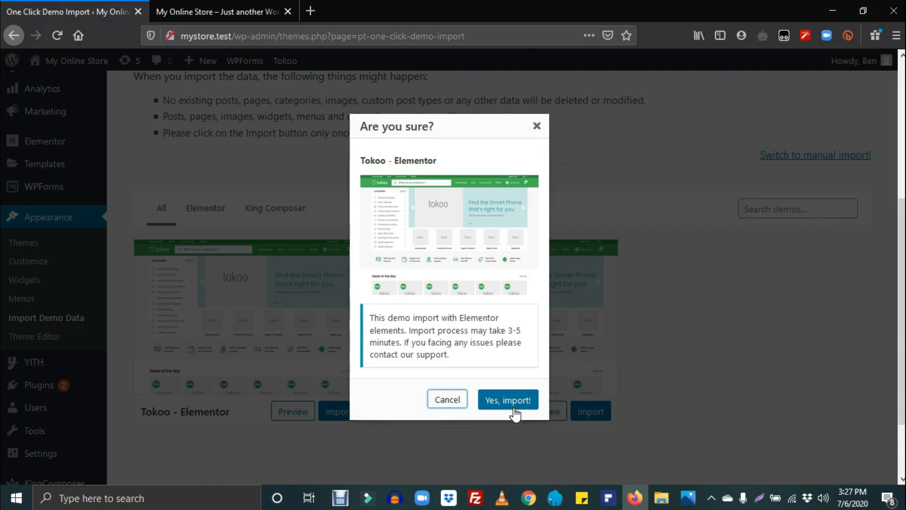
left_click(508, 399)
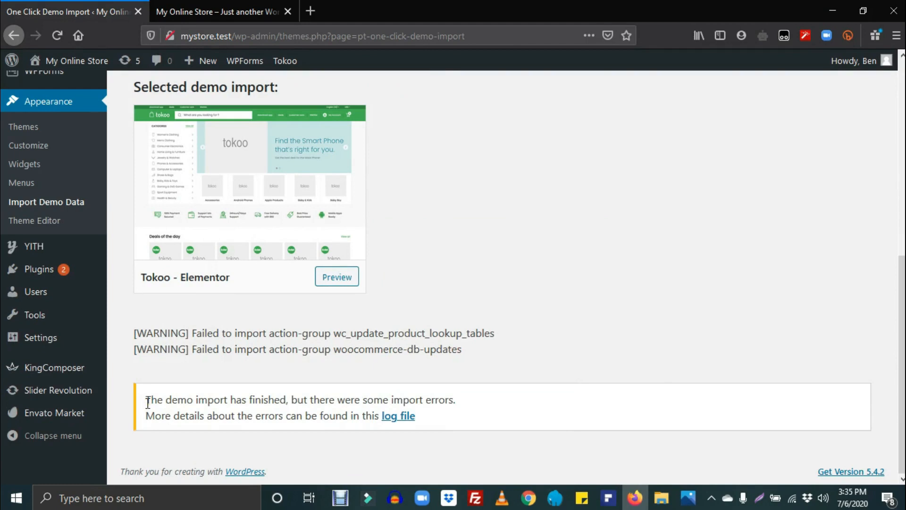
left_click_drag(148, 399, 288, 399)
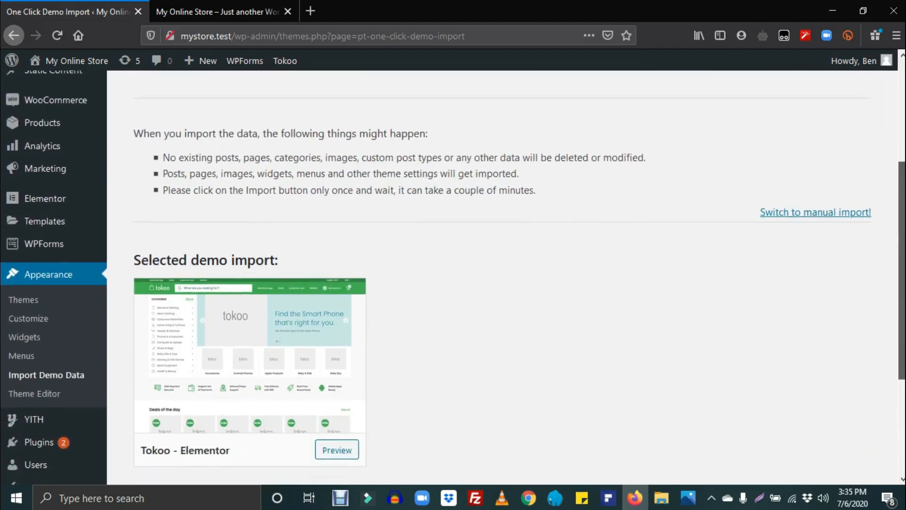
scroll("down", 3)
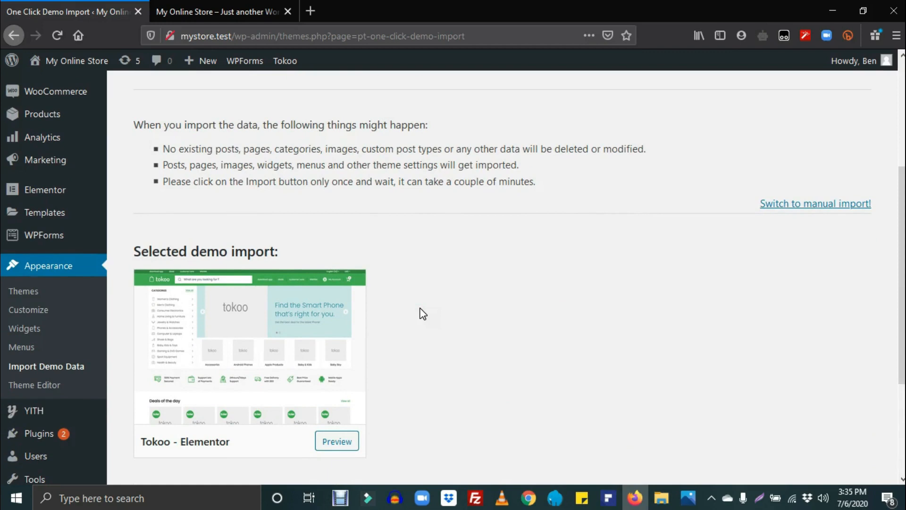
left_click(223, 11)
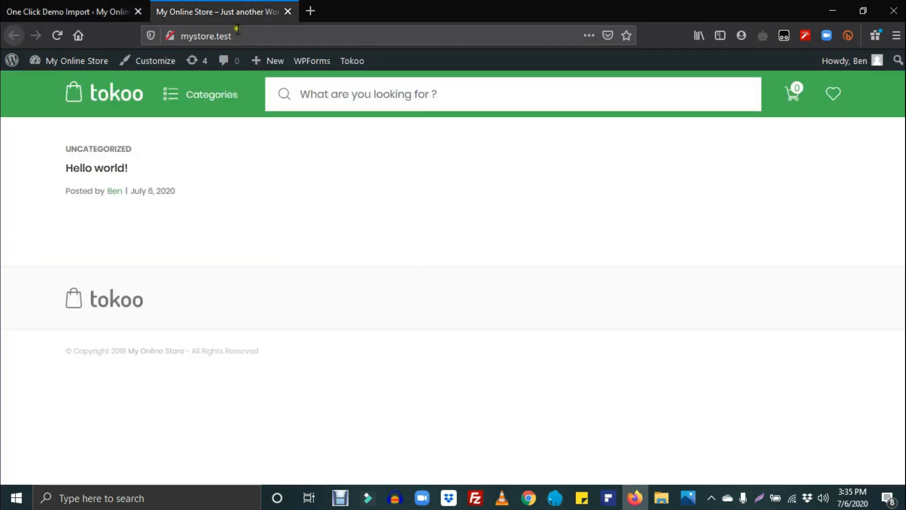
Reload the storefront and browse the Tokoo demo homepage and Categories menu.
left_click(205, 36)
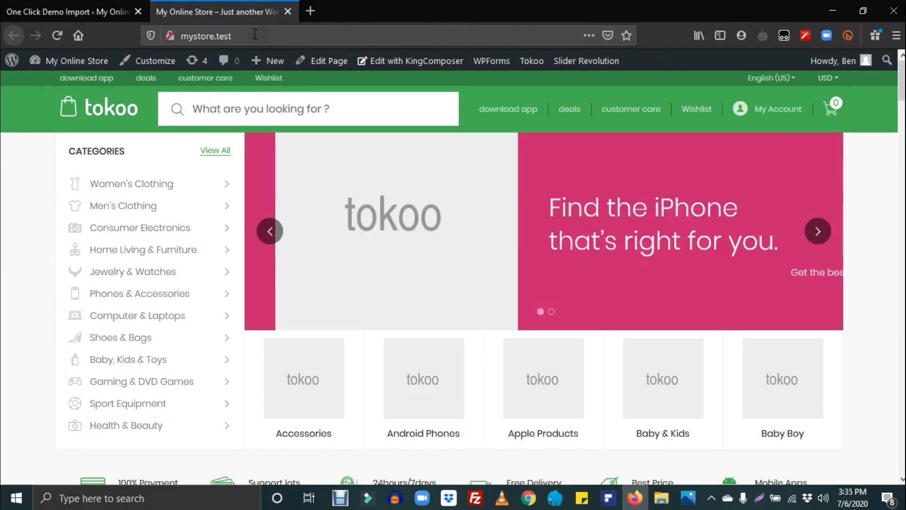
scroll("down", 3)
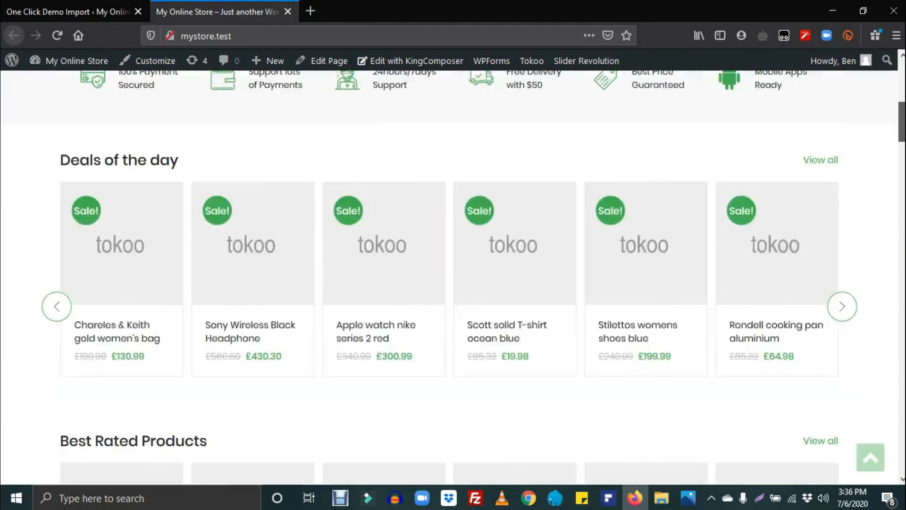
scroll("up", 3)
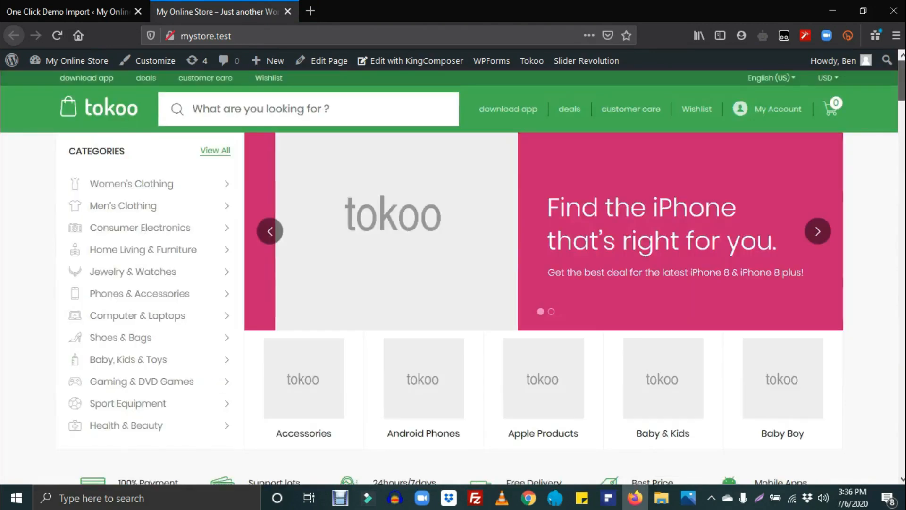
left_click(818, 231)
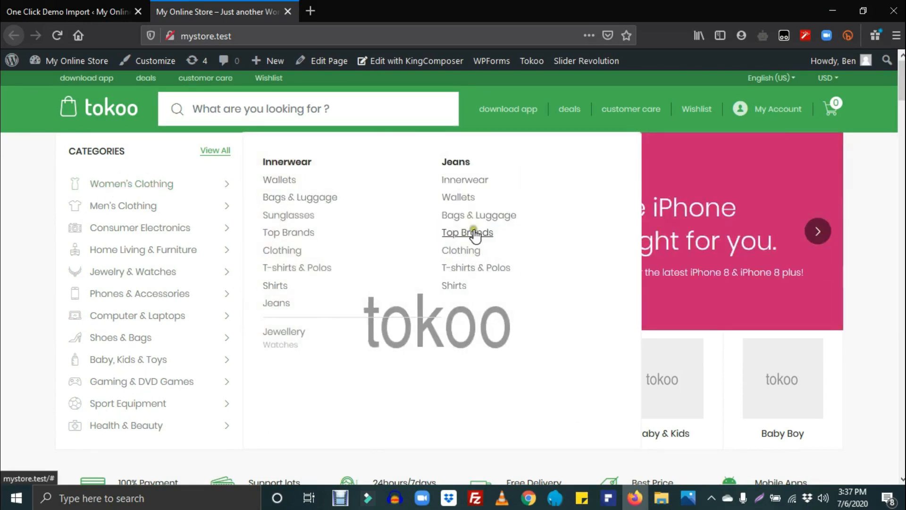
mouse_move(8, 263)
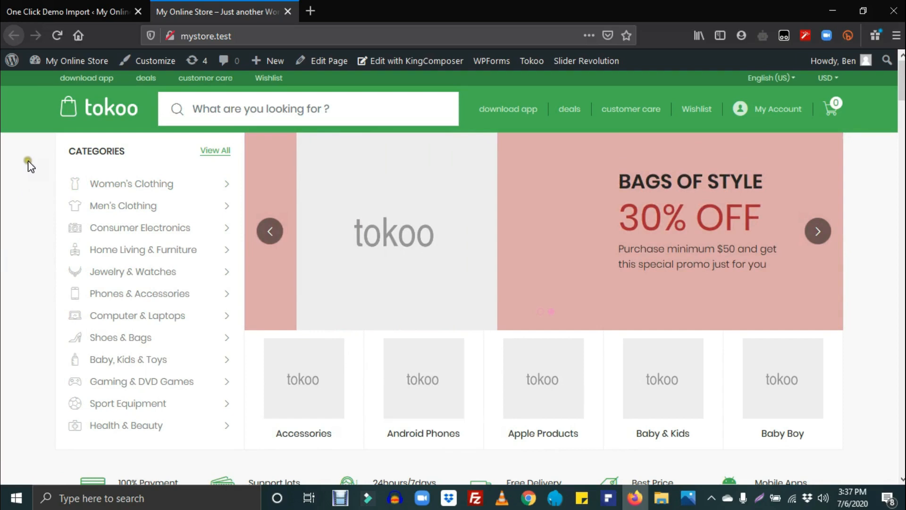
mouse_move(5, 185)
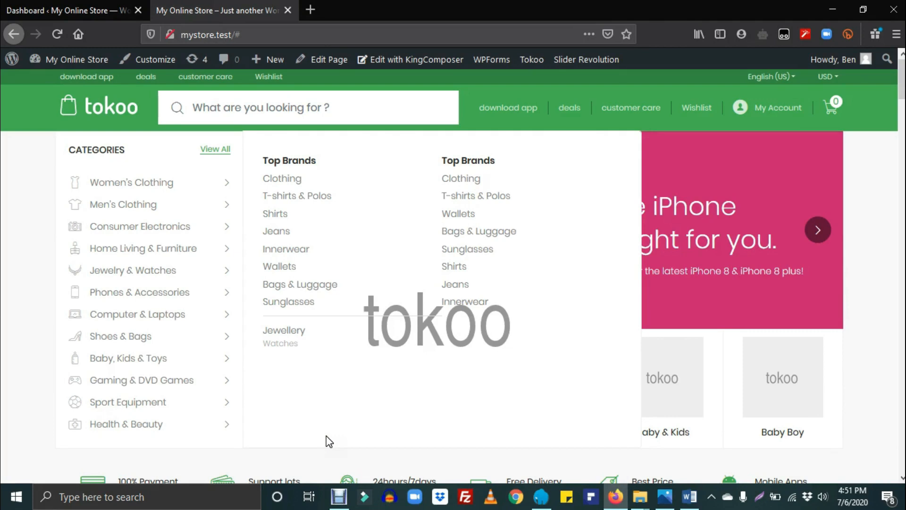
Run the WooCommerce setup wizard from the Dashboard's welcome notice.
left_click(69, 10)
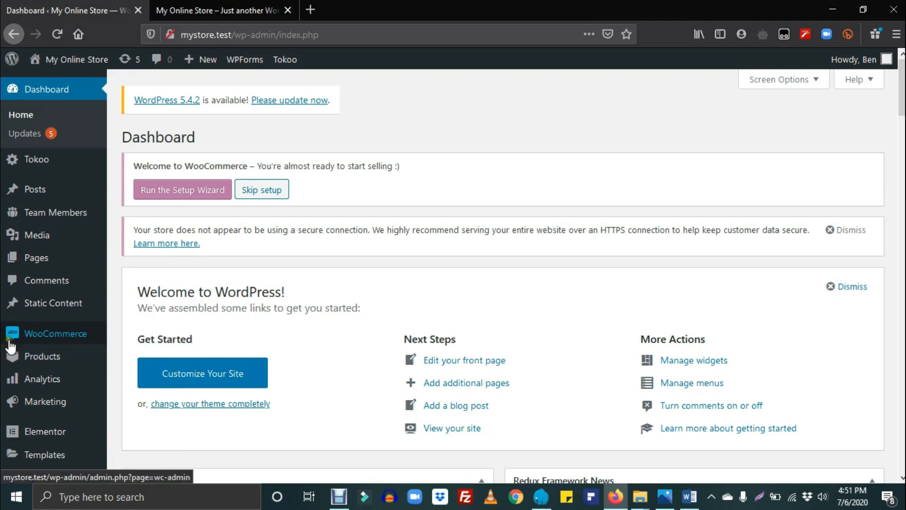
mouse_move(49, 351)
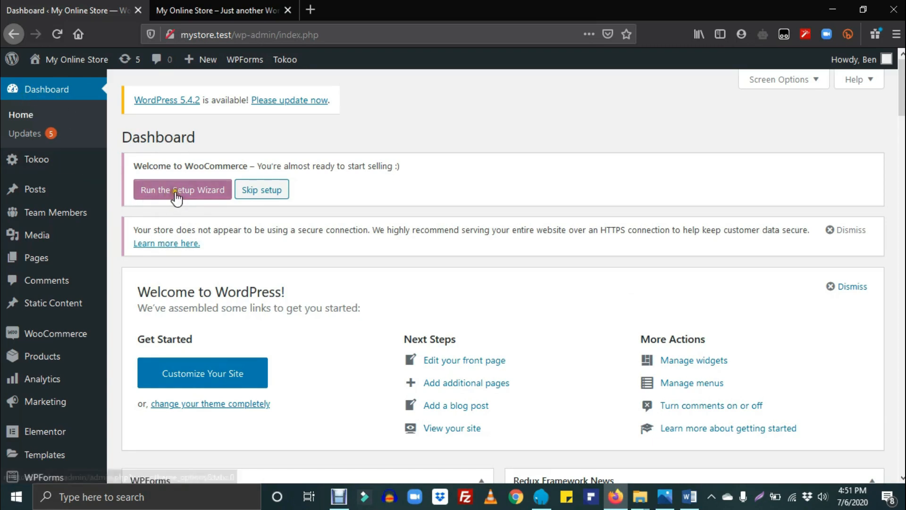
mouse_move(182, 190)
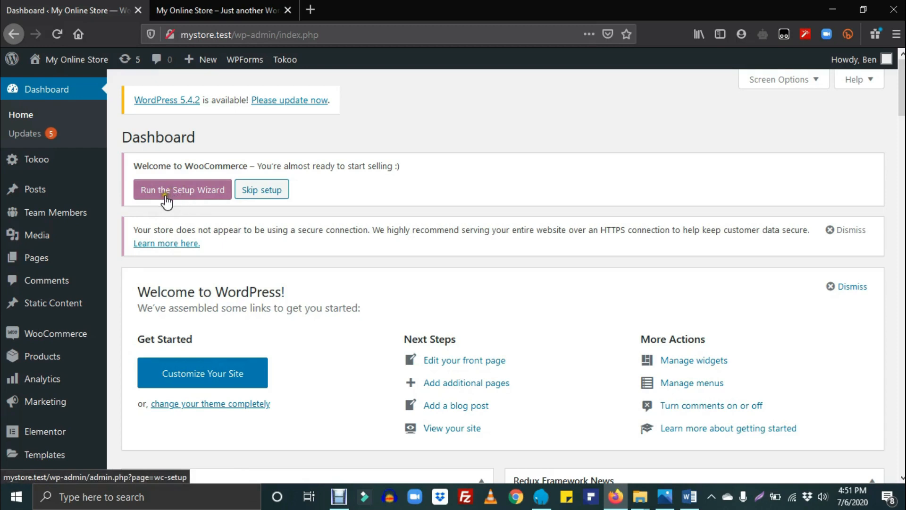
mouse_move(487, 192)
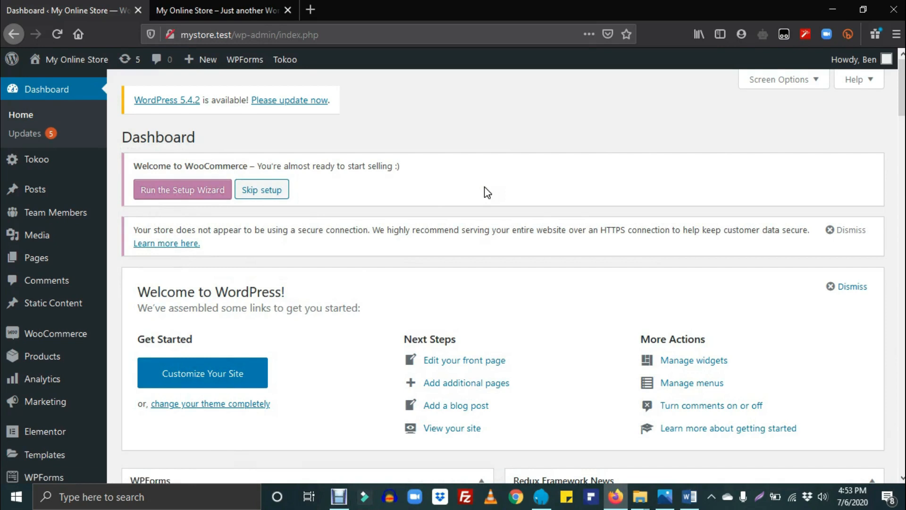
mouse_move(56, 333)
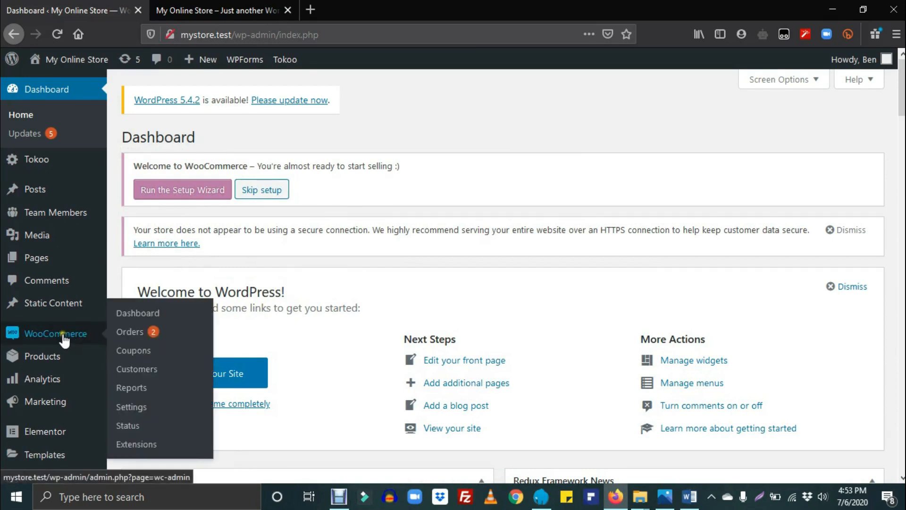
mouse_move(131, 407)
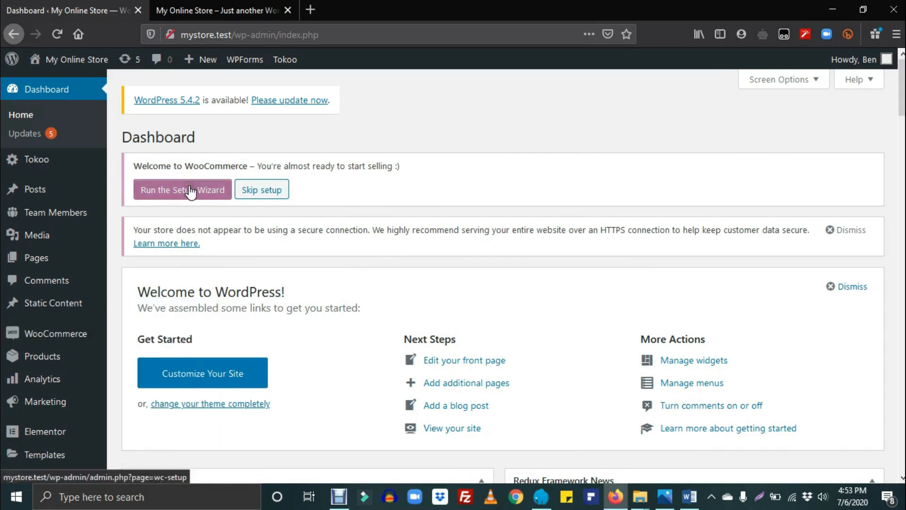
left_click(182, 190)
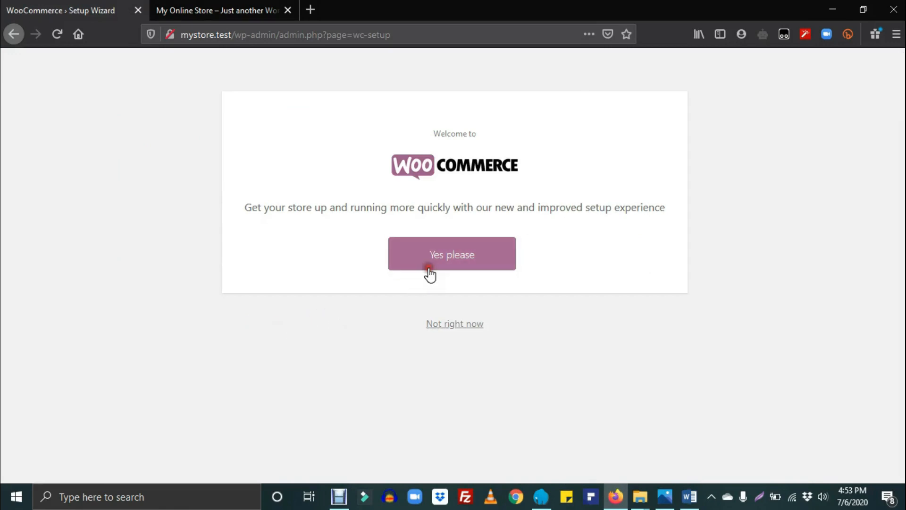
Enter address Nungua Junction Mall and select Ghana -- Greater Accra as region.
left_click(451, 253)
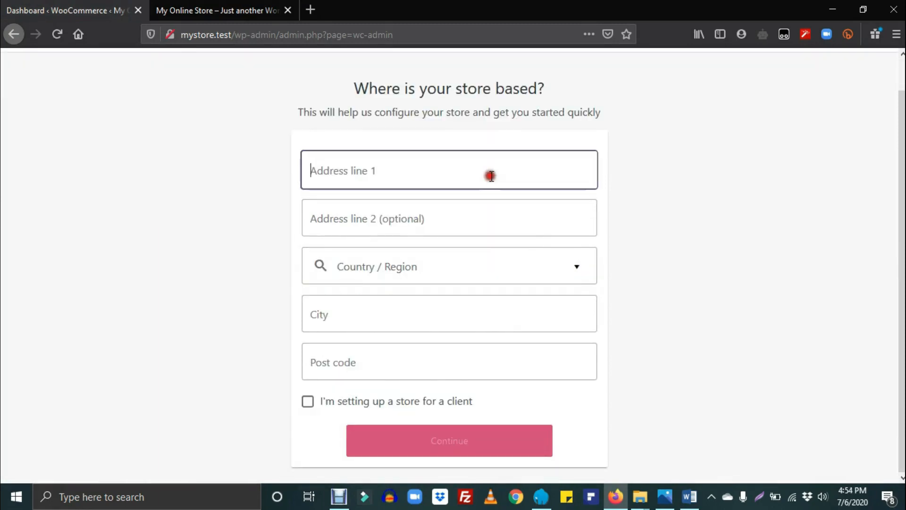
type("Nungua Junction Ma")
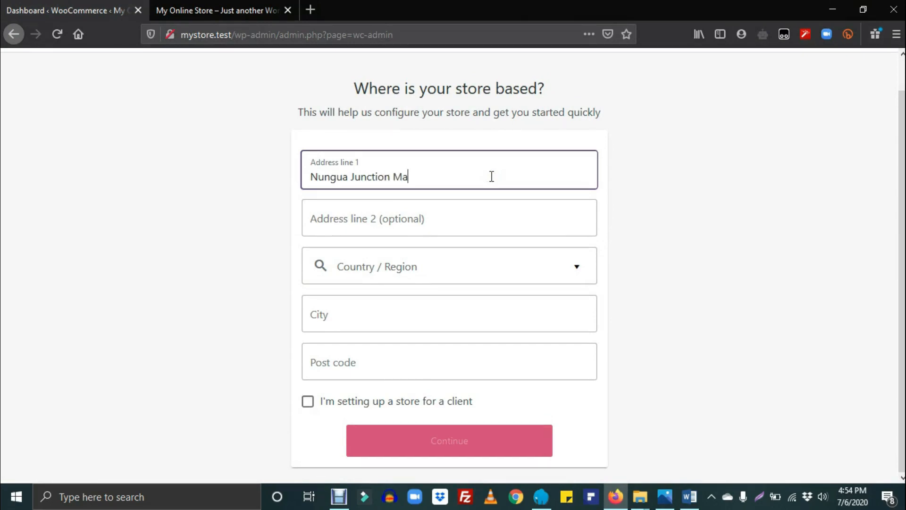
left_click(443, 267)
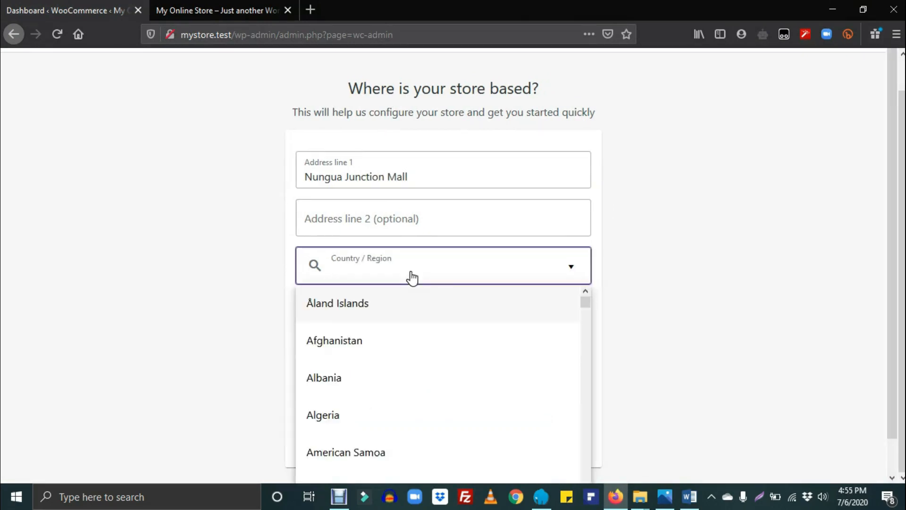
type("Ghana")
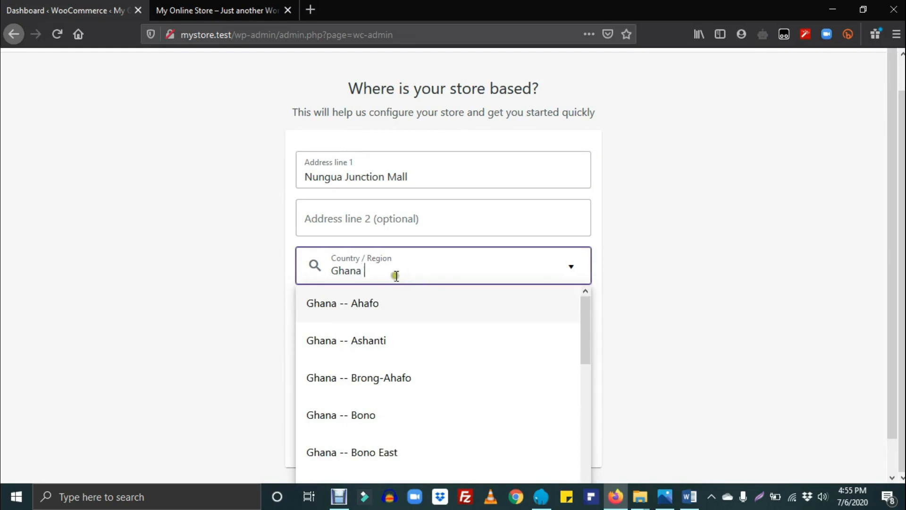
scroll("down", 3)
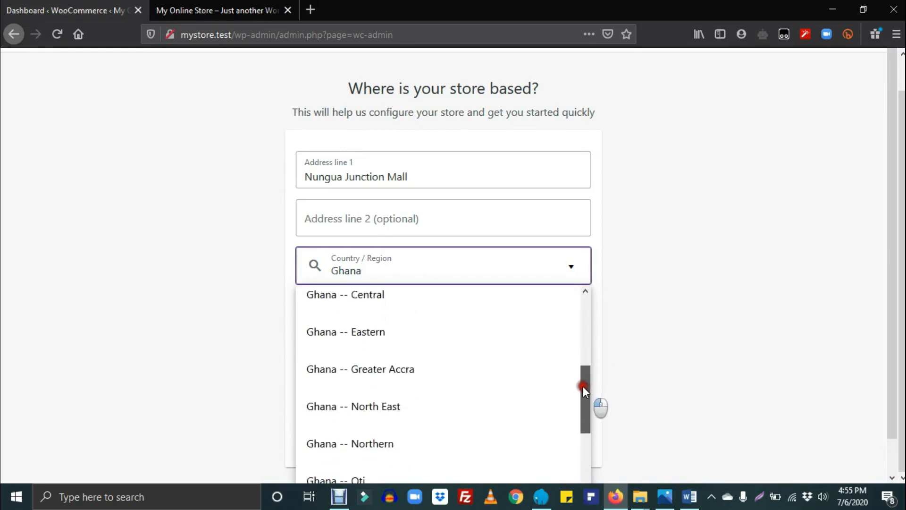
left_click(359, 369)
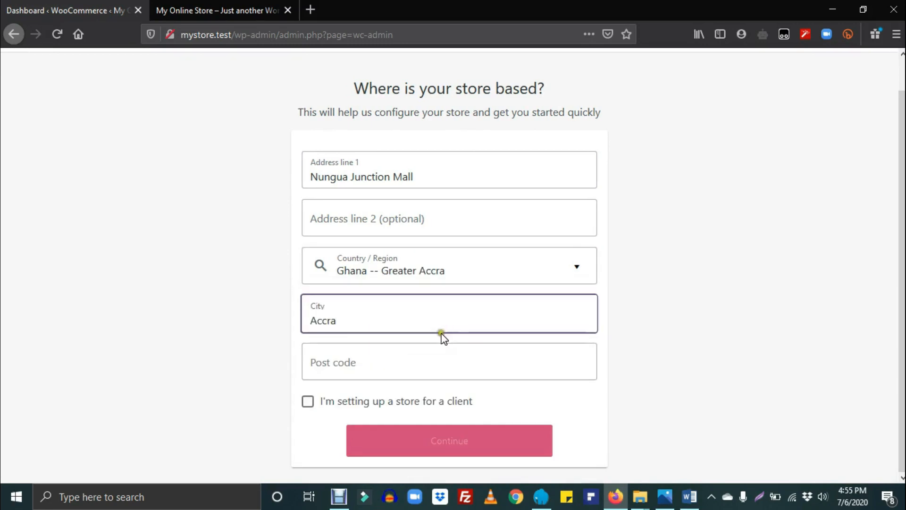
Set post code 022 and continue, bringing up the usage-tracking prompt.
left_click(449, 361)
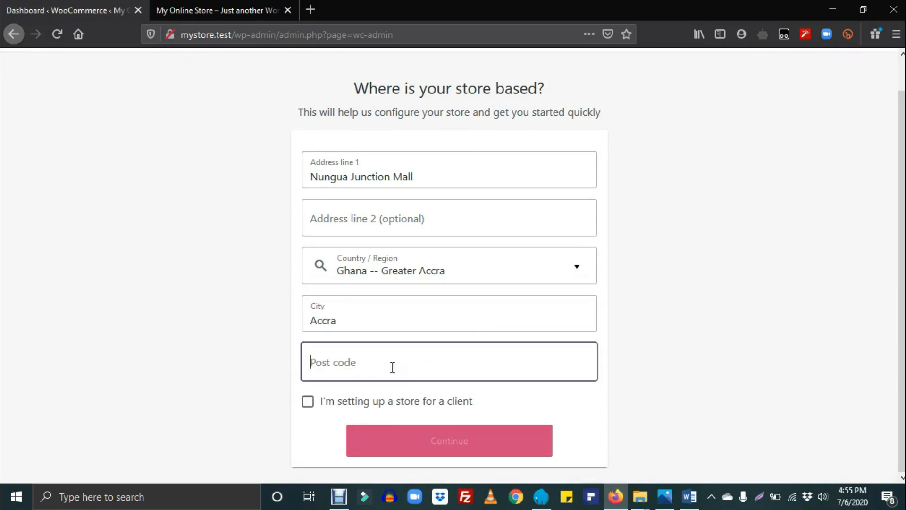
type("022")
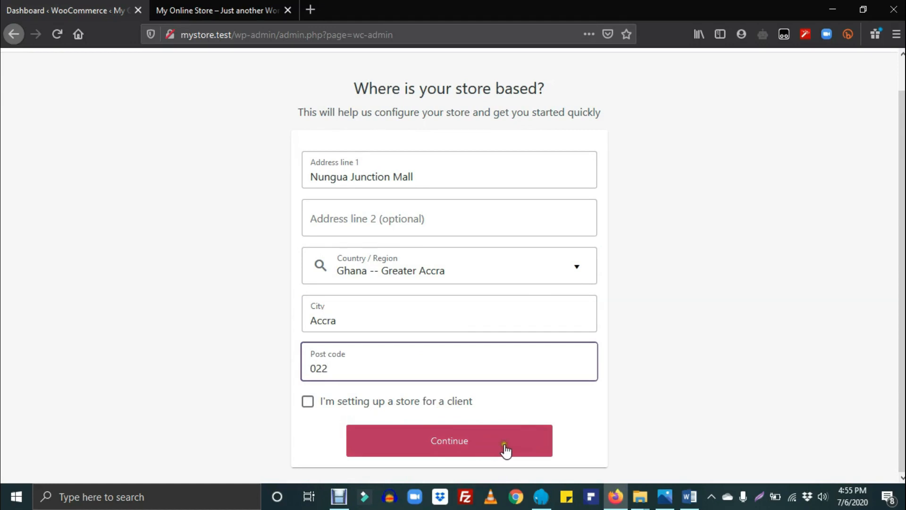
left_click(450, 440)
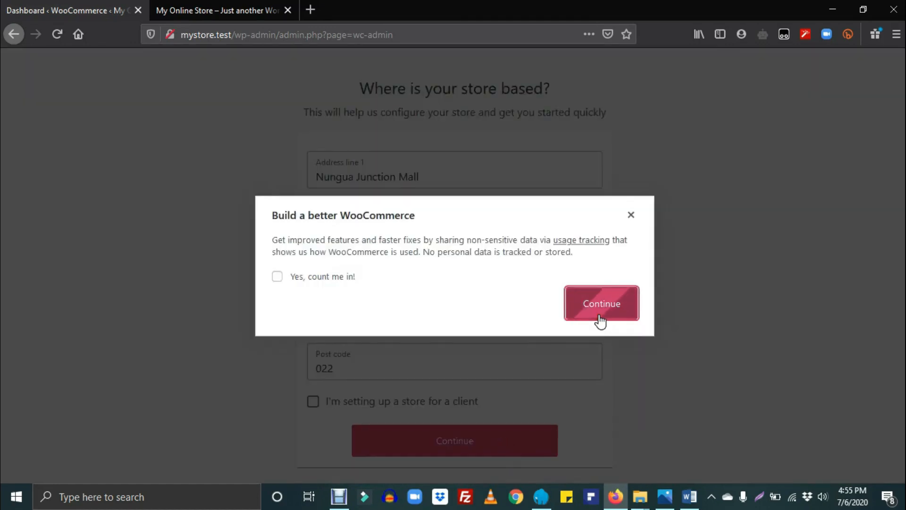
Decline usage tracking and confirm the six selected industries (all except Other).
left_click(601, 303)
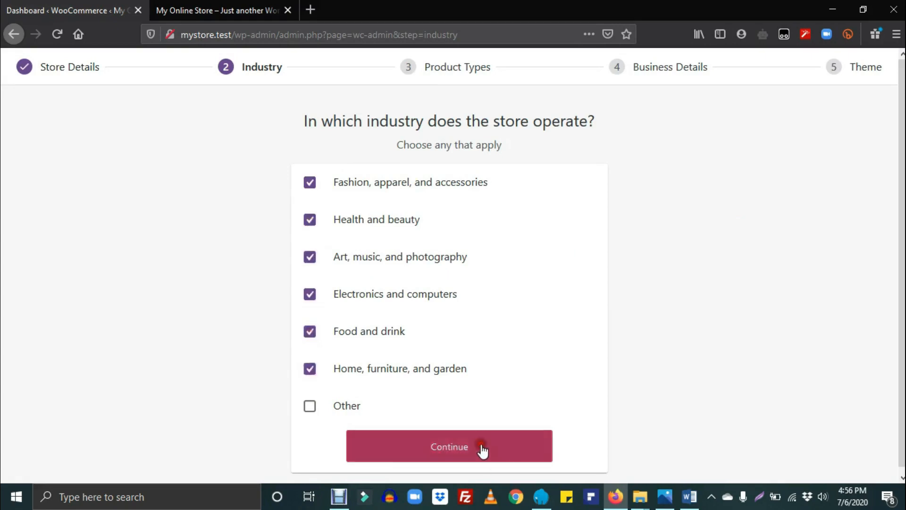
left_click(450, 446)
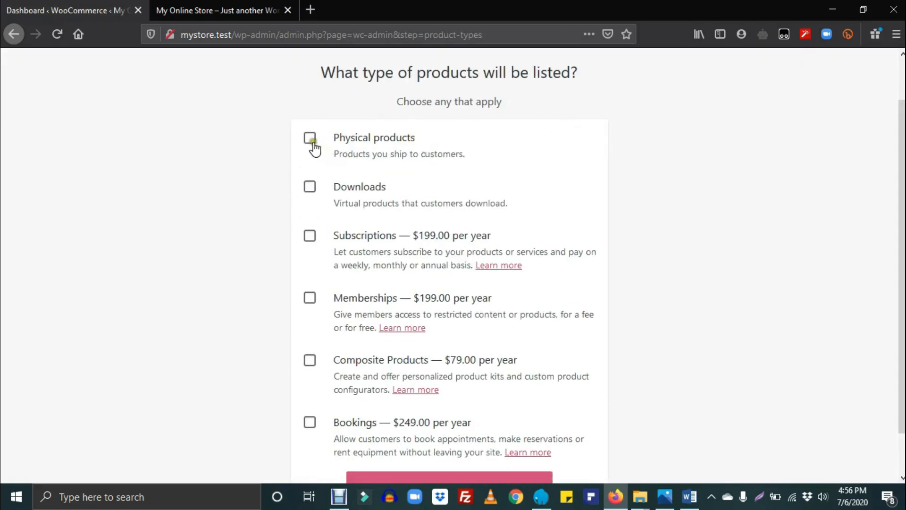
Mark the store as selling Physical products and Downloads.
left_click(310, 138)
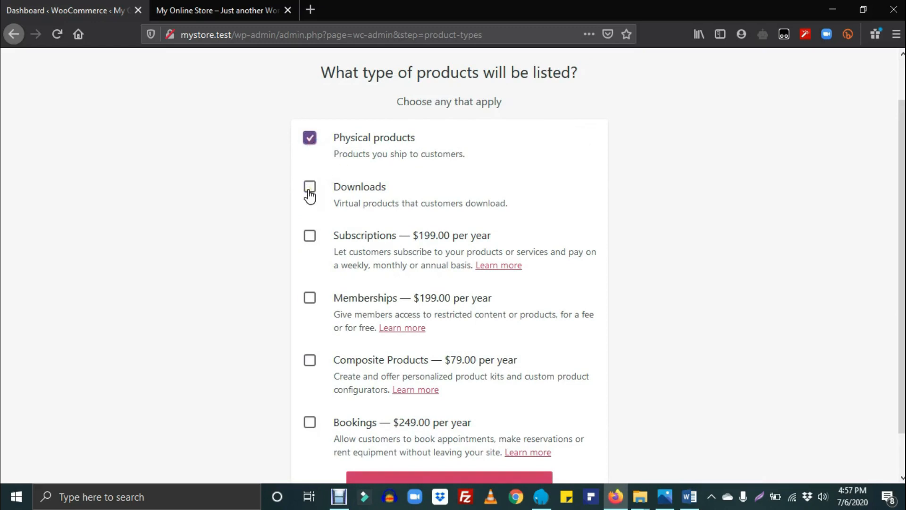
left_click(310, 186)
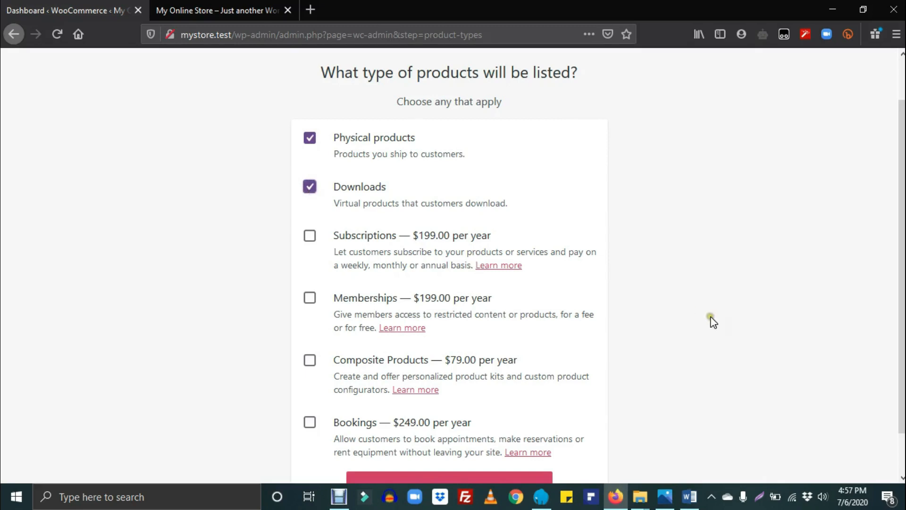
scroll("down", 3)
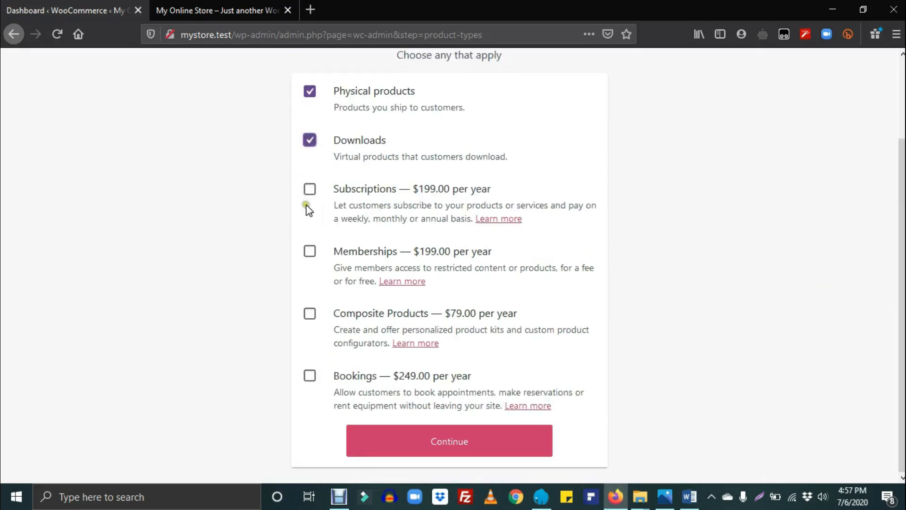
mouse_move(386, 189)
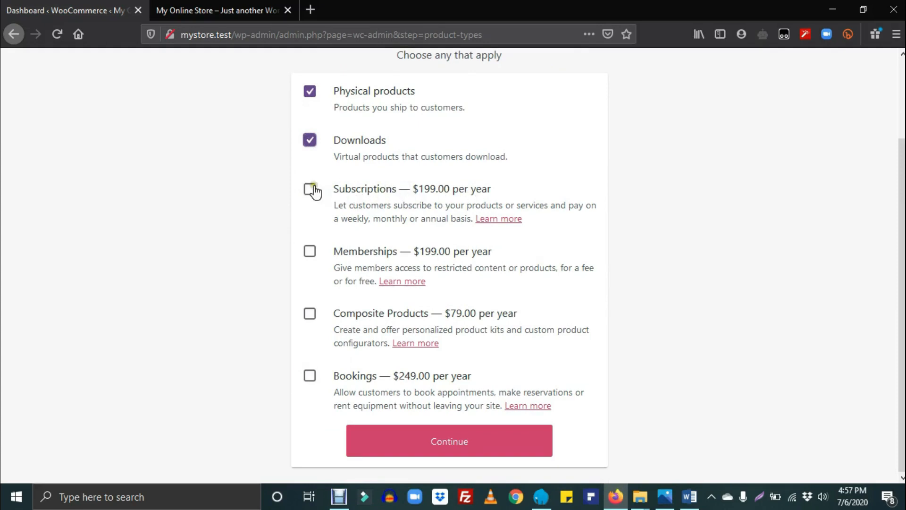
left_click(309, 189)
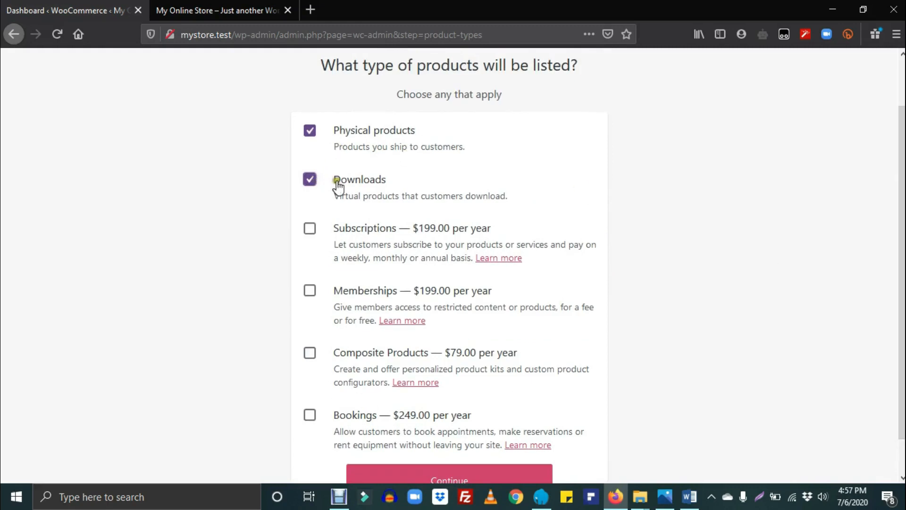
scroll("down", 3)
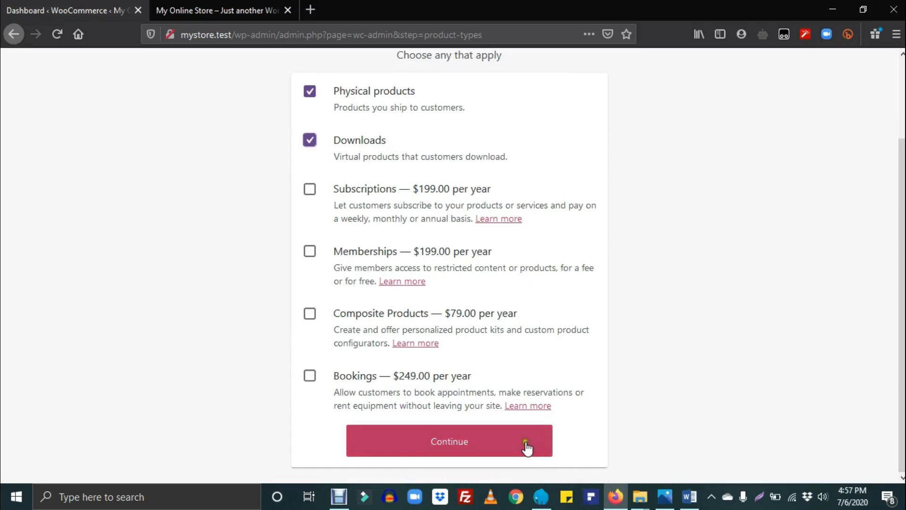
Submit product types, then set planned products to 1,000+ and selling elsewhere to No.
left_click(450, 440)
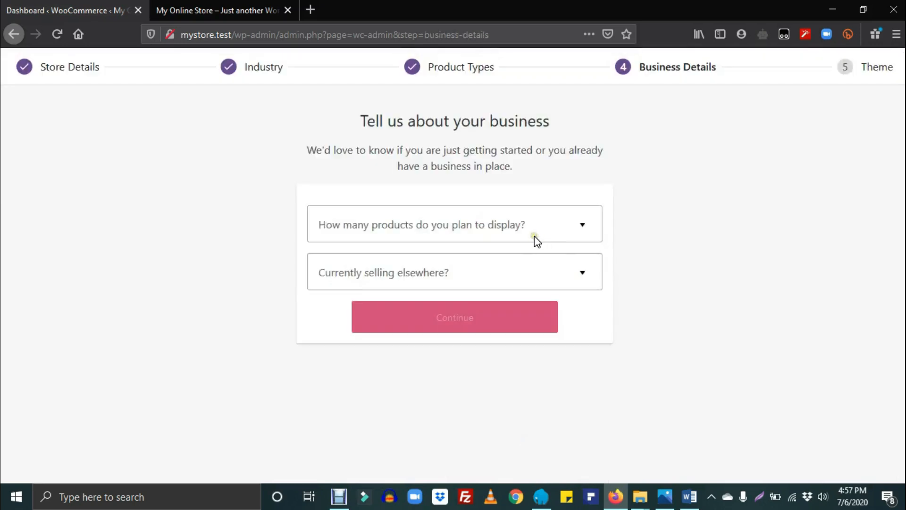
left_click(454, 225)
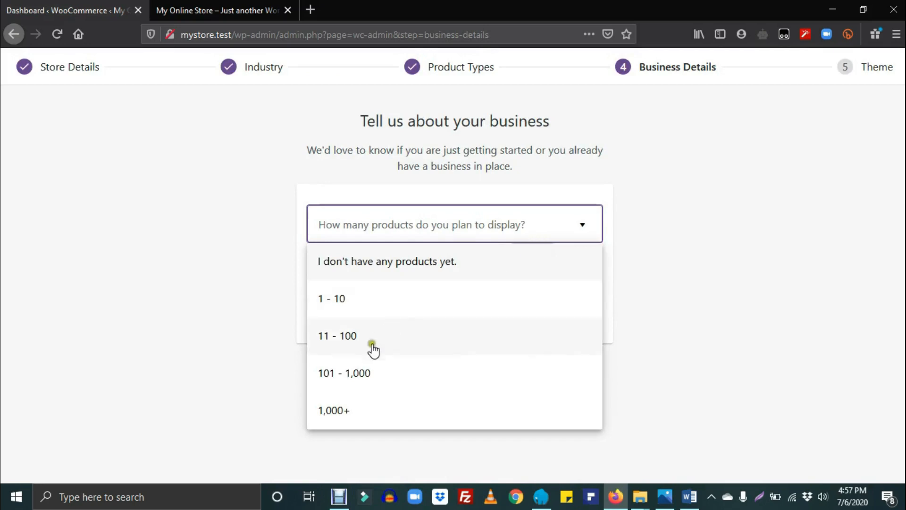
mouse_move(352, 409)
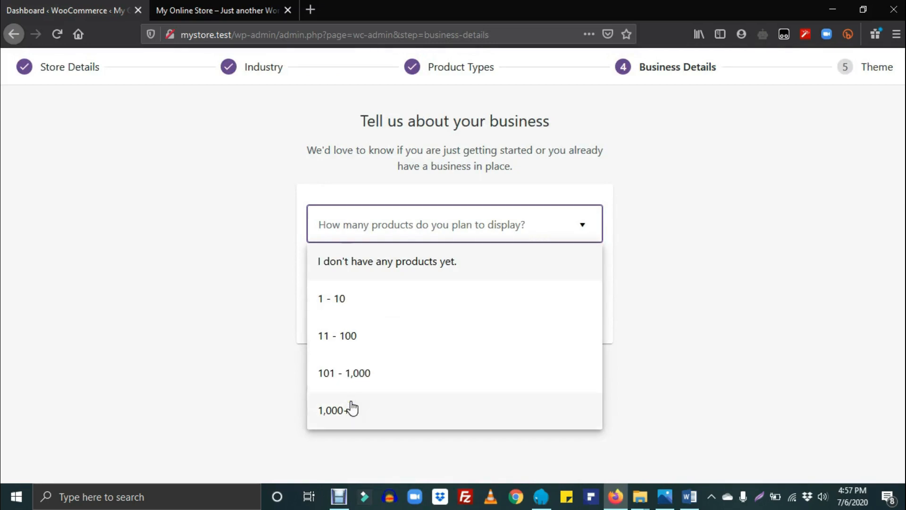
left_click(335, 410)
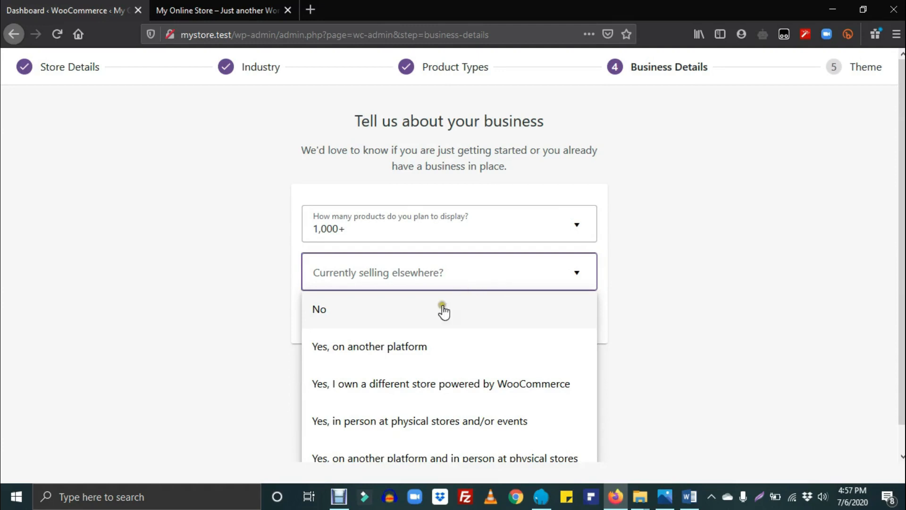
left_click(320, 309)
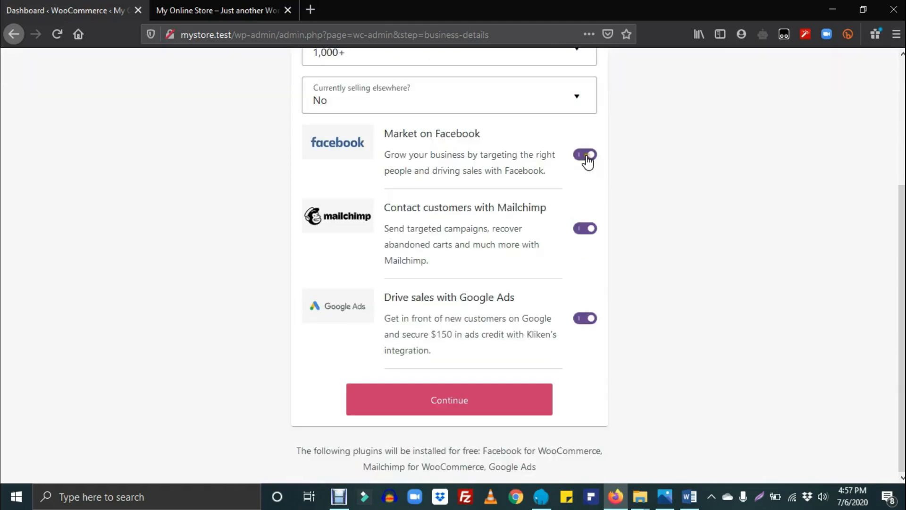
Skip the Facebook marketing plugin, submit business details and keep Tokoo as the active theme.
left_click(584, 155)
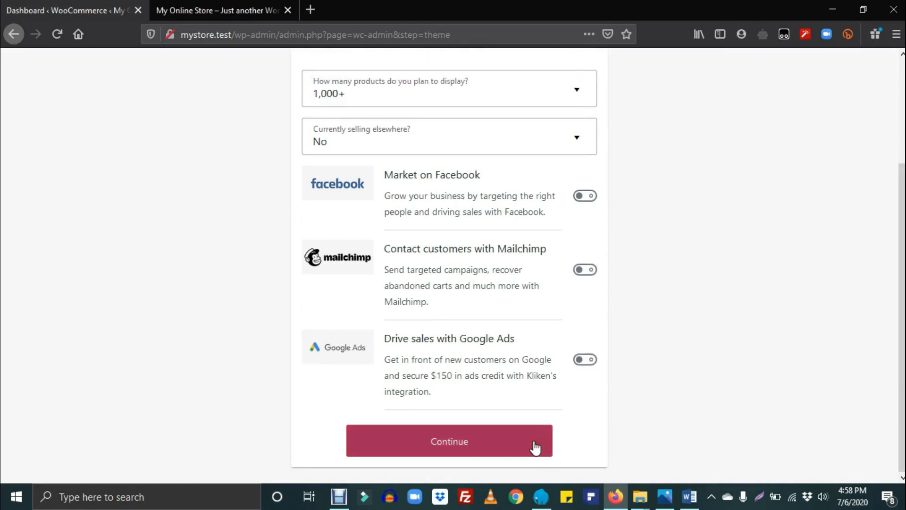
left_click(449, 441)
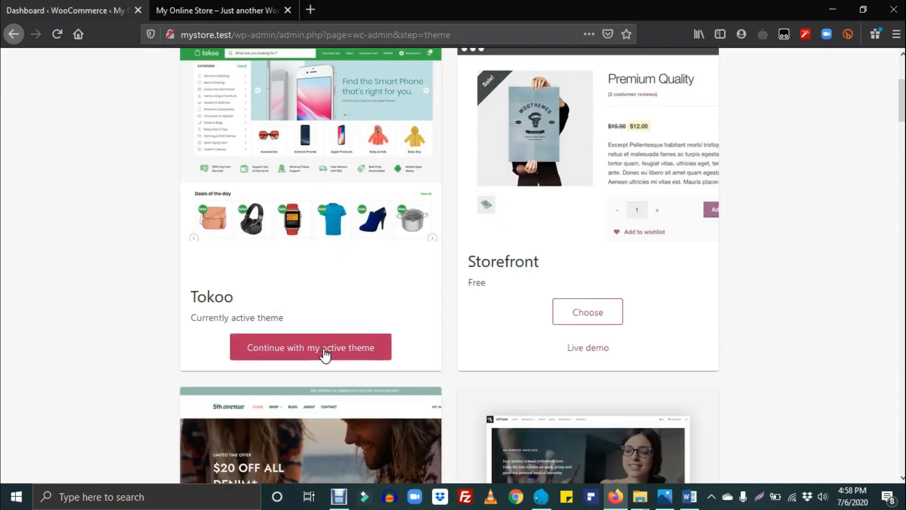
left_click(311, 348)
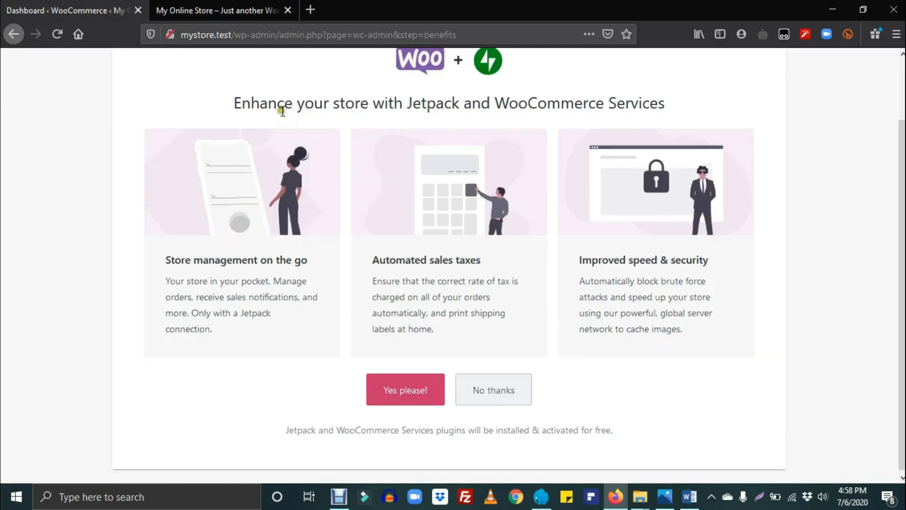
mouse_move(357, 116)
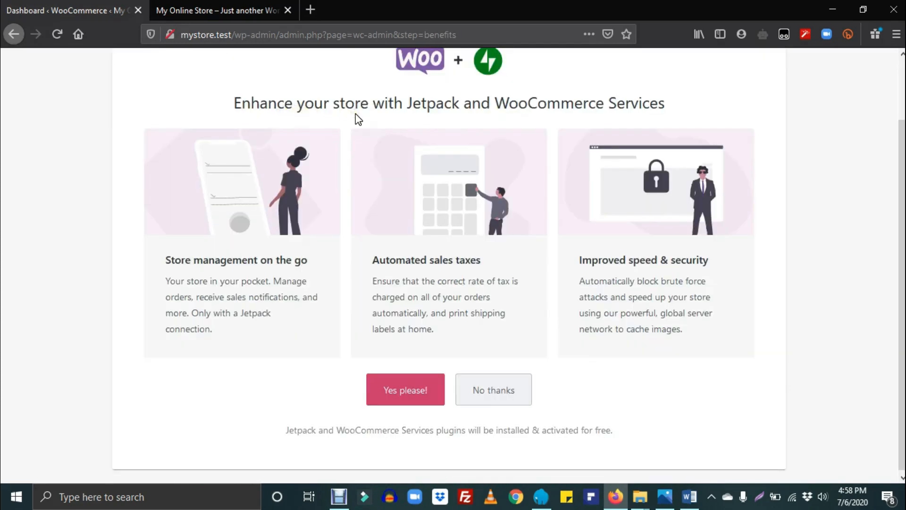